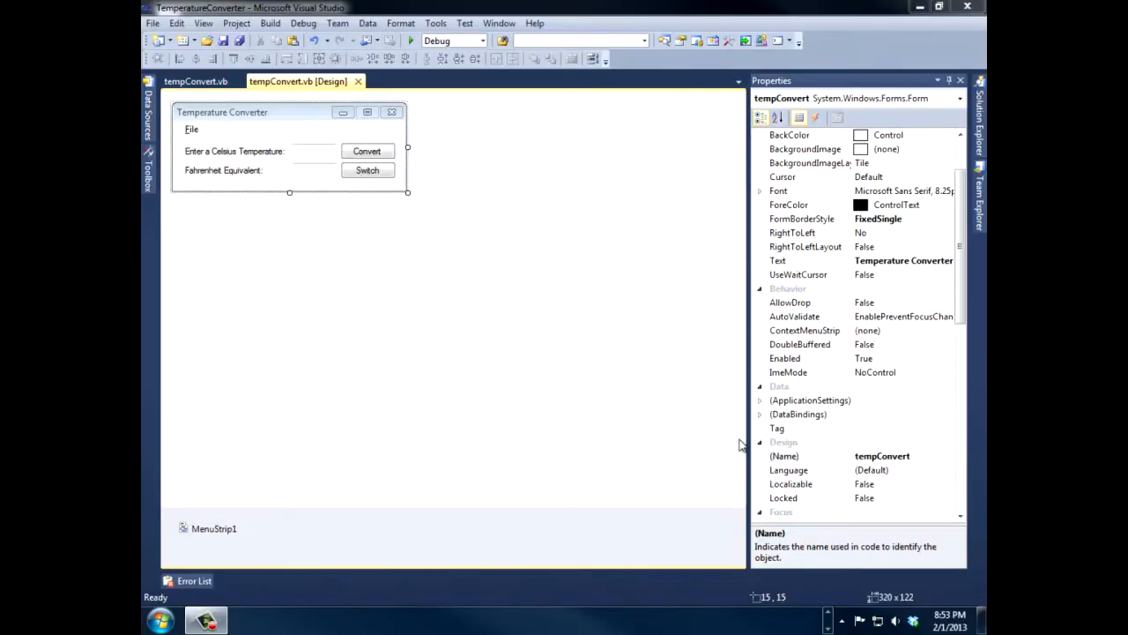
{"action": "mouse_move", "coordinate": [739, 554]}
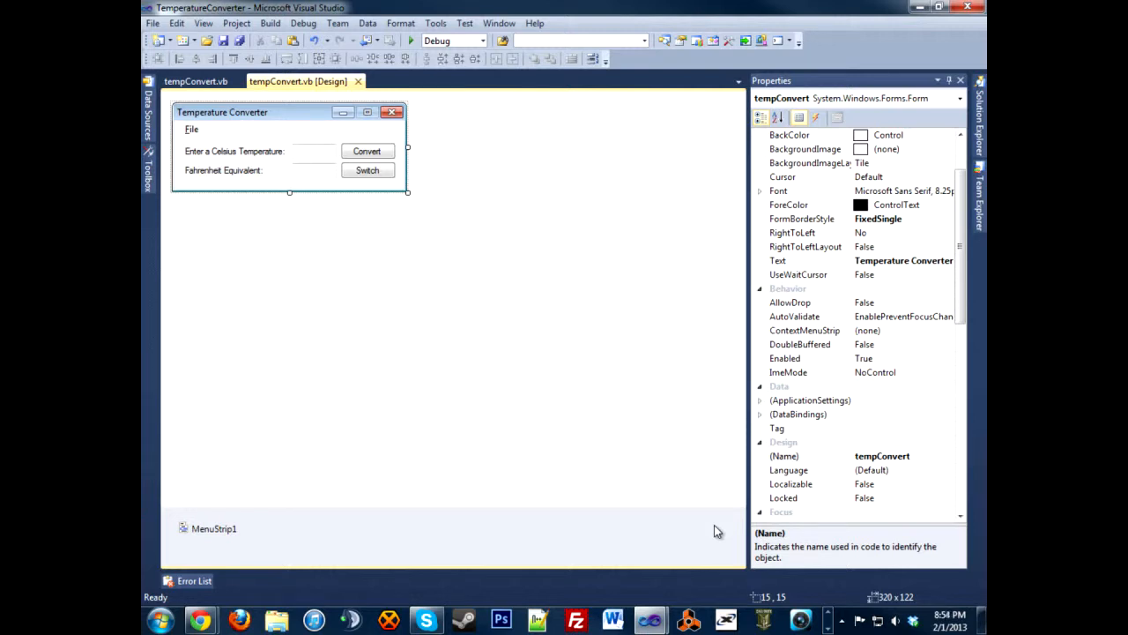
{"action": "mouse_move", "coordinate": [402, 131]}
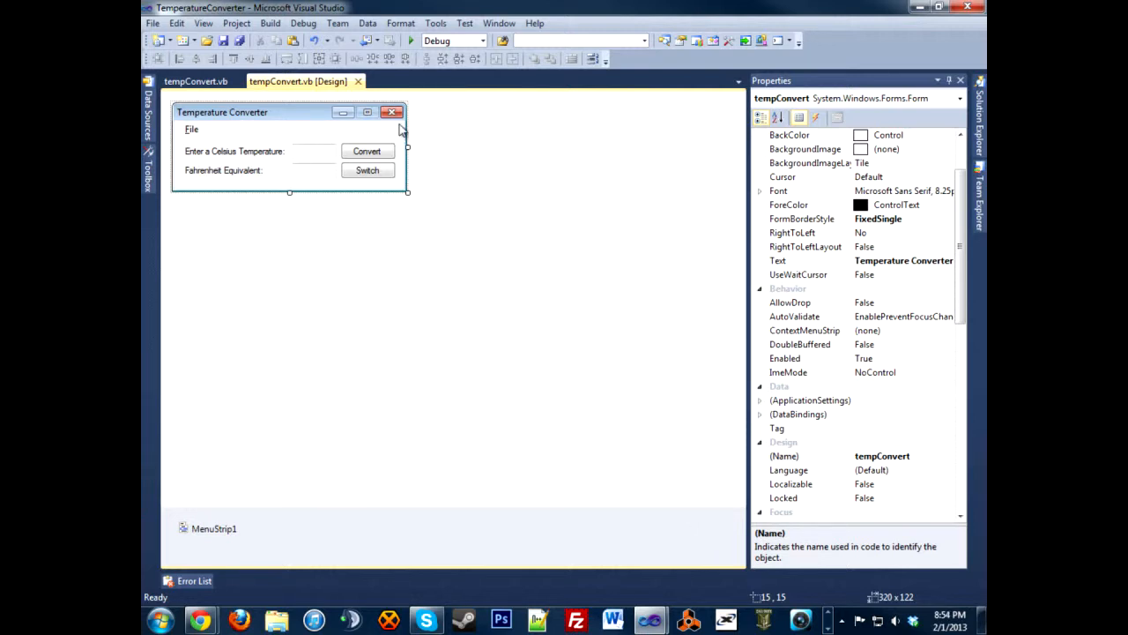
{"action": "mouse_move", "coordinate": [249, 123]}
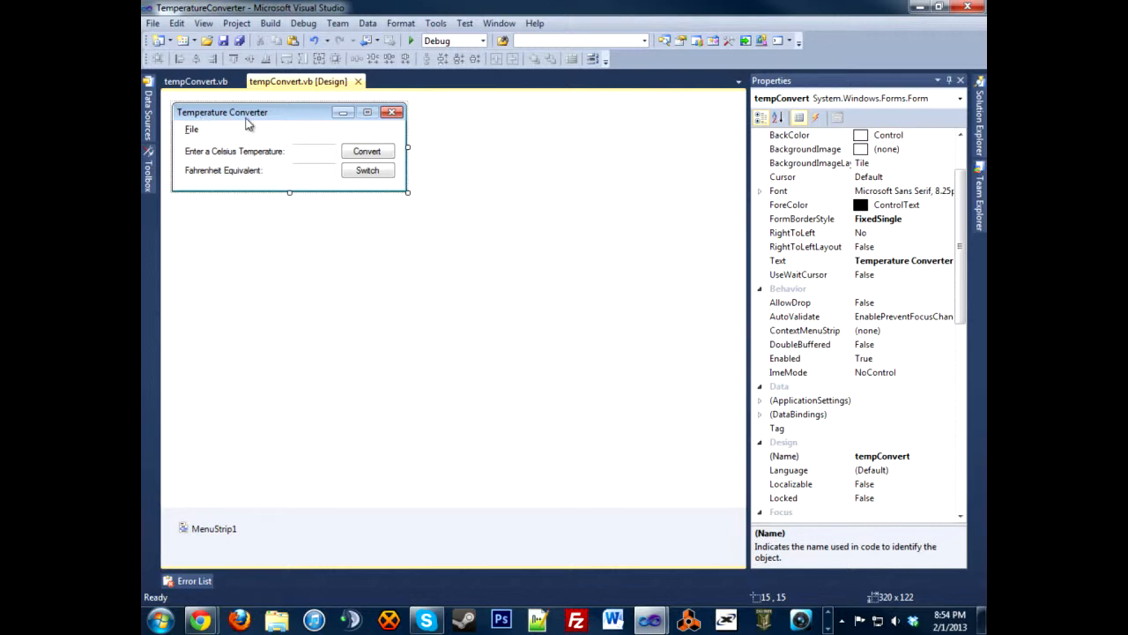
{"action": "mouse_move", "coordinate": [313, 167]}
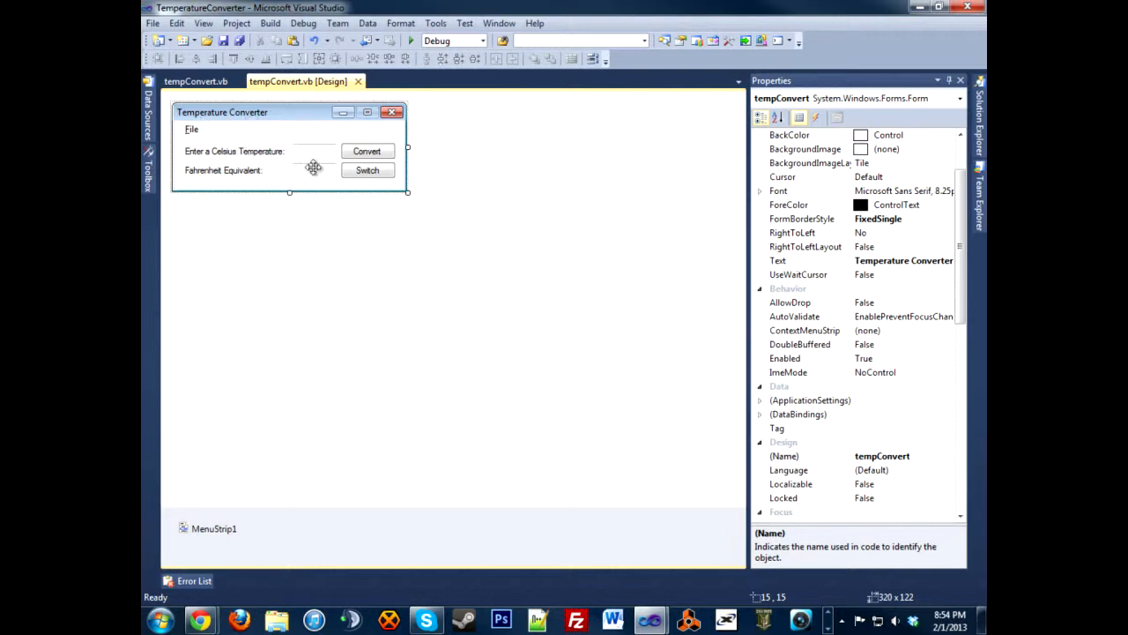
{"action": "mouse_move", "coordinate": [388, 170]}
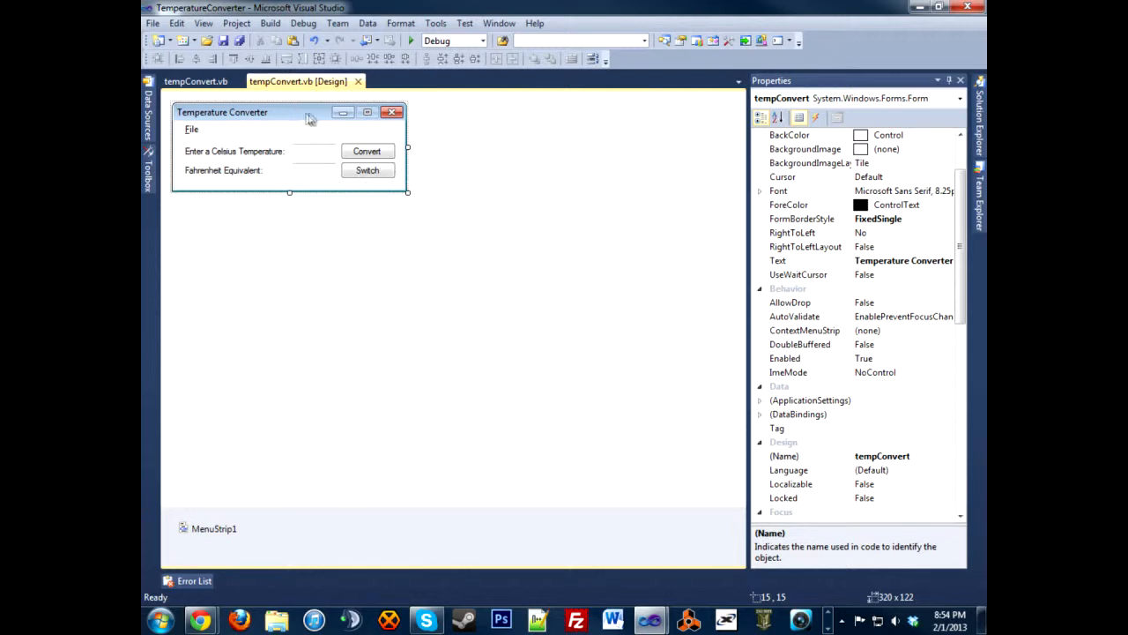
{"action": "mouse_move", "coordinate": [368, 170]}
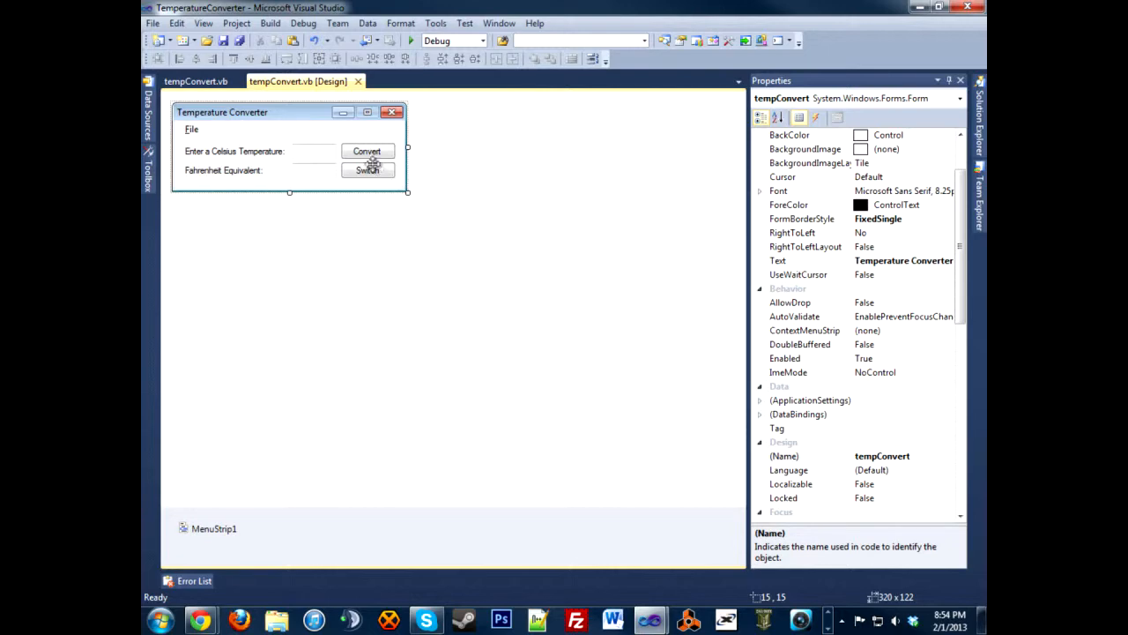
Generate the empty btnConvert_Click handler from the Convert button.
{"action": "left_click", "coordinate": [367, 151]}
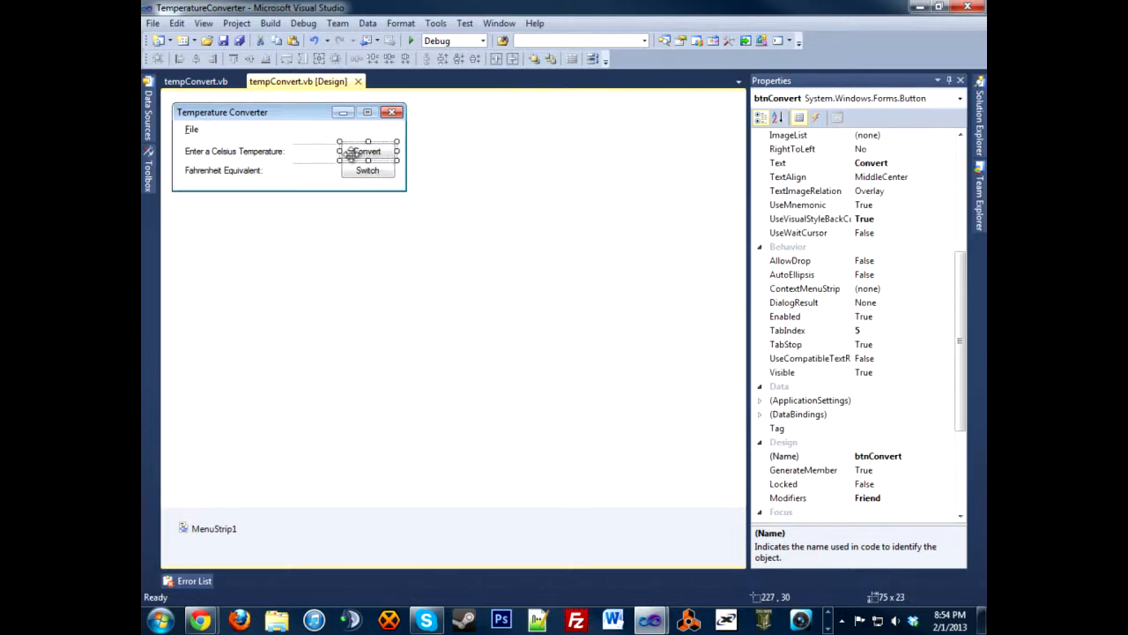
{"action": "double_click", "coordinate": [367, 151]}
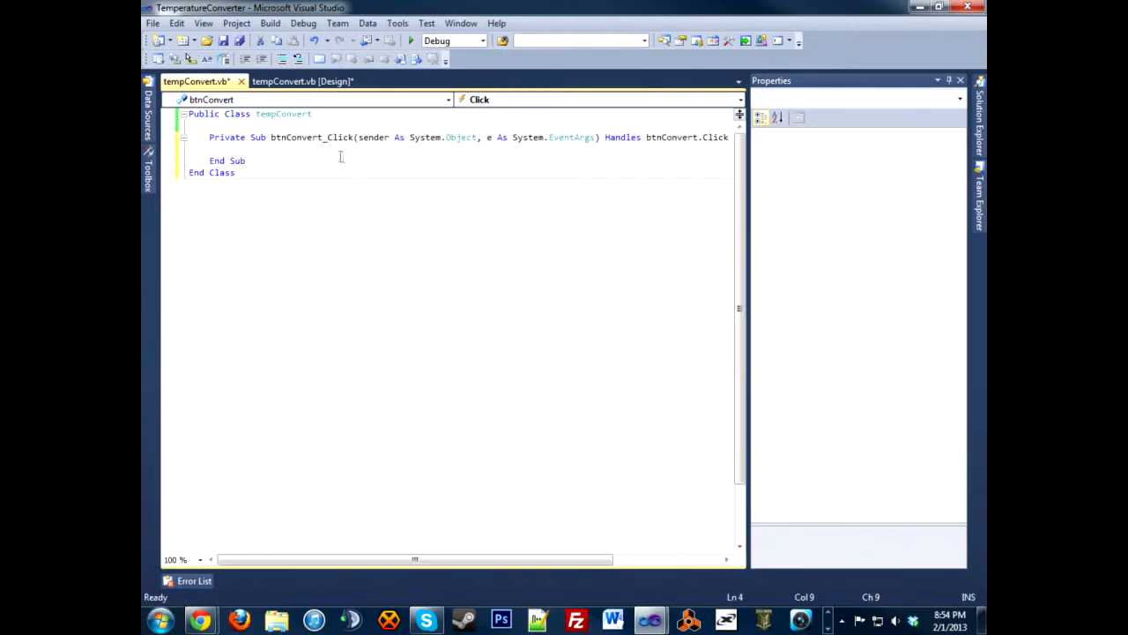
{"action": "left_click", "coordinate": [198, 113]}
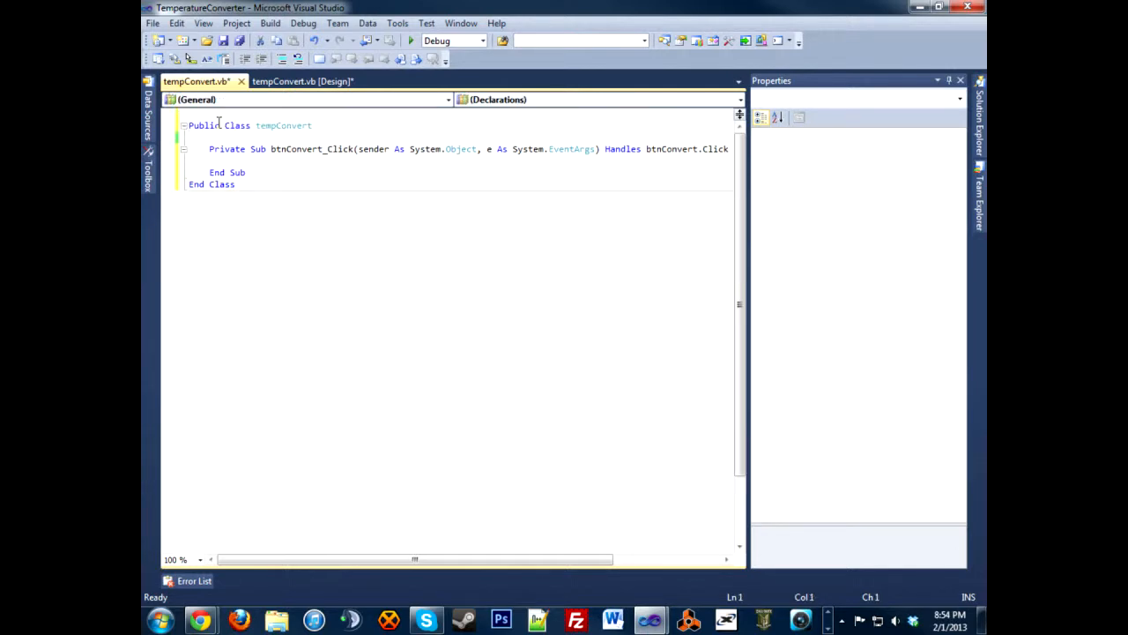
Add Imports System.Text.RegularExpressions on the first line above the class.
{"action": "type", "text": "Imports"}
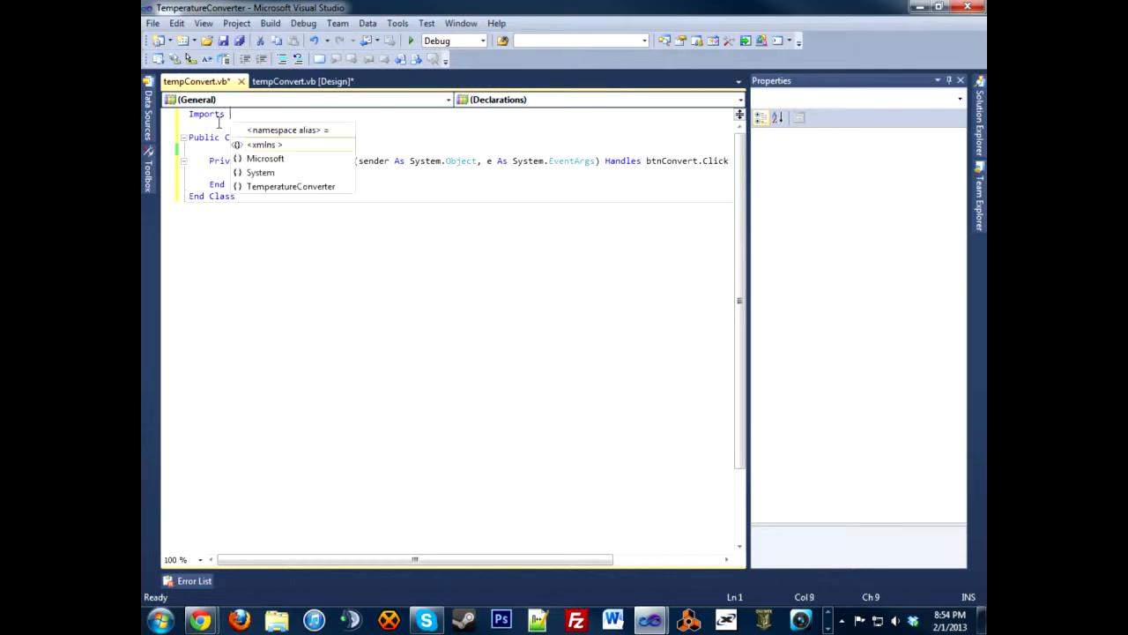
{"action": "type", "text": "System."}
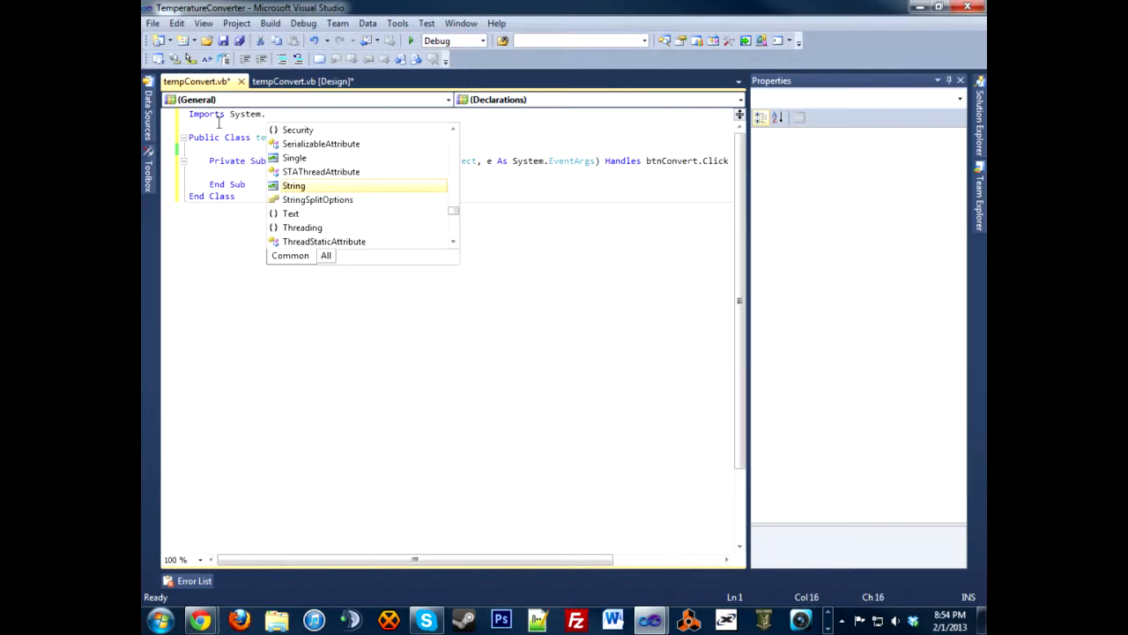
{"action": "type", "text": "tex"}
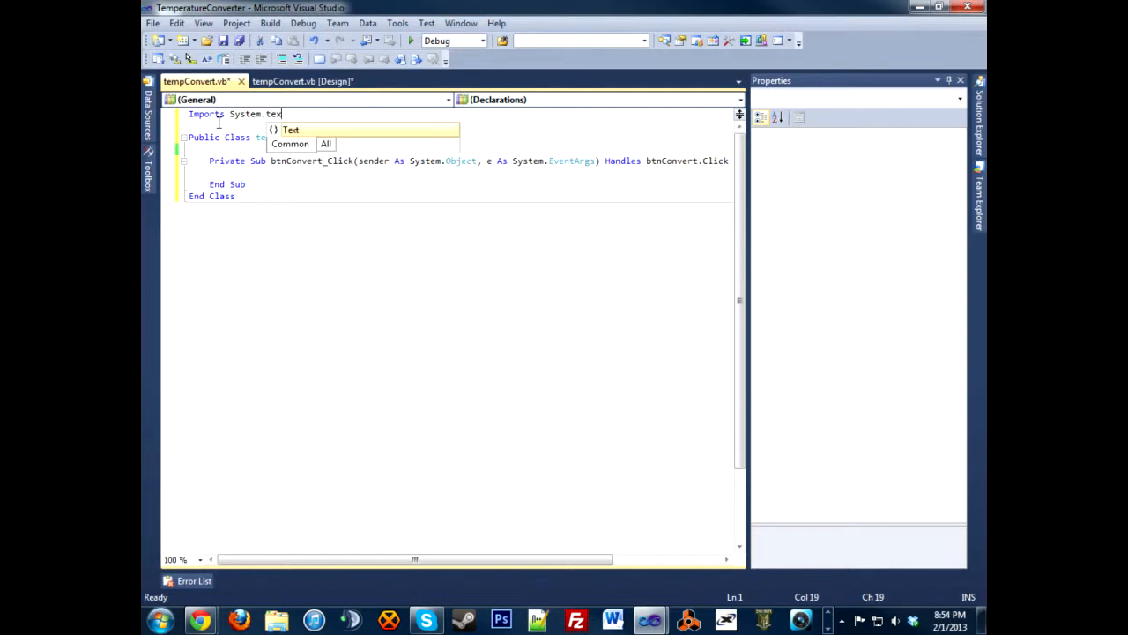
{"action": "type", "text": "t.RegularExpressions"}
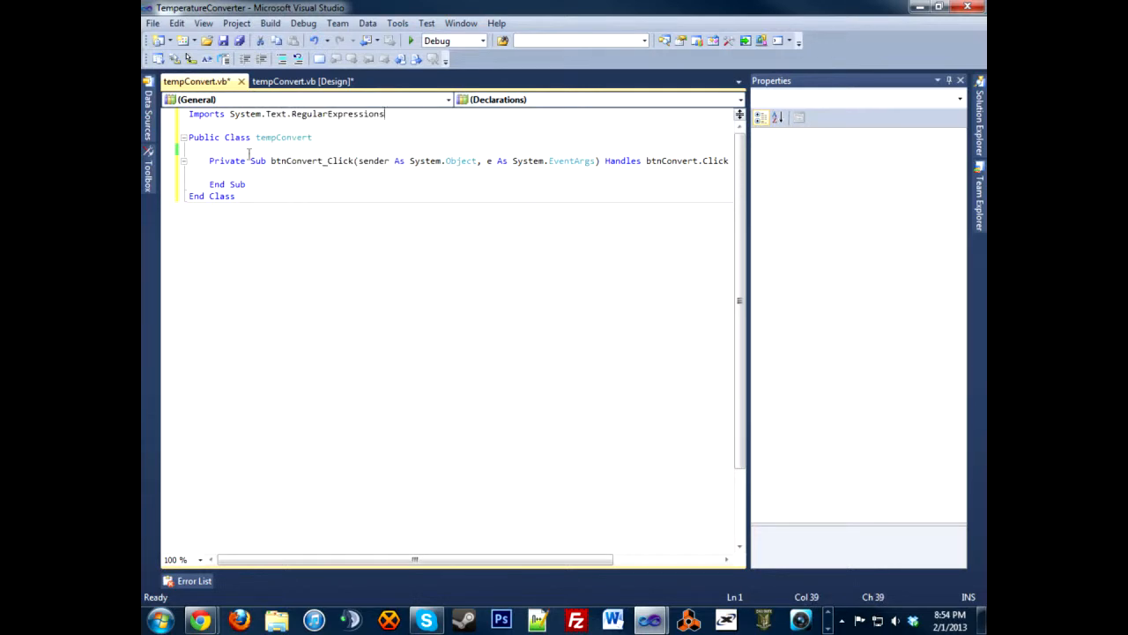
{"action": "left_click", "coordinate": [263, 172]}
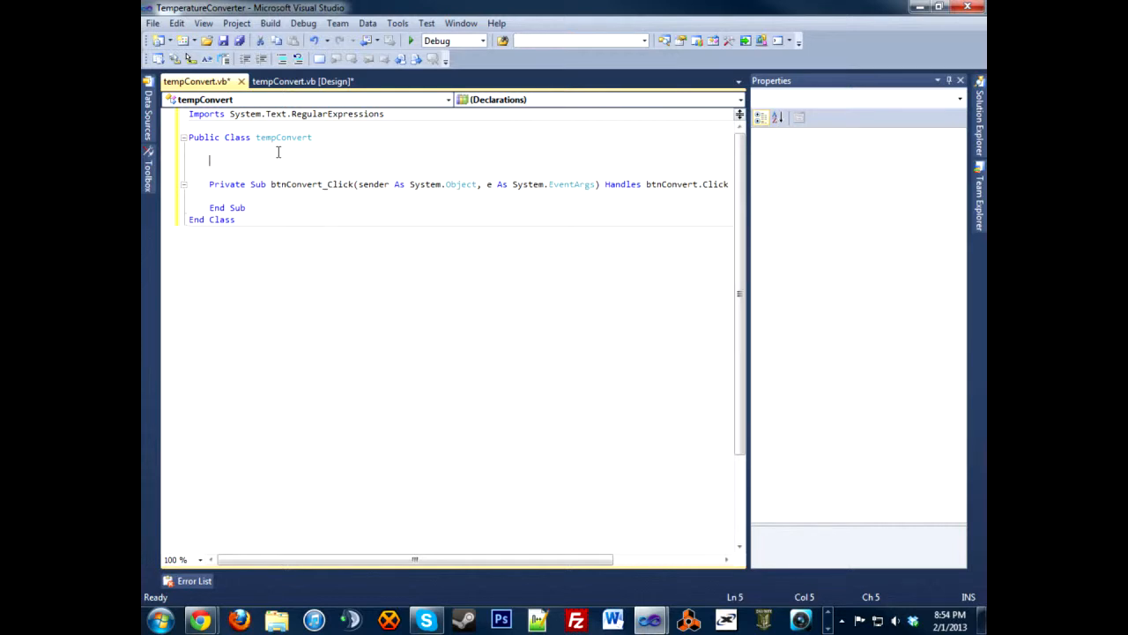
Declare Private isConvert As Boolean = True and Private isCel As Boolean = True.
{"action": "type", "text": "p"}
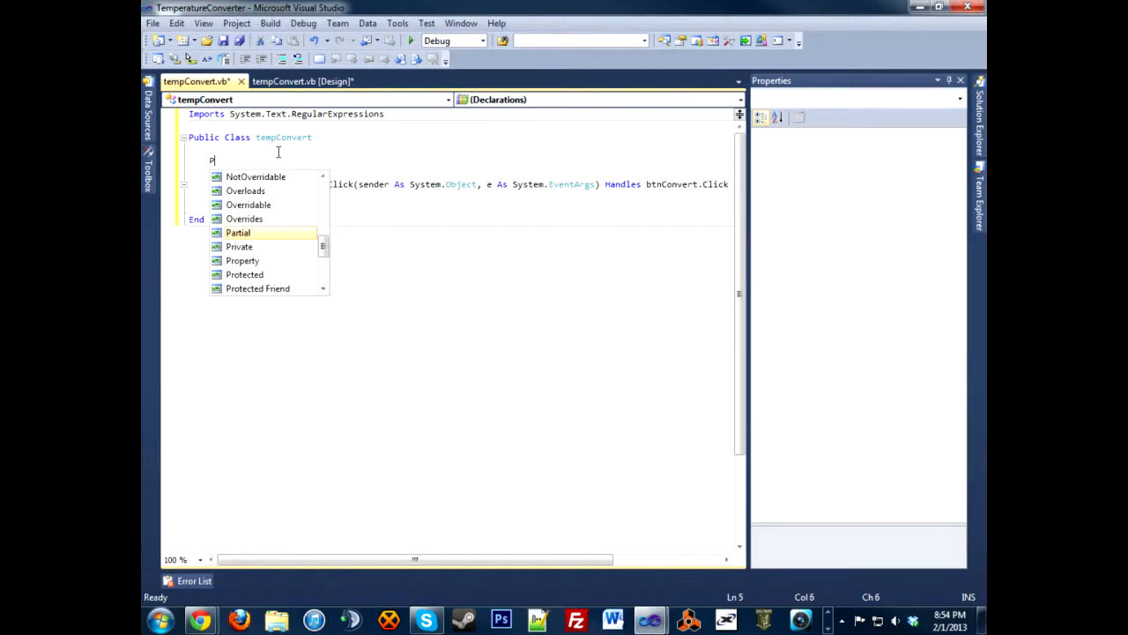
{"action": "type", "text": "rivate isConvert"}
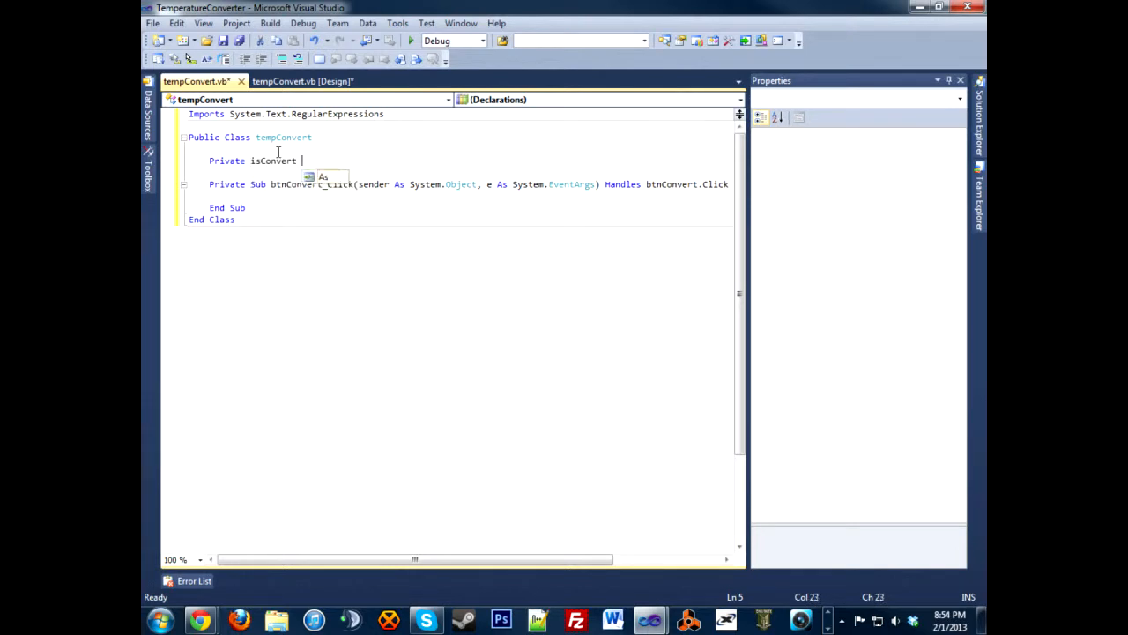
{"action": "type", "text": "As Boolean"}
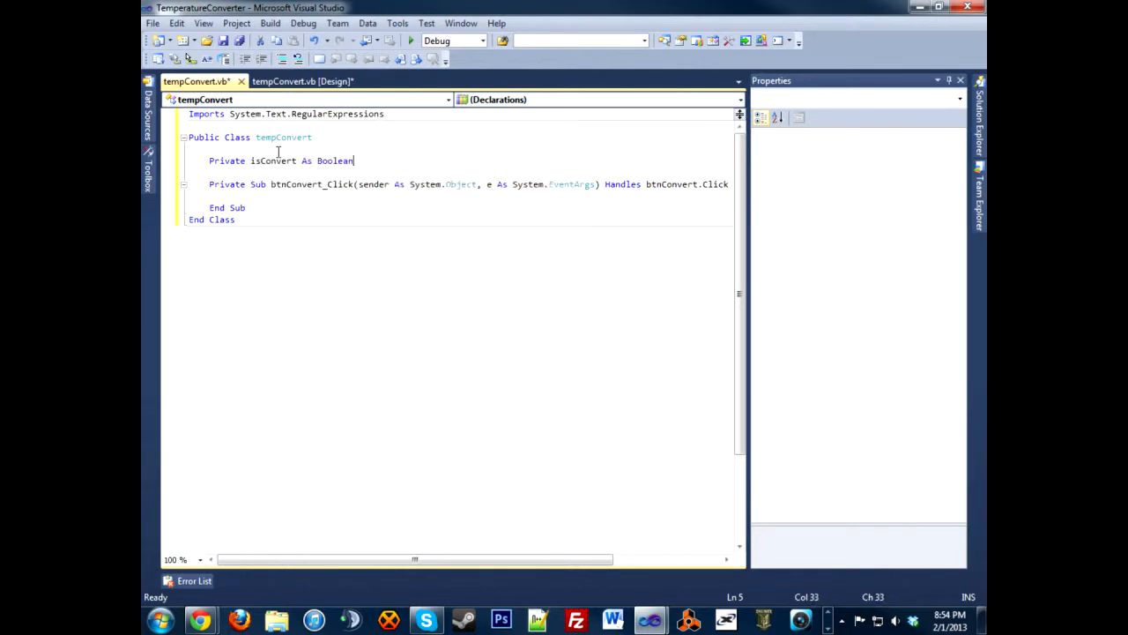
{"action": "type", "text": "= True"}
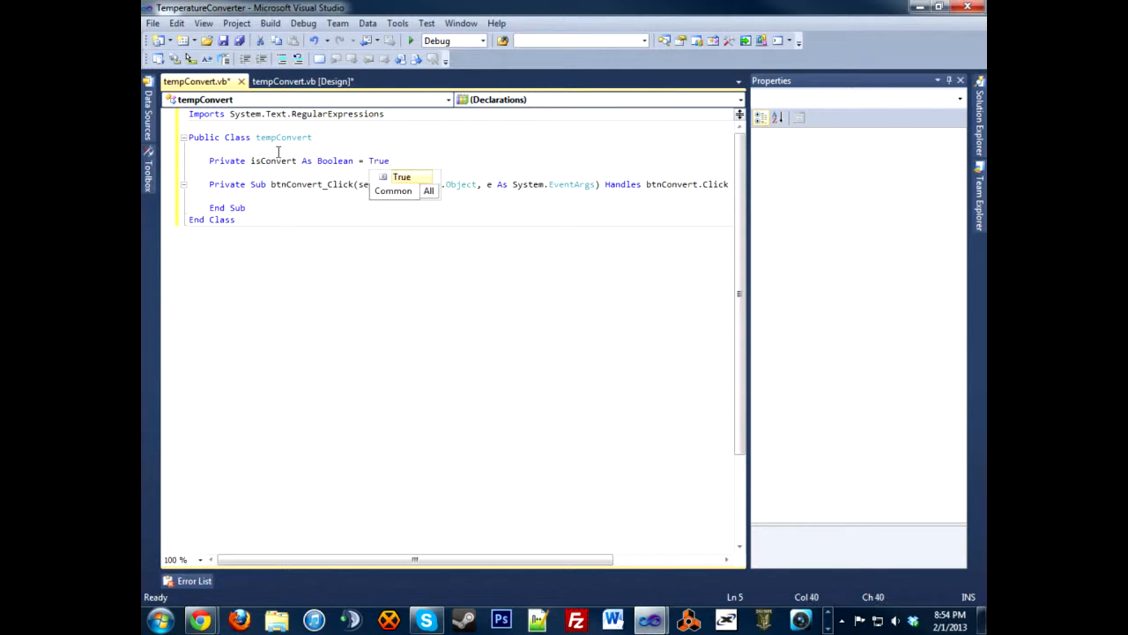
{"action": "type", "text": "Private"}
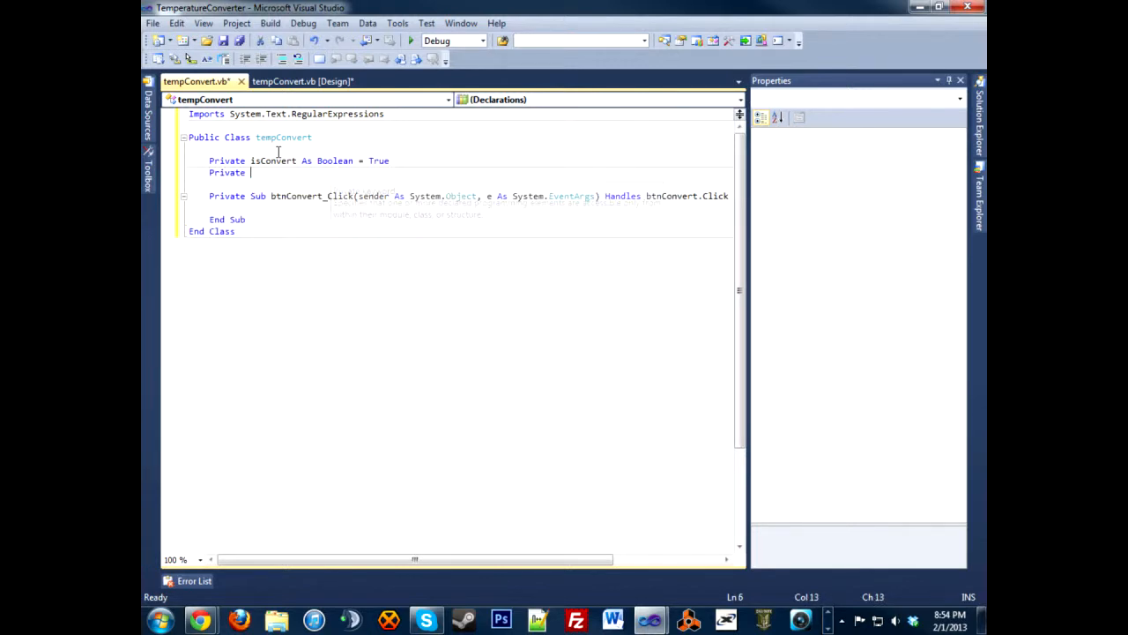
{"action": "type", "text": "isCel"}
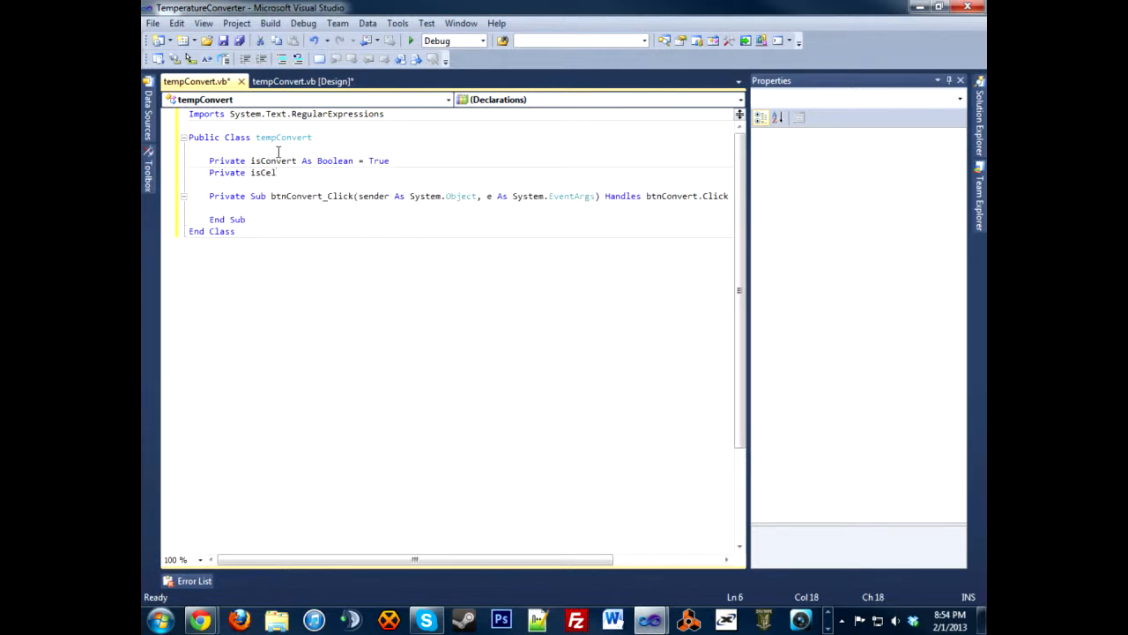
{"action": "type", "text": "As Boolean = True"}
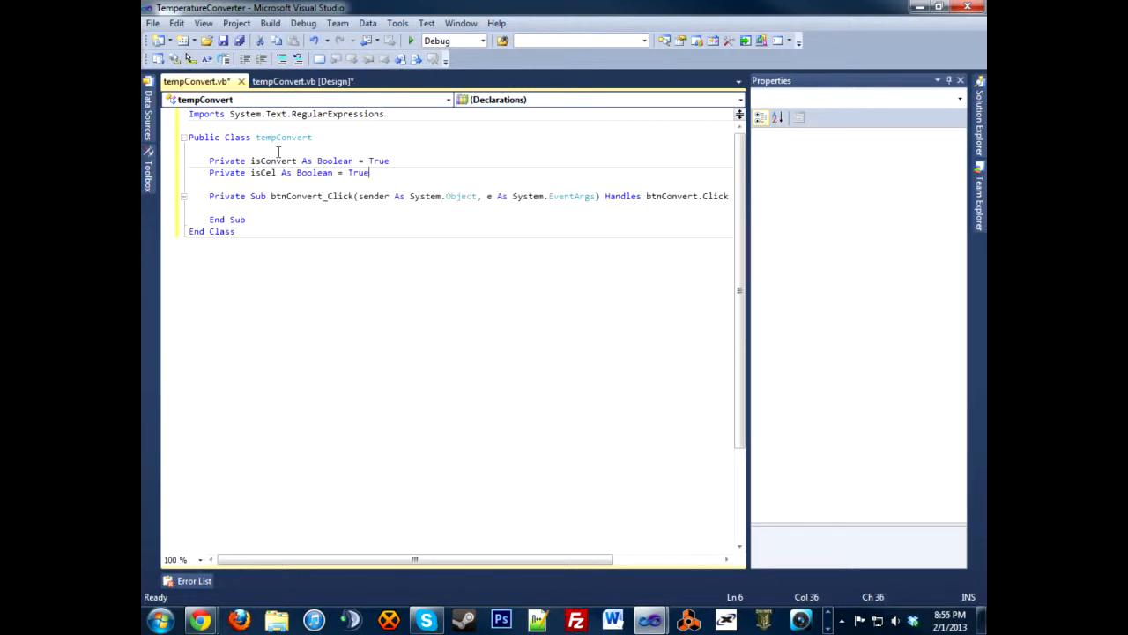
{"action": "left_click", "coordinate": [264, 207]}
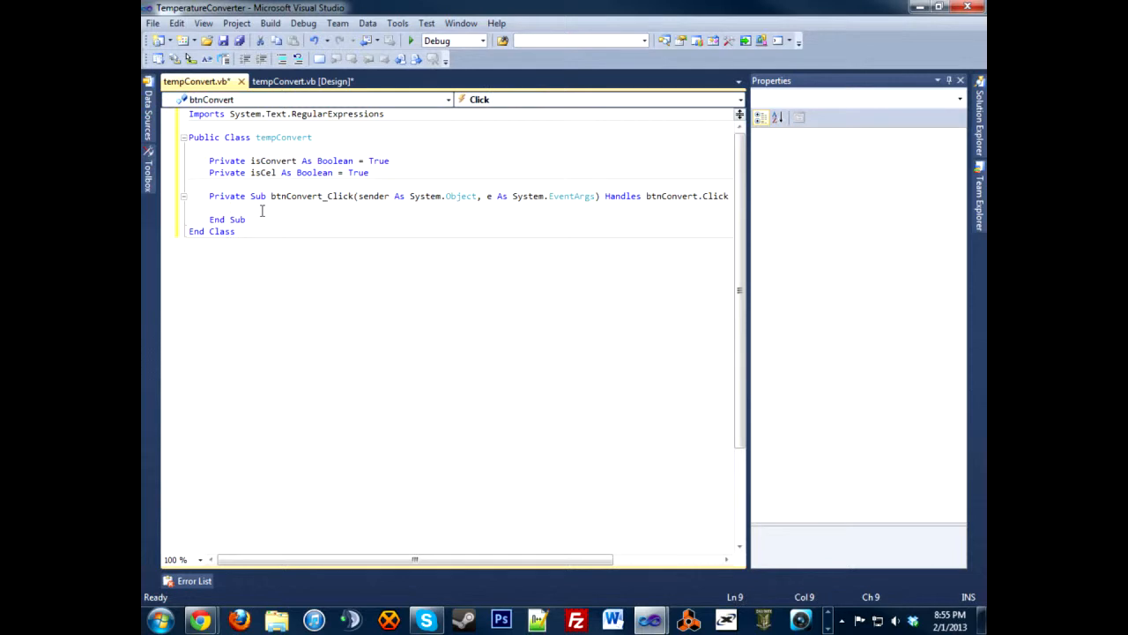
{"action": "mouse_move", "coordinate": [333, 287]}
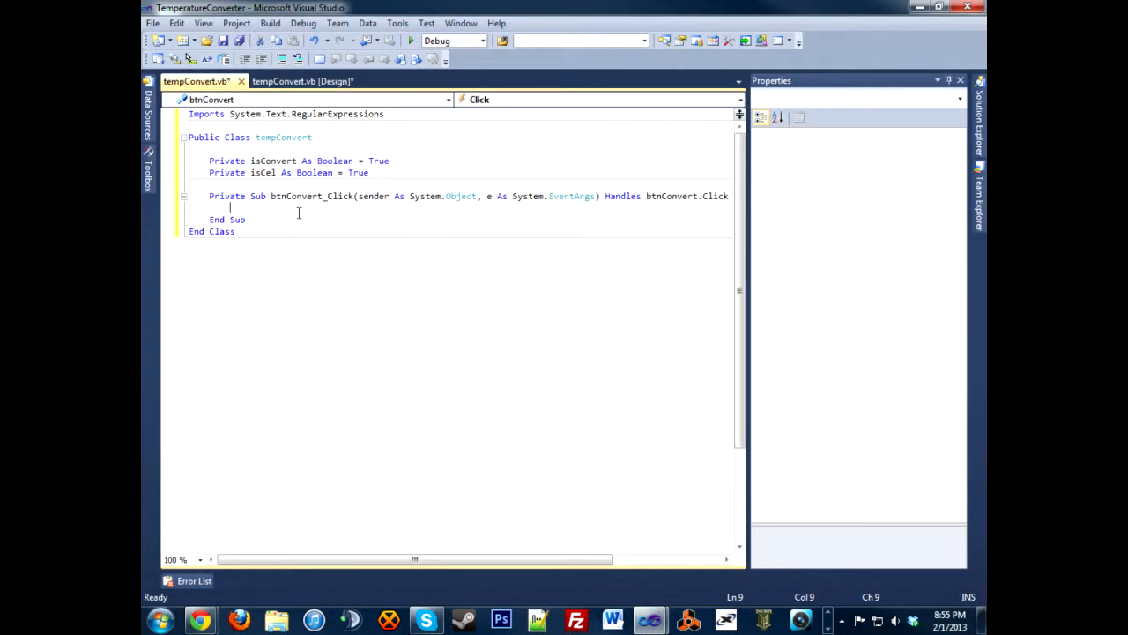
Write an If isConvert Then block containing a nested If isCel Then block.
{"action": "type", "text": "If isConvert"}
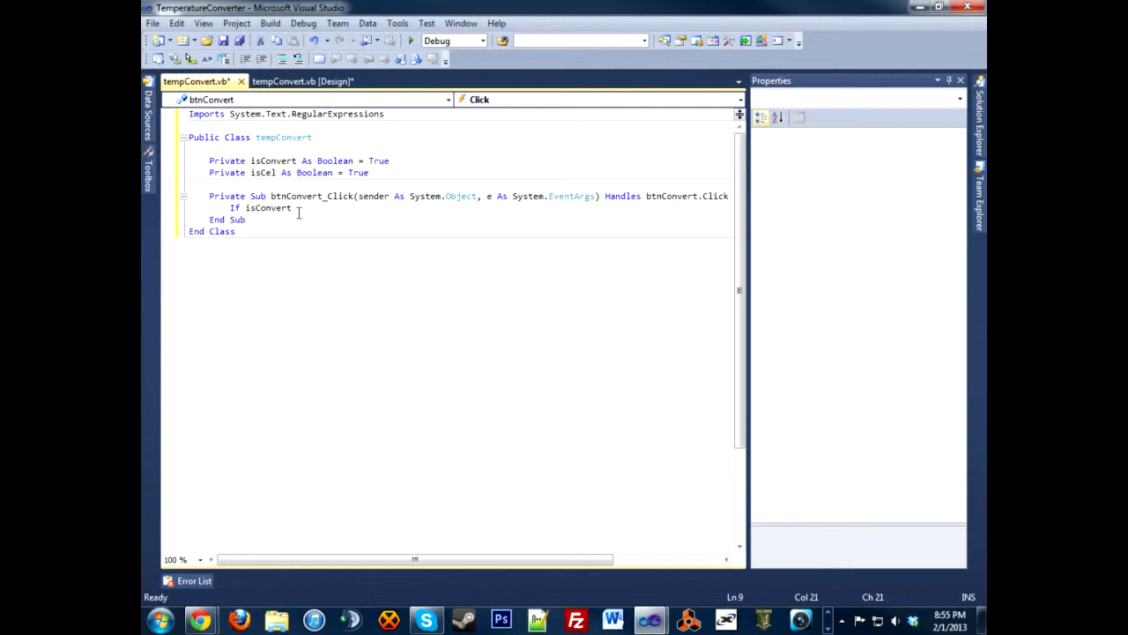
{"action": "type", "text": "Then"}
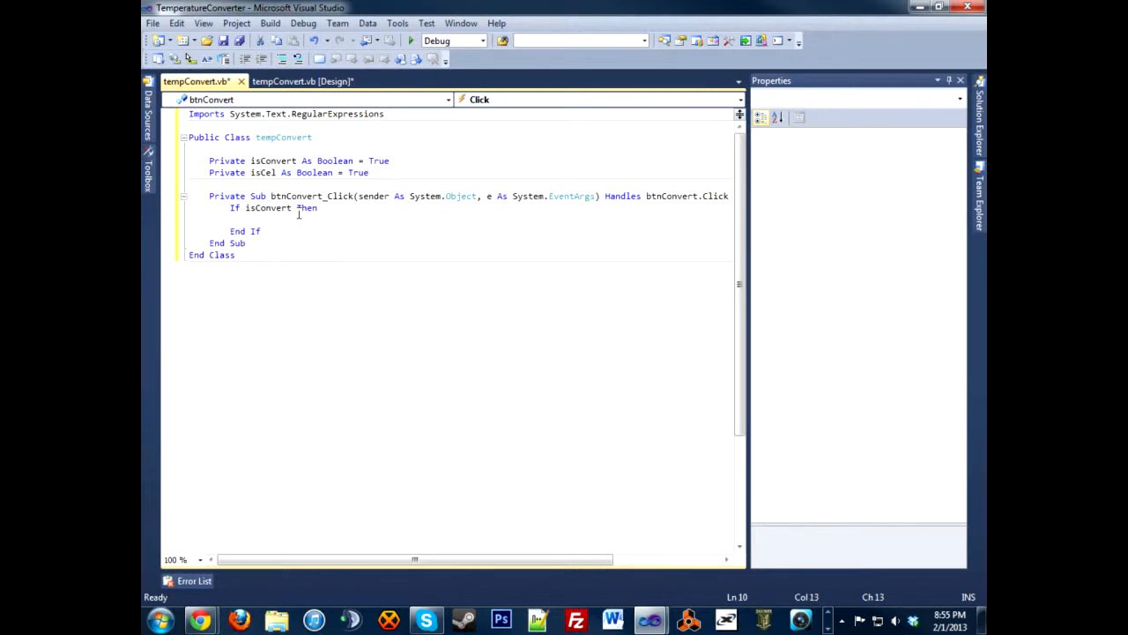
{"action": "type", "text": "If isce"}
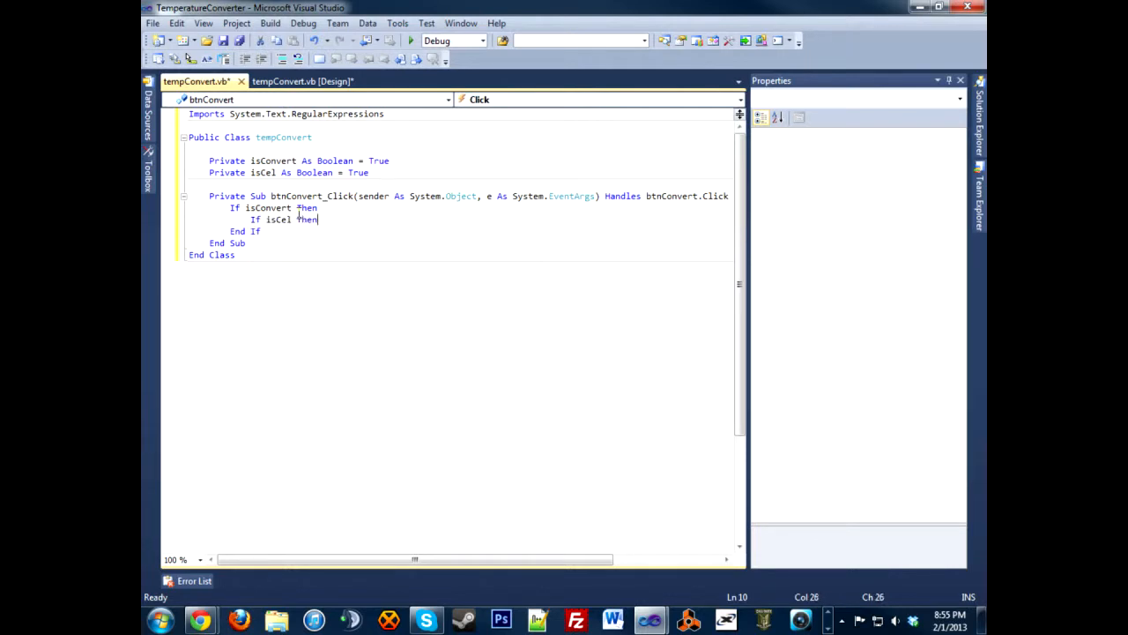
{"action": "key", "text": "enter"}
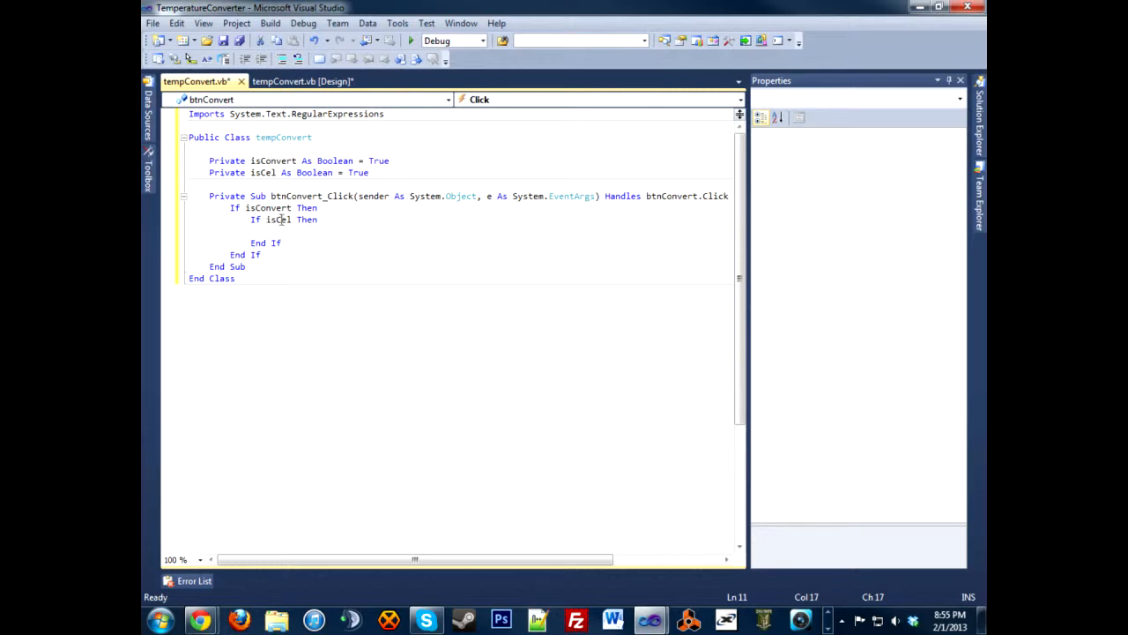
{"action": "mouse_move", "coordinate": [281, 219]}
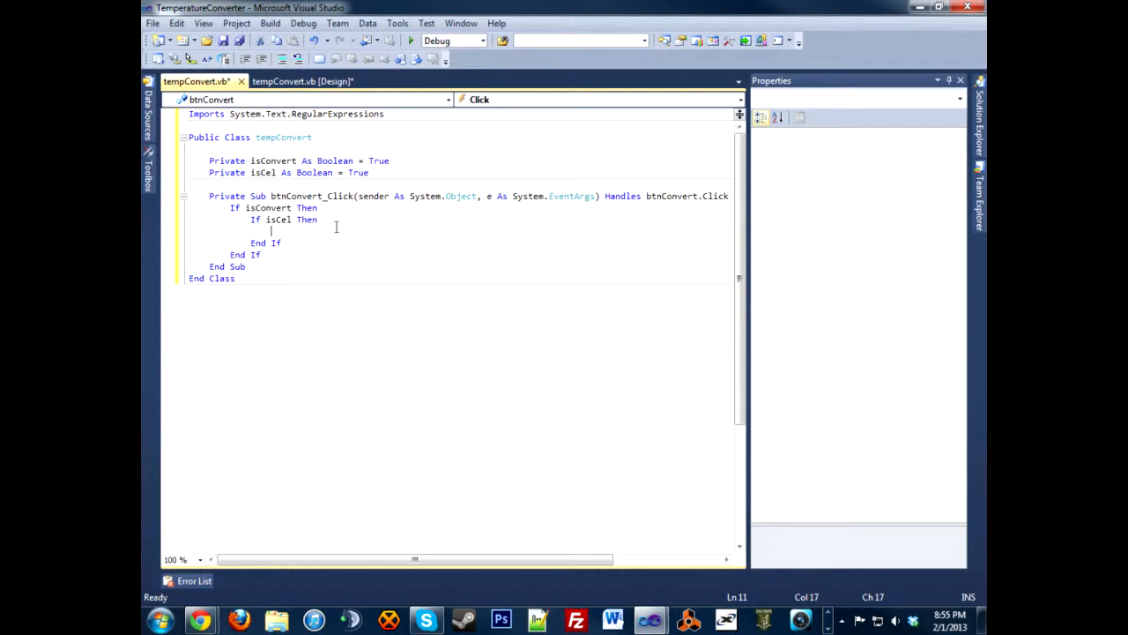
{"action": "mouse_move", "coordinate": [307, 239]}
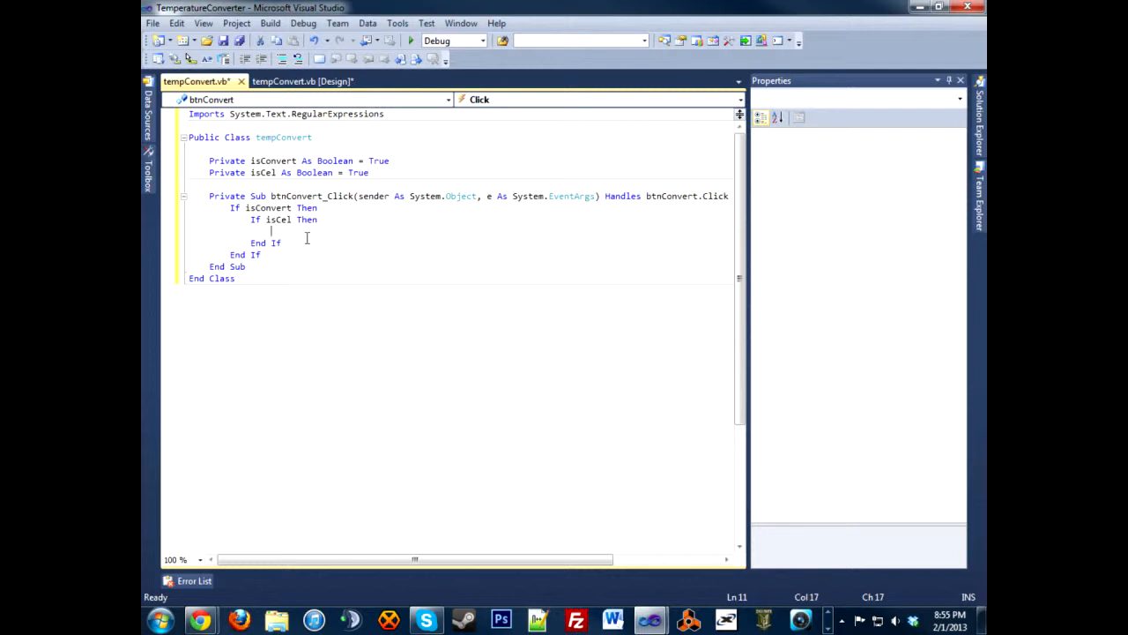
Store txtCel.Text in celText and begin an If Not Regex.IsMatch( check.
{"action": "type", "text": "Dim"}
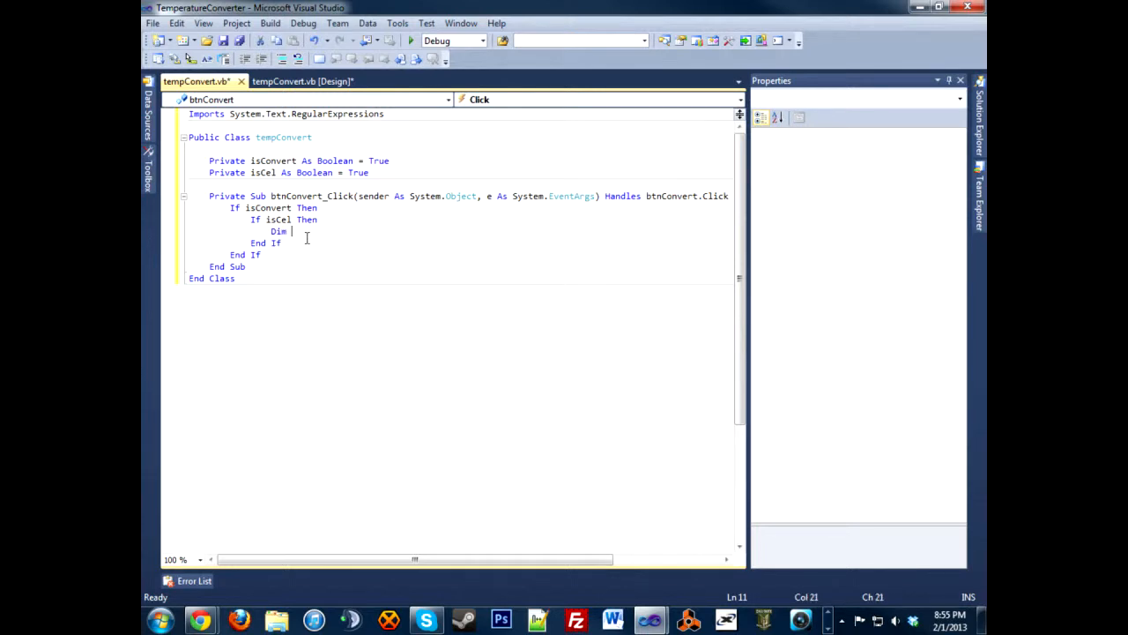
{"action": "type", "text": "celText"}
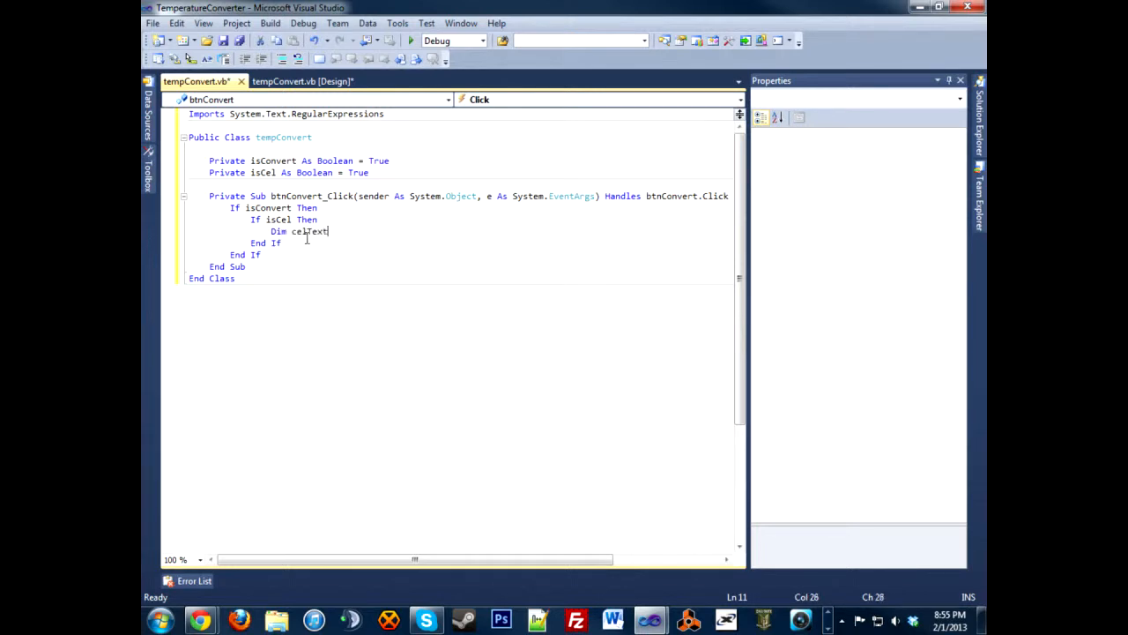
{"action": "type", "text": "= txtCel.Text"}
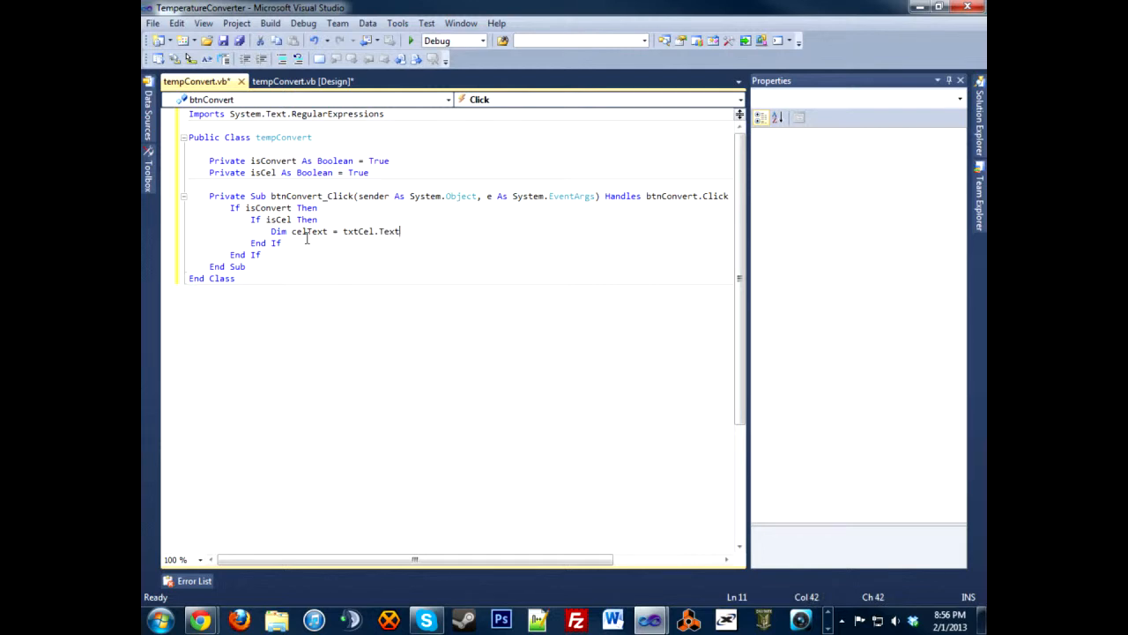
{"action": "type", "text": "if"}
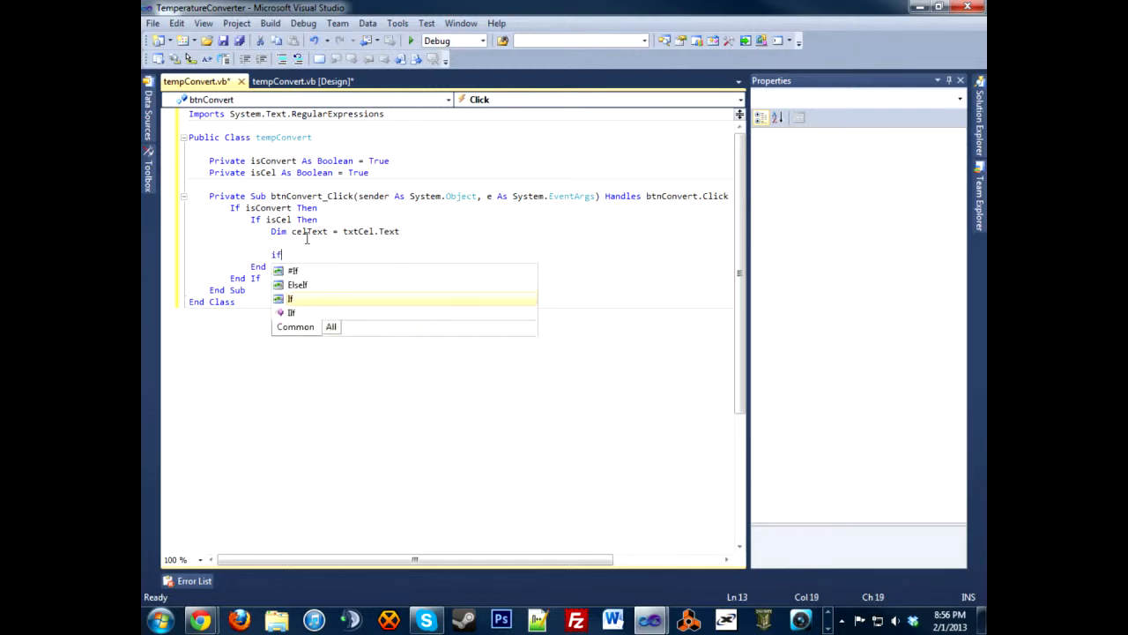
{"action": "type", "text": "New"}
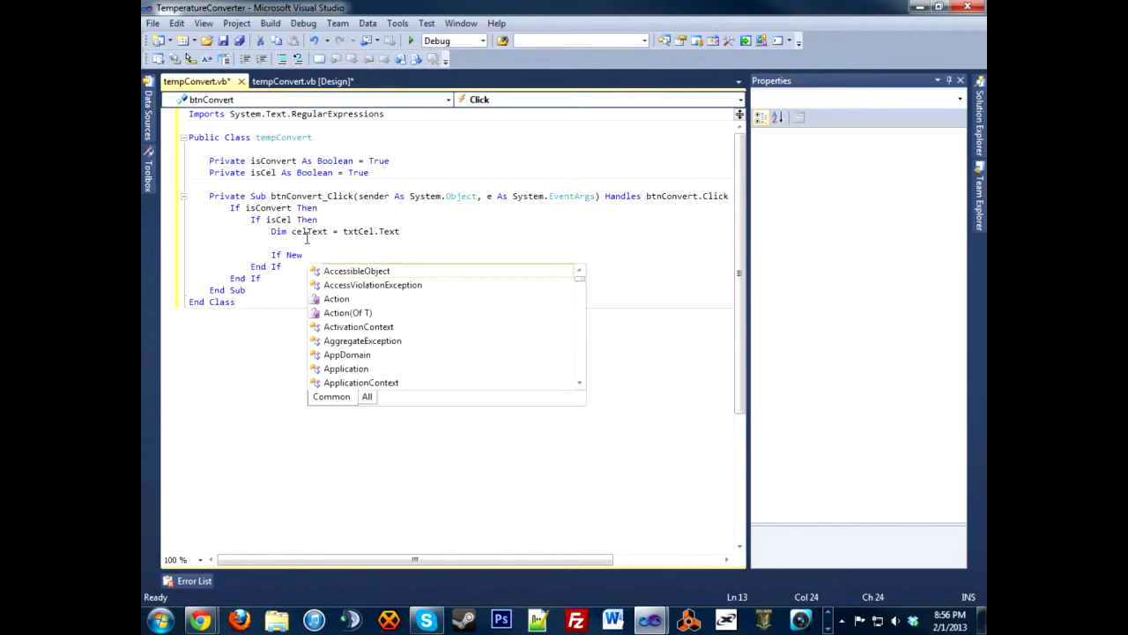
{"action": "type", "text": "Regex.if"}
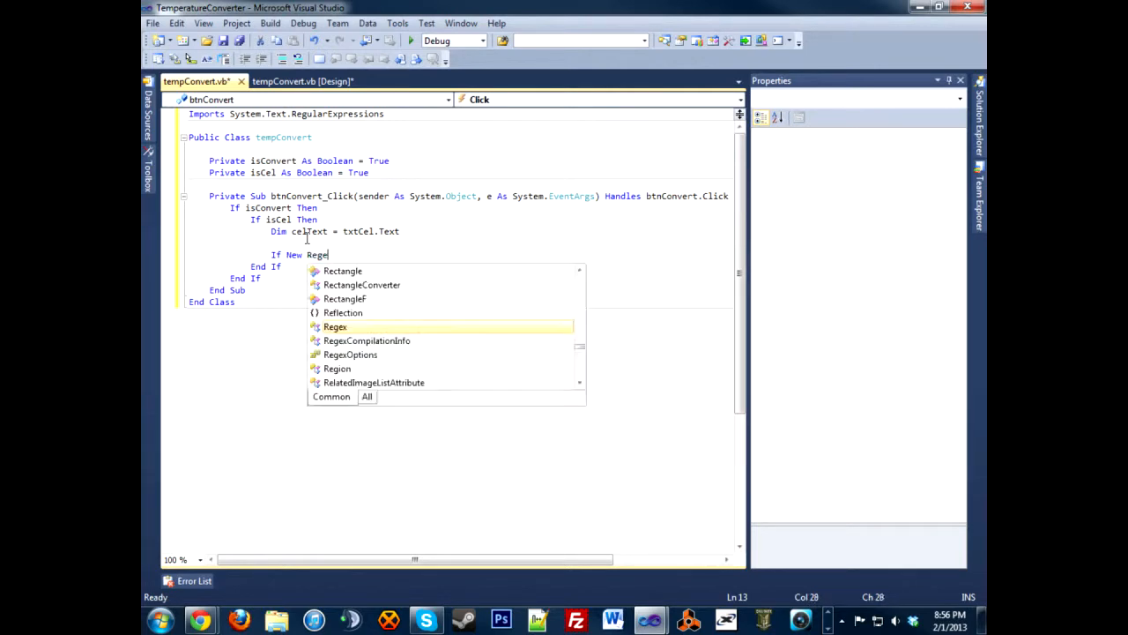
{"action": "type", "text": "No"}
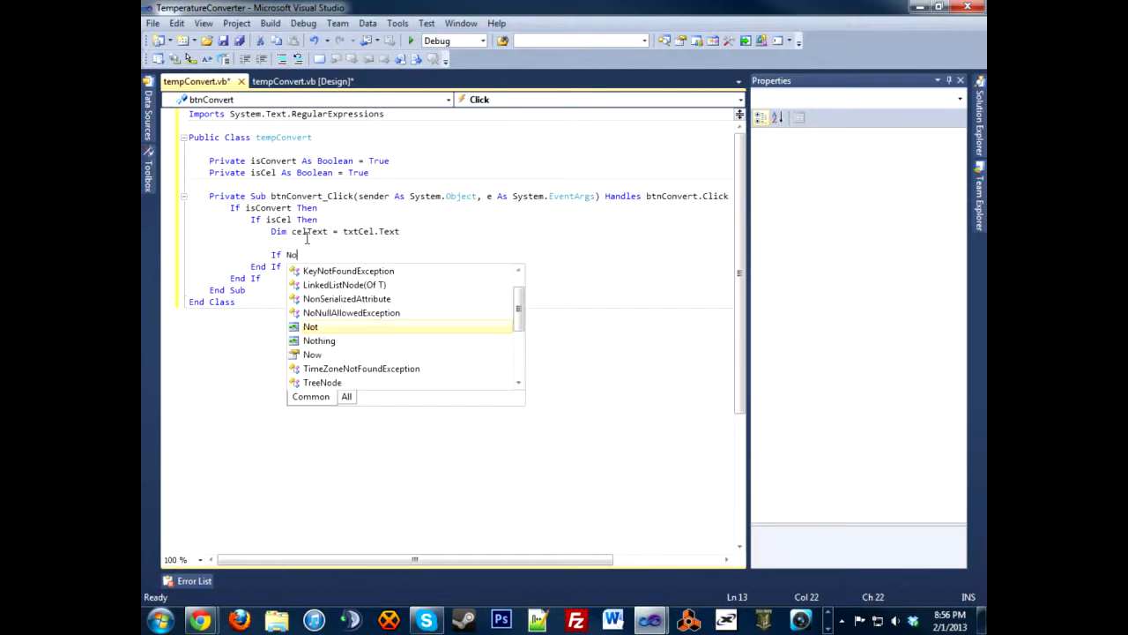
{"action": "type", "text": "t Regex.IsMatch"}
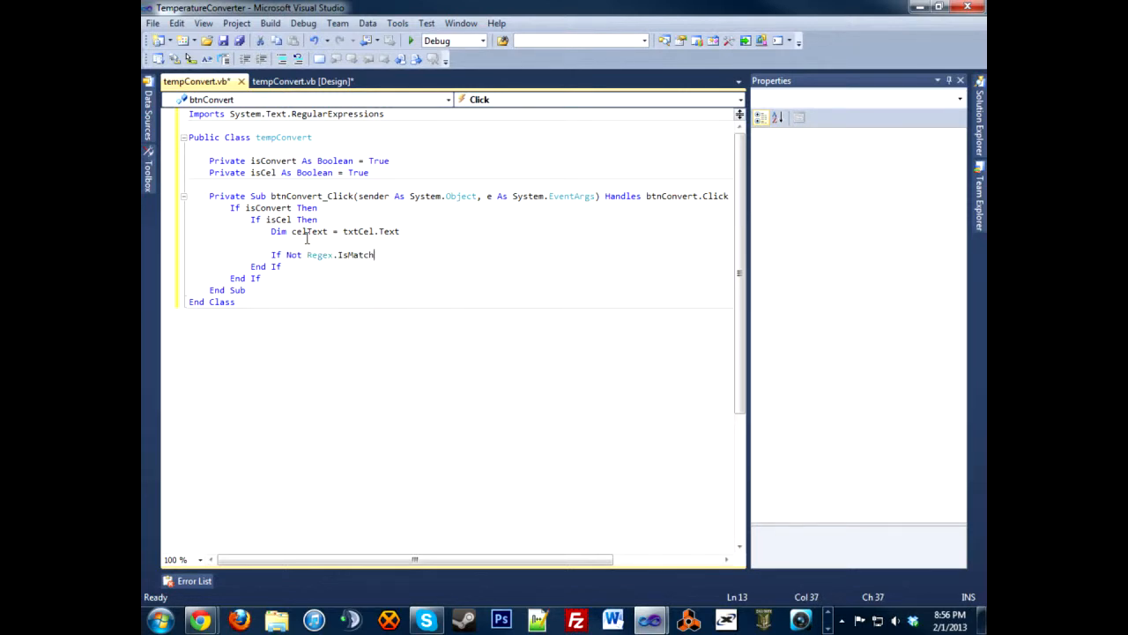
{"action": "type", "text": "("}
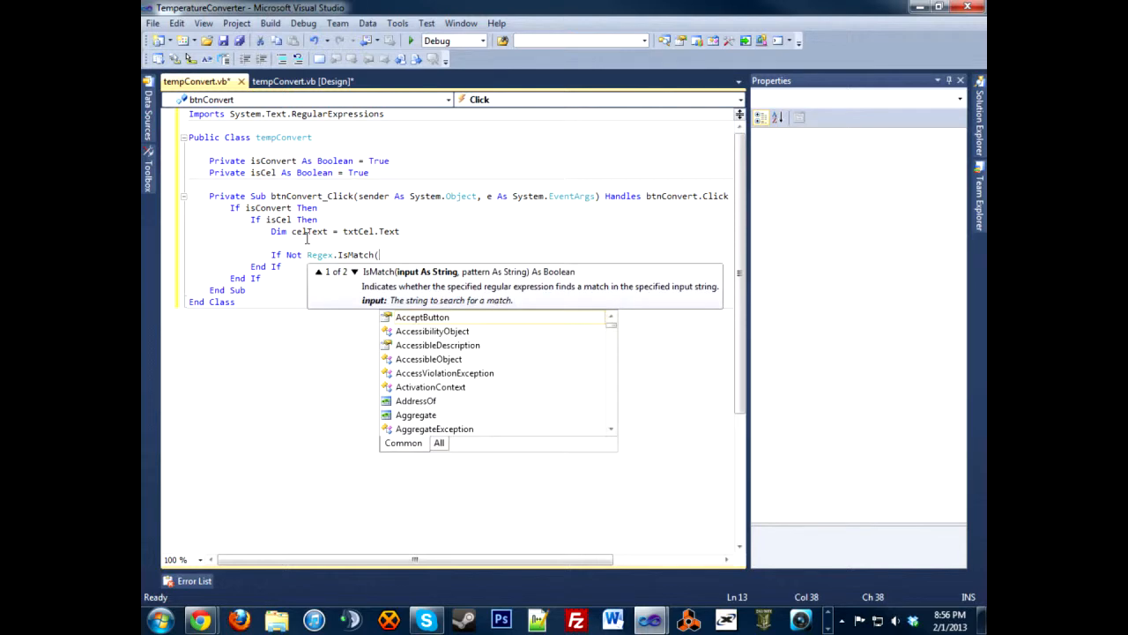
{"action": "mouse_move", "coordinate": [422, 317]}
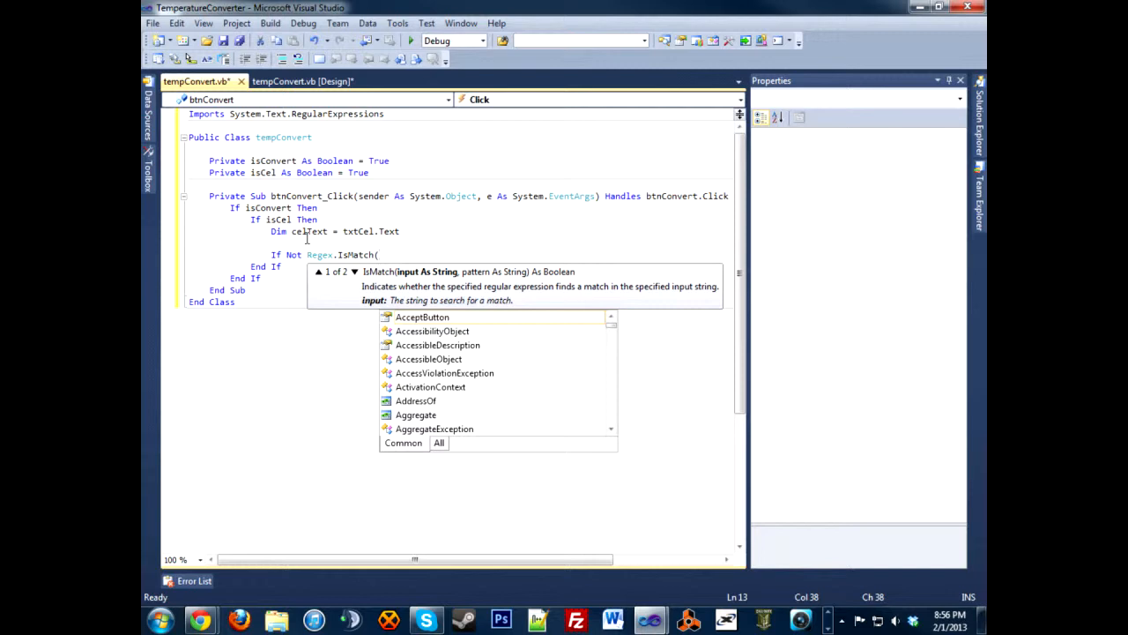
Finish the check as Regex.IsMatch(celText, "^[0-9 ]") Then, removing stray pattern characters.
{"action": "type", "text": "celText"}
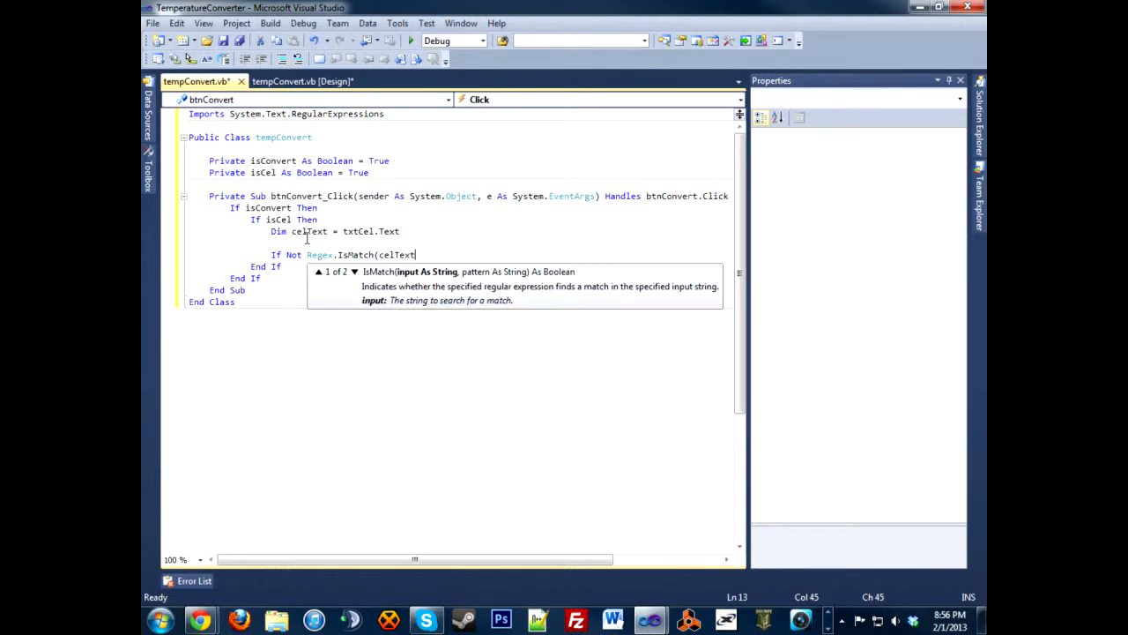
{"action": "type", "text": ","}
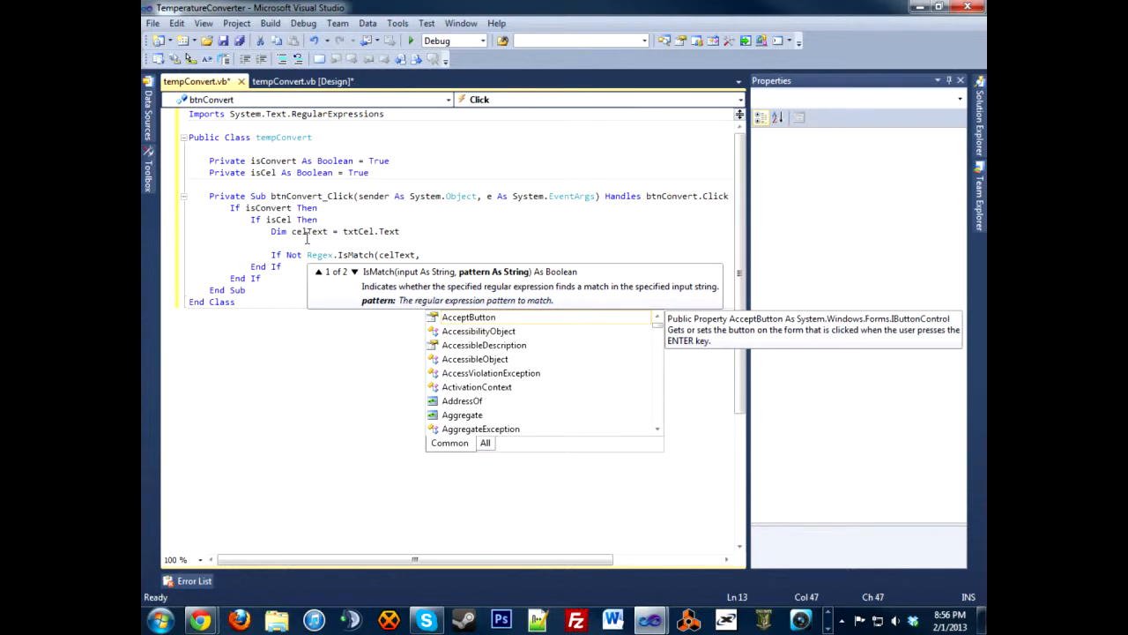
{"action": "type", "text": "\""}
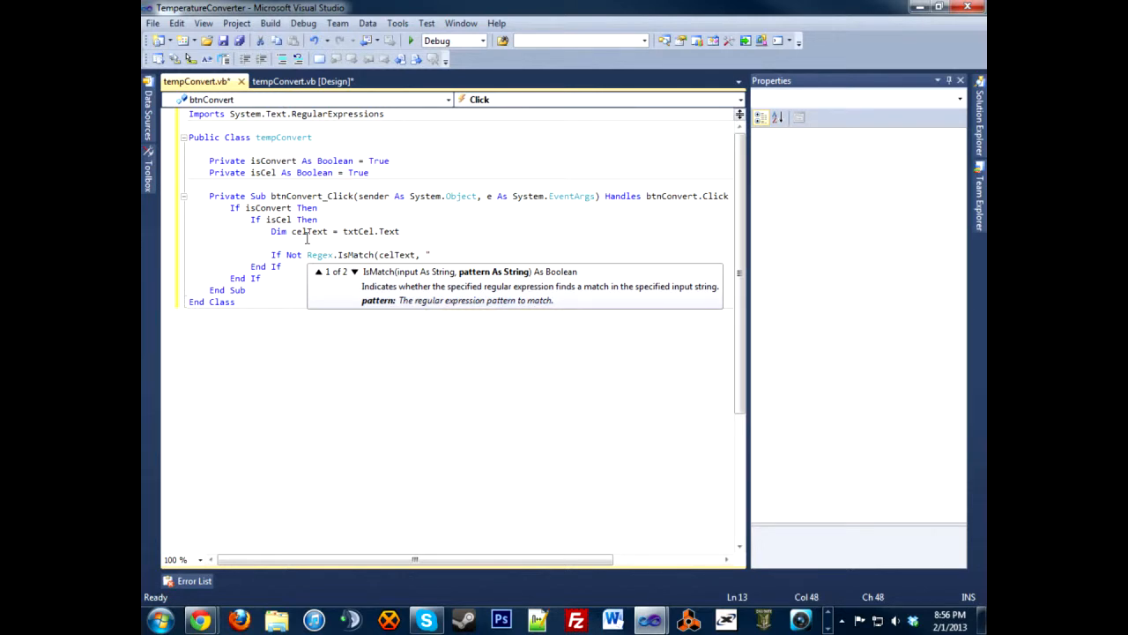
{"action": "type", "text": "^"}
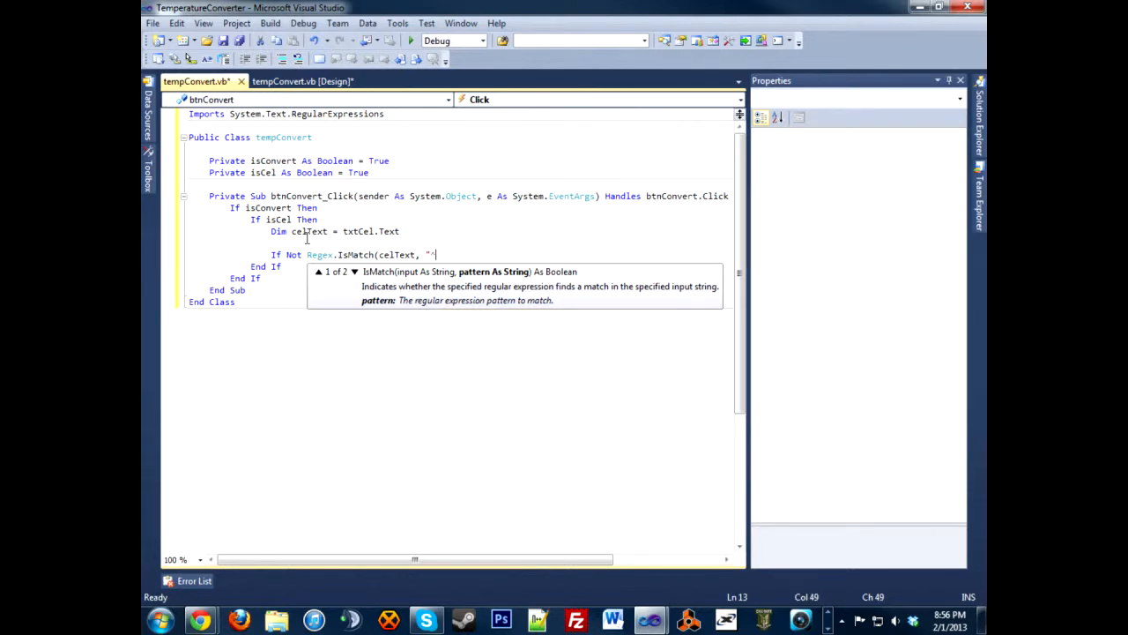
{"action": "type", "text": "[0-9"}
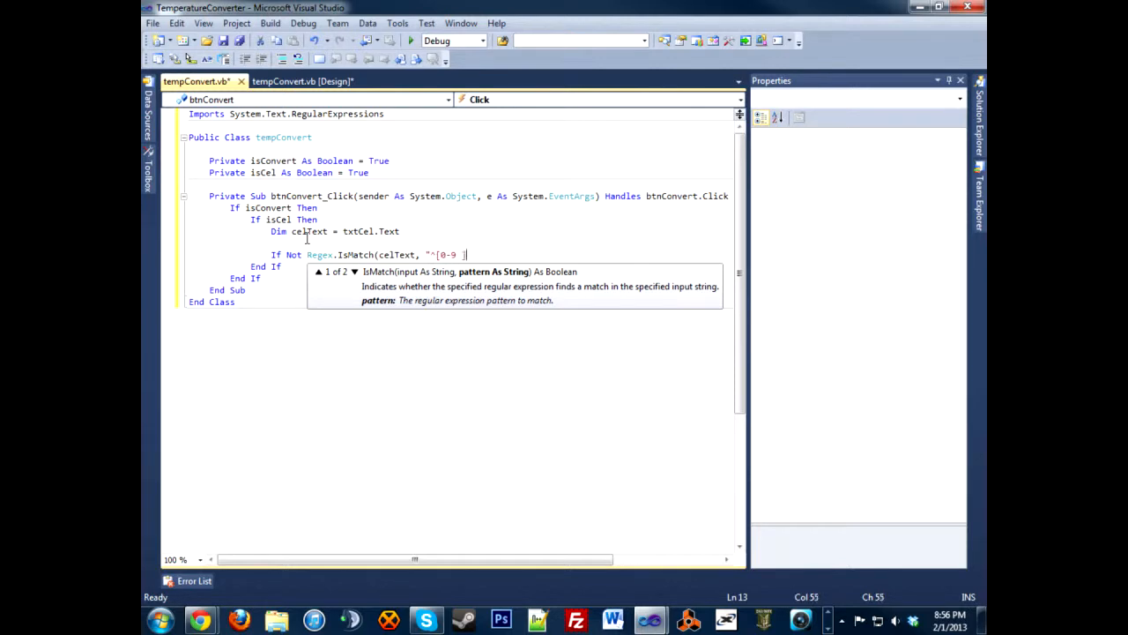
{"action": "type", "text": "+"}
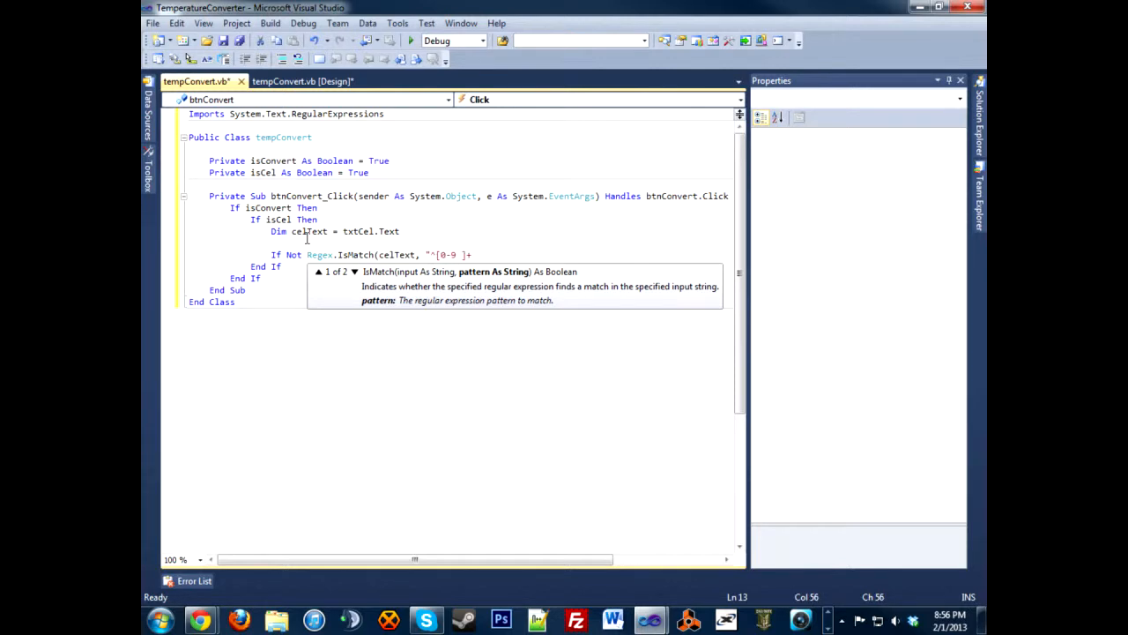
{"action": "type", "text": "."}
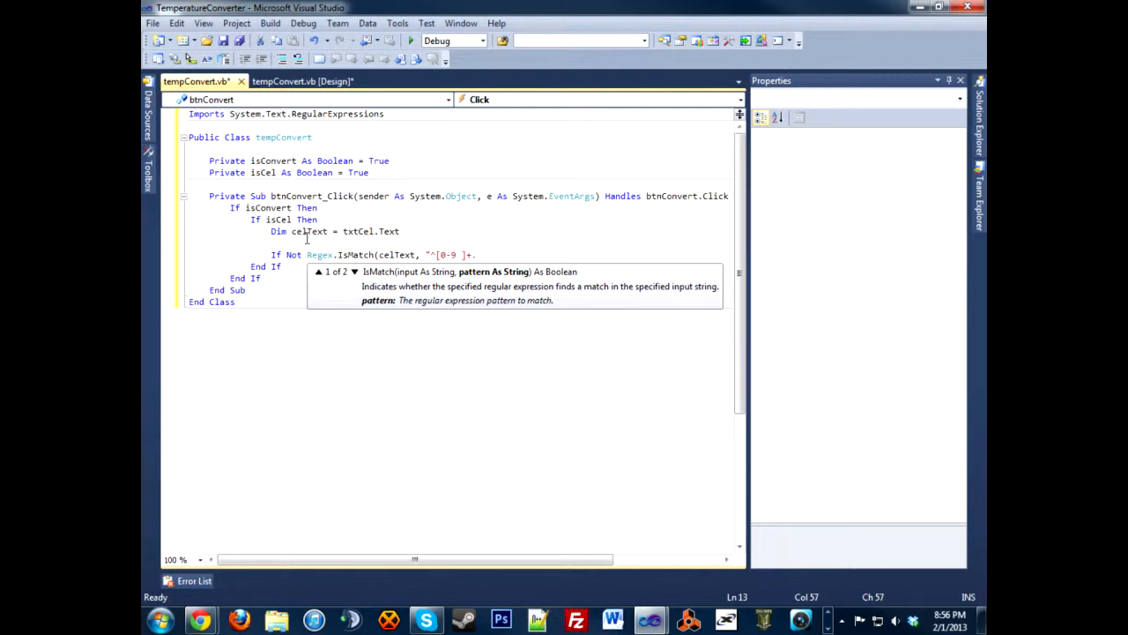
{"action": "type", "text": "\")"}
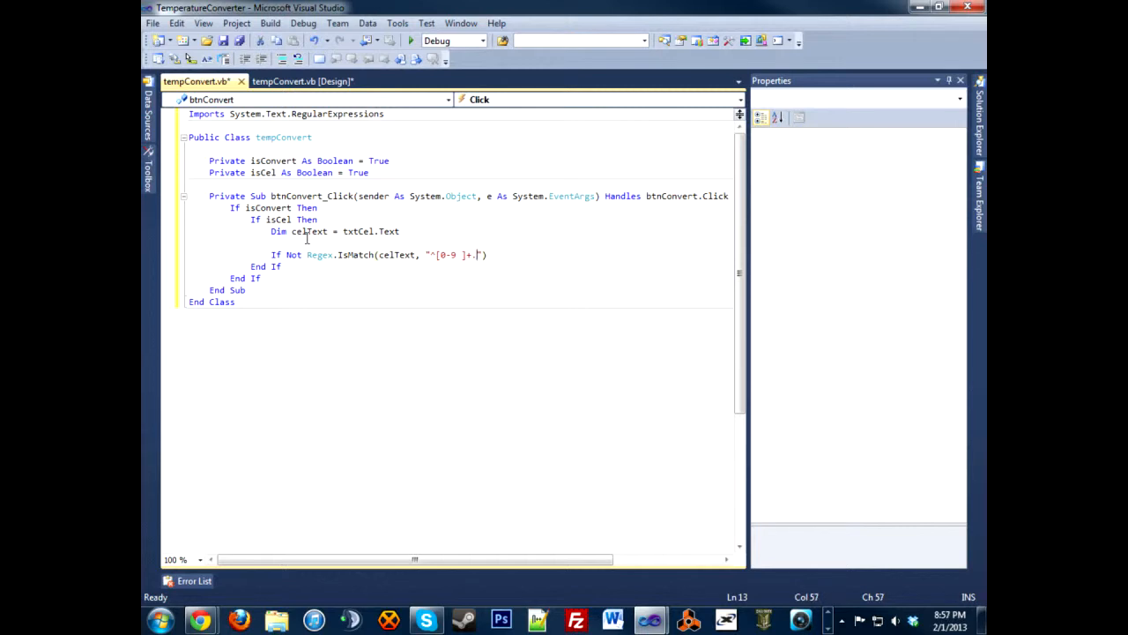
{"action": "key", "text": "Backspace"}
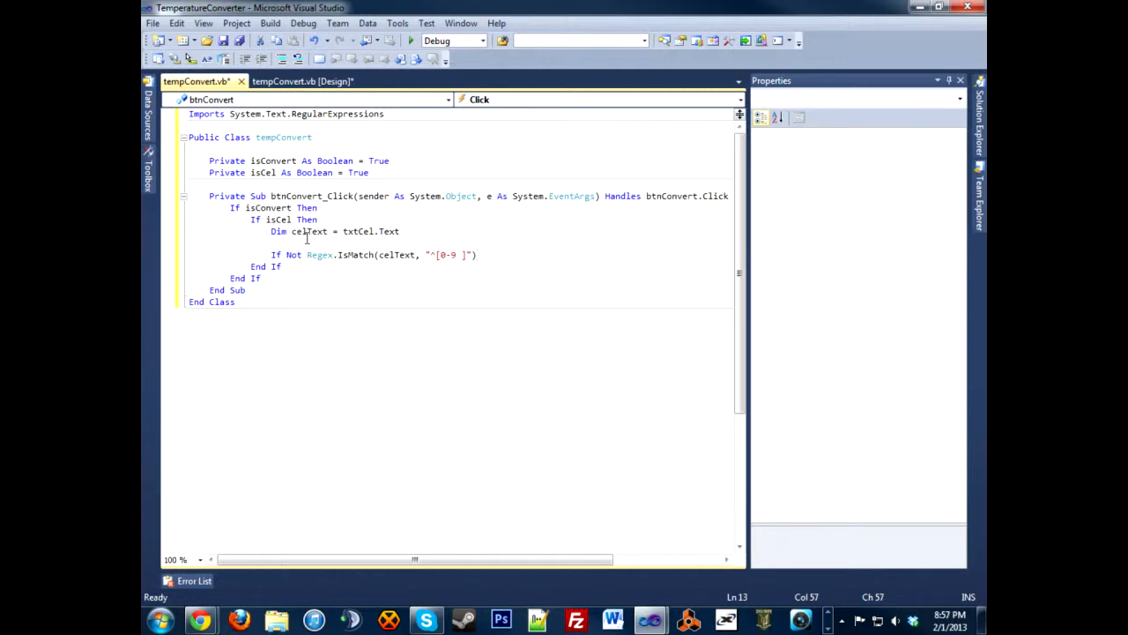
{"action": "type", "text": "Then"}
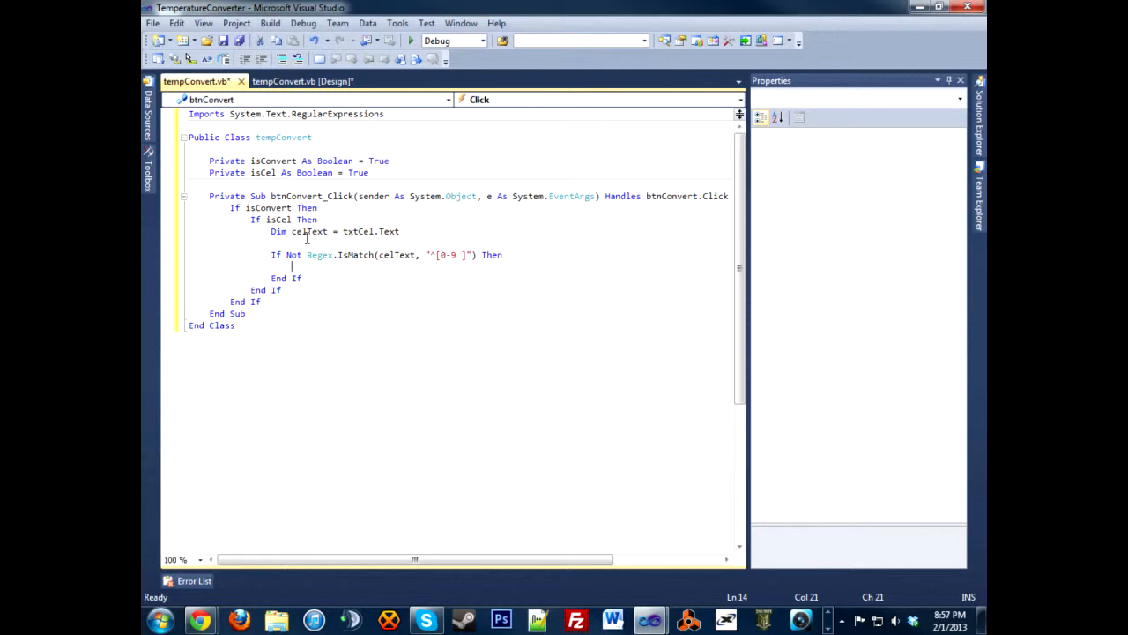
Show "Please enter only numbers for the temperature." on invalid input, then add Else.
{"action": "type", "text": "M"}
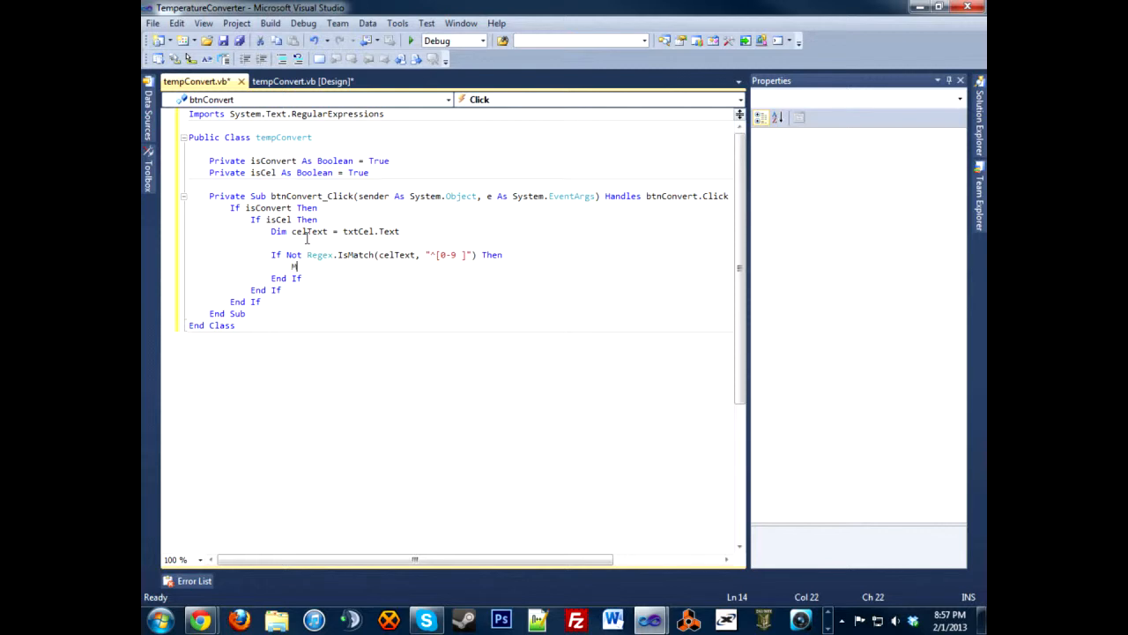
{"action": "type", "text": "essageBox.Show("}
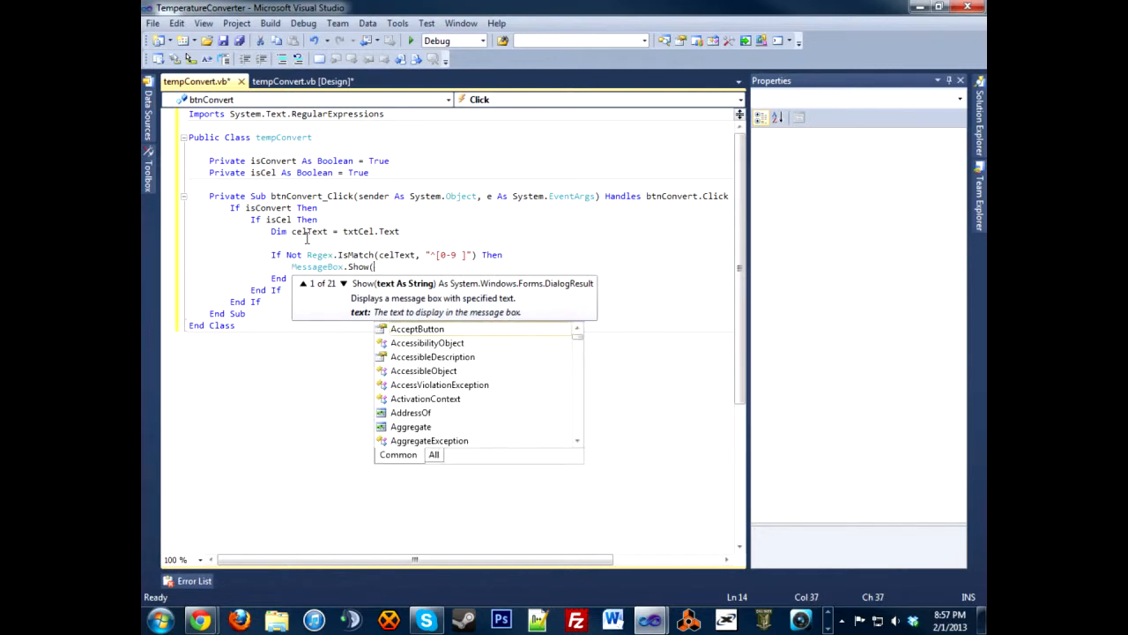
{"action": "type", "text": "\"Please"}
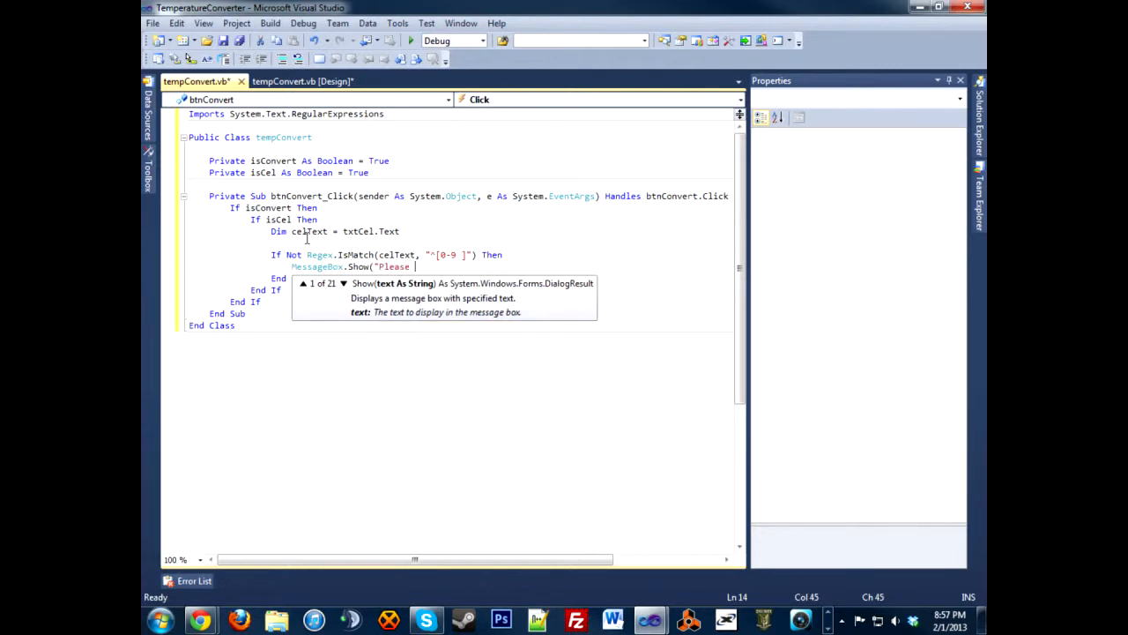
{"action": "type", "text": "enter only numbers for the temper"}
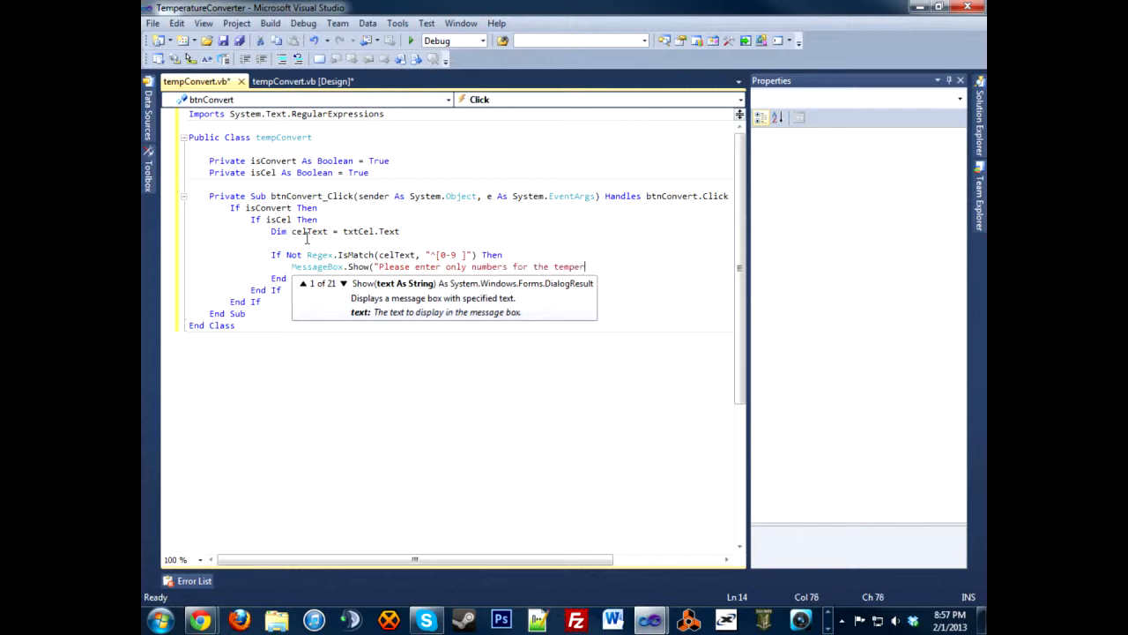
{"action": "type", "text": "ature.\""}
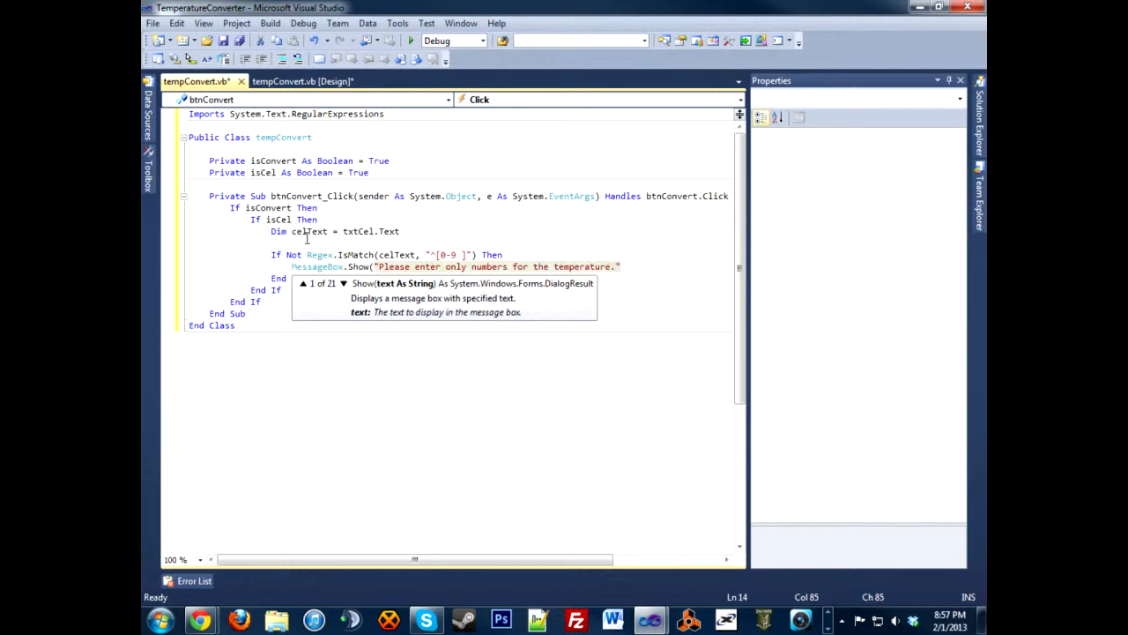
{"action": "left_click", "coordinate": [344, 283]}
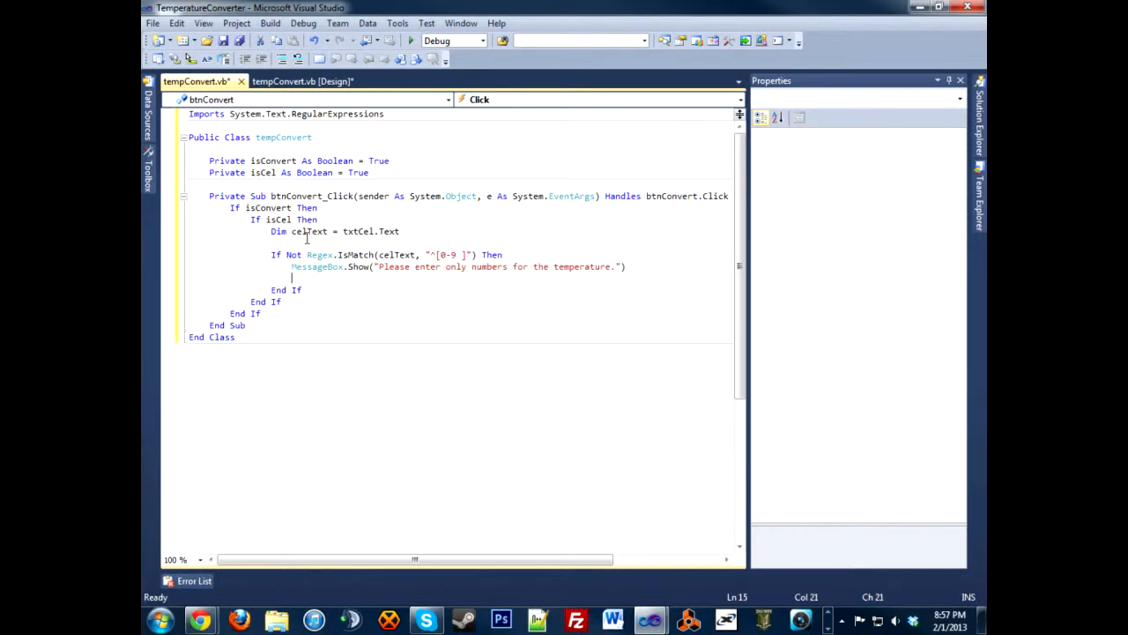
{"action": "type", "text": "Else"}
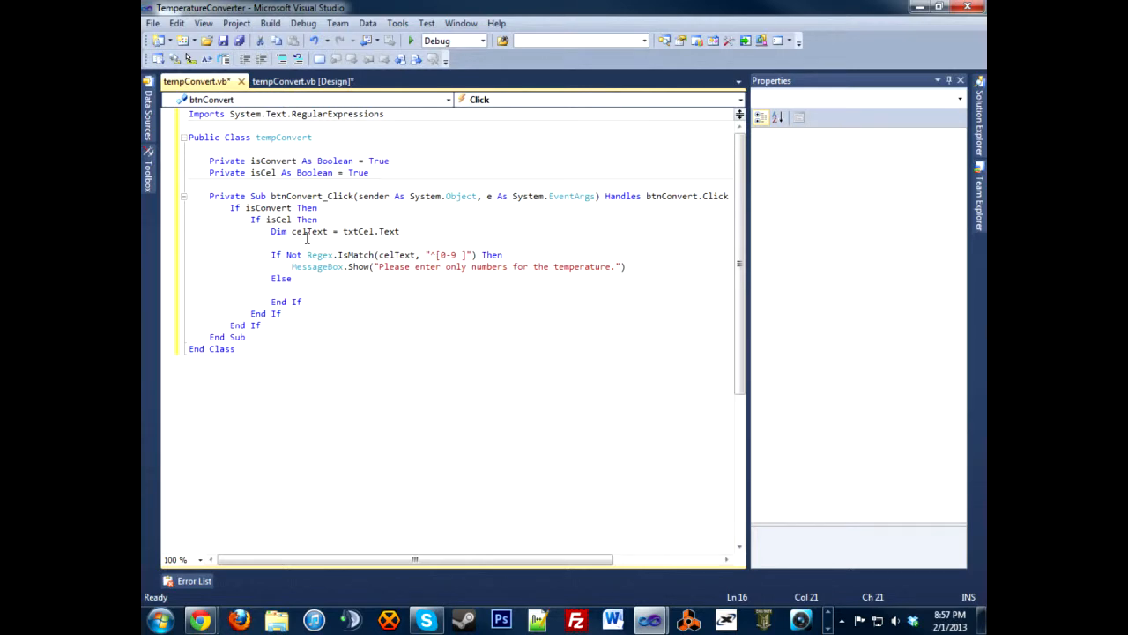
Declare tempFahr As Double and tempCel As Double = txtCel.Text in the Else branch.
{"action": "type", "text": "d"}
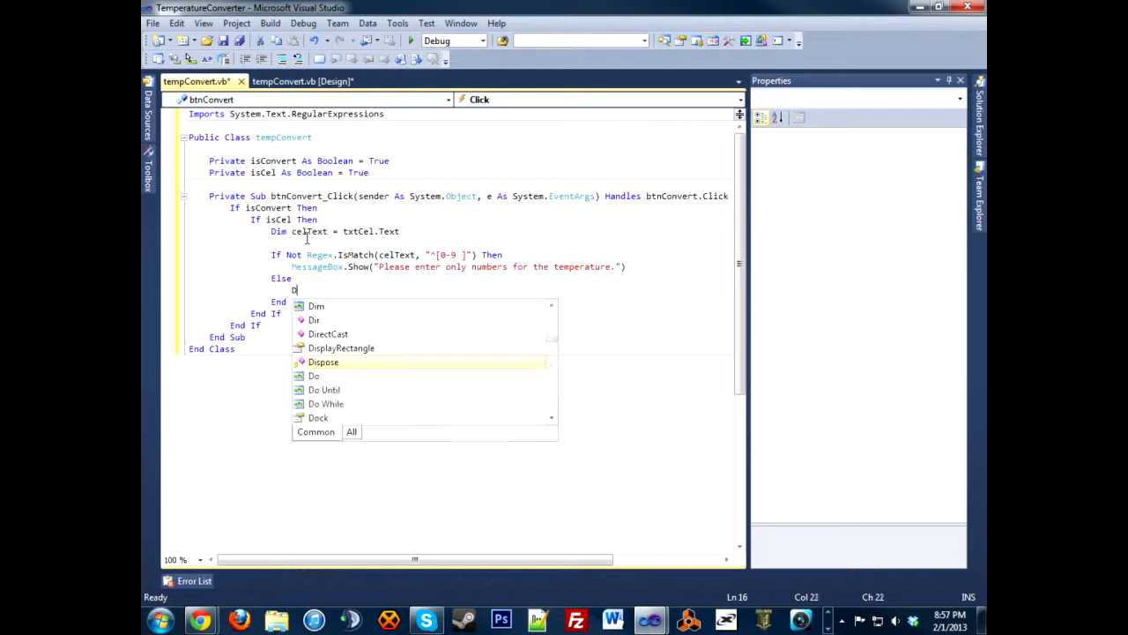
{"action": "type", "text": "im tempF"}
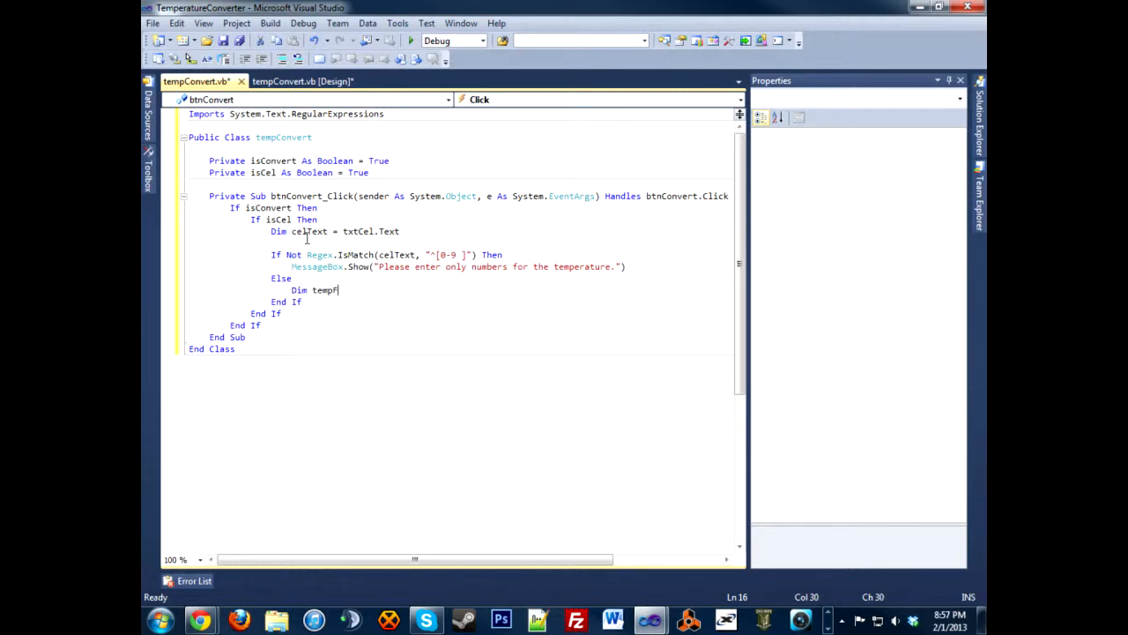
{"action": "type", "text": "ahr As Double"}
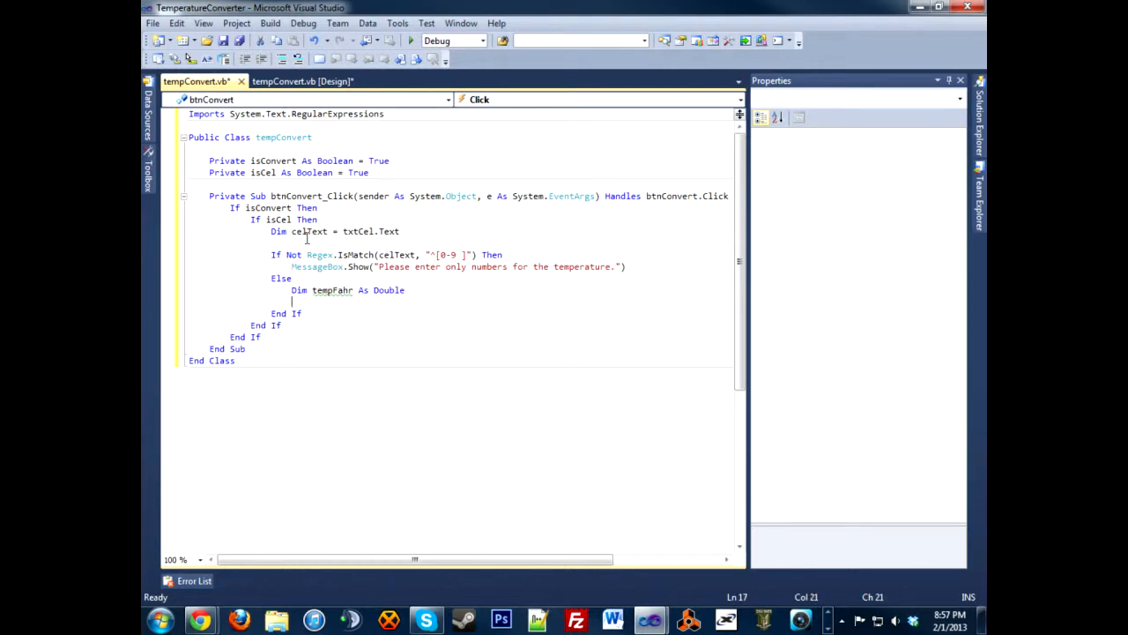
{"action": "type", "text": "Dim"}
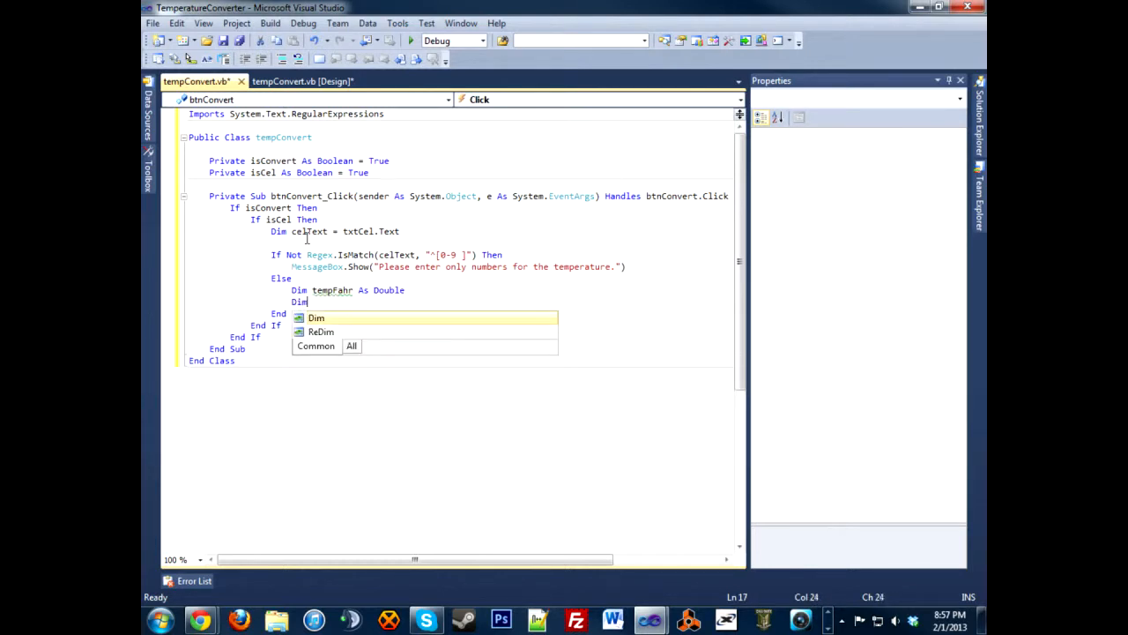
{"action": "type", "text": "tempCel As Double"}
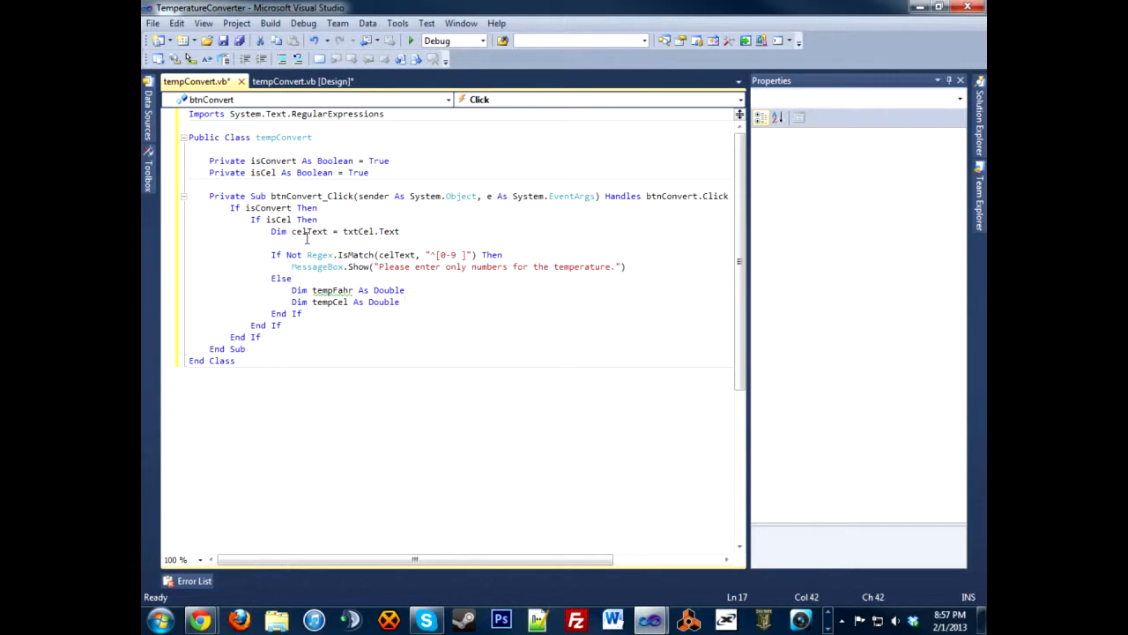
{"action": "type", "text": "= te"}
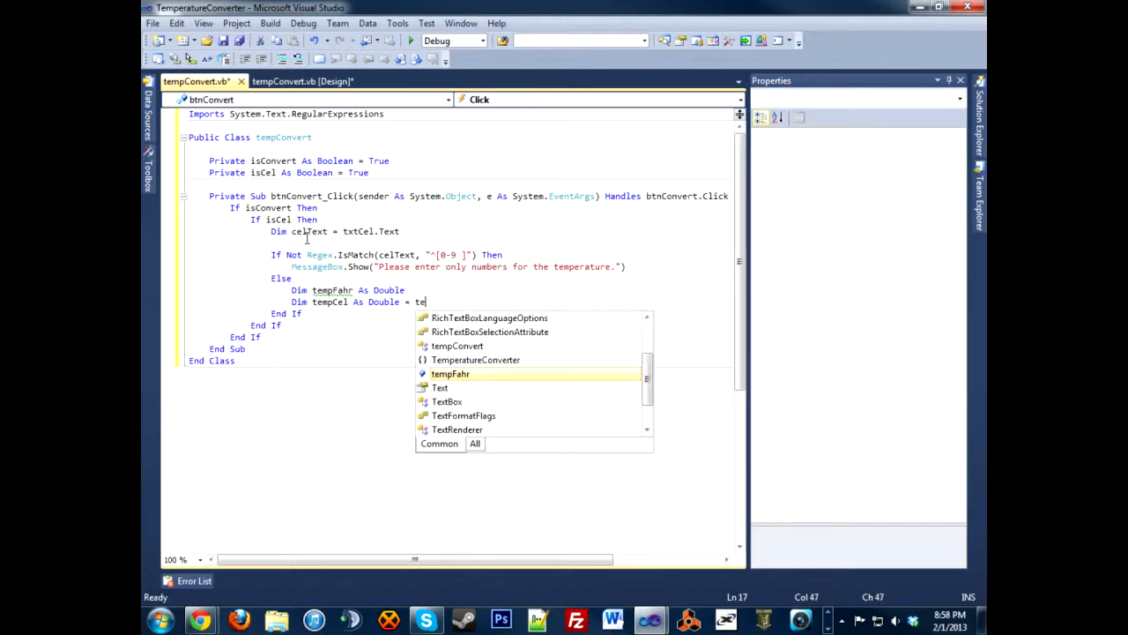
{"action": "key", "text": "Backspace"}
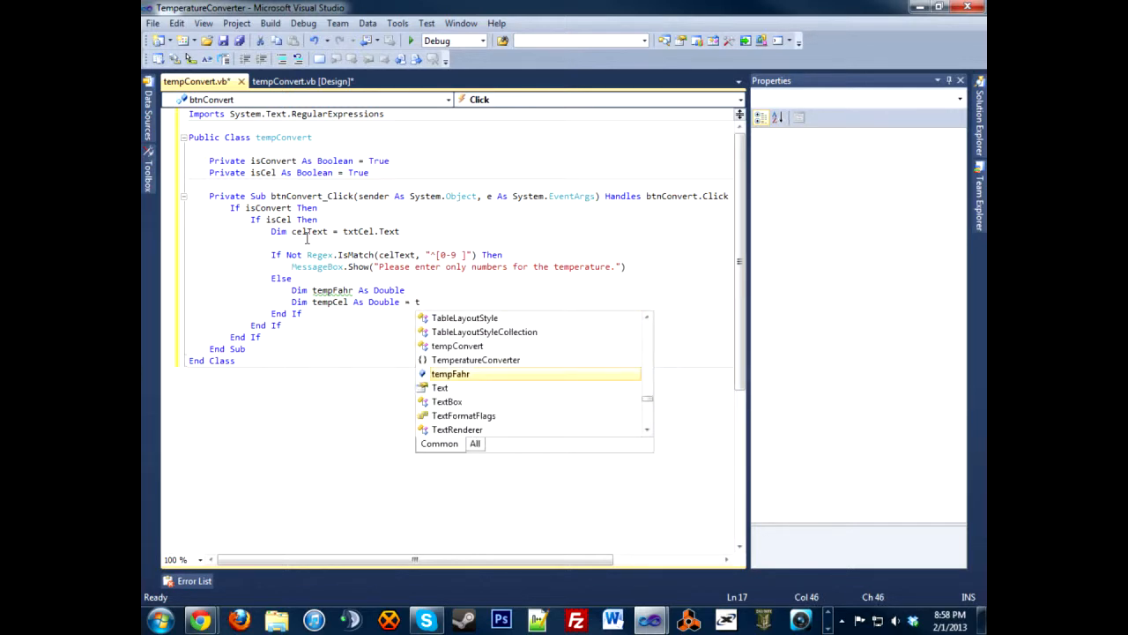
{"action": "type", "text": "xtCel.t"}
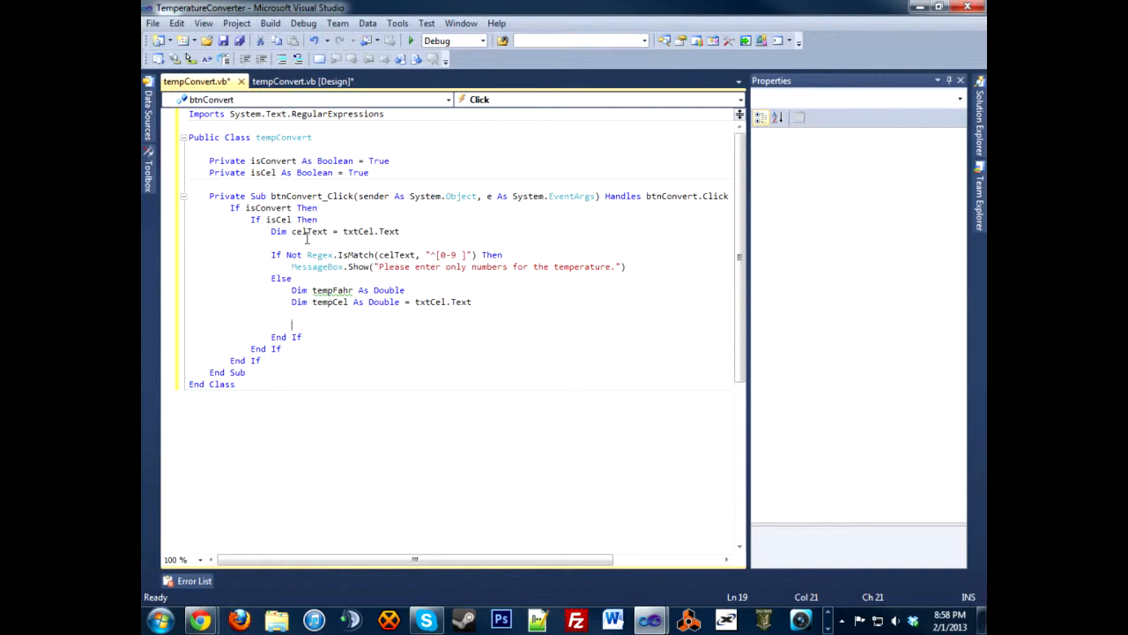
Compute tempFahr = ((9 * tempCel) / 5) + 32 below the declarations.
{"action": "type", "text": "tempFahr ="}
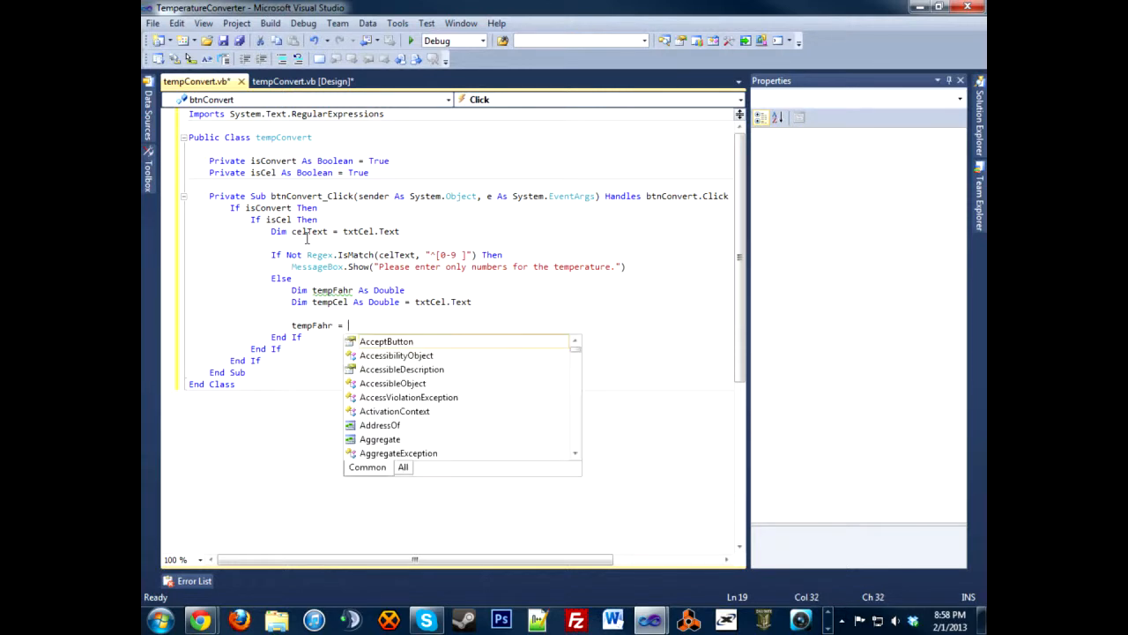
{"action": "type", "text": "(("}
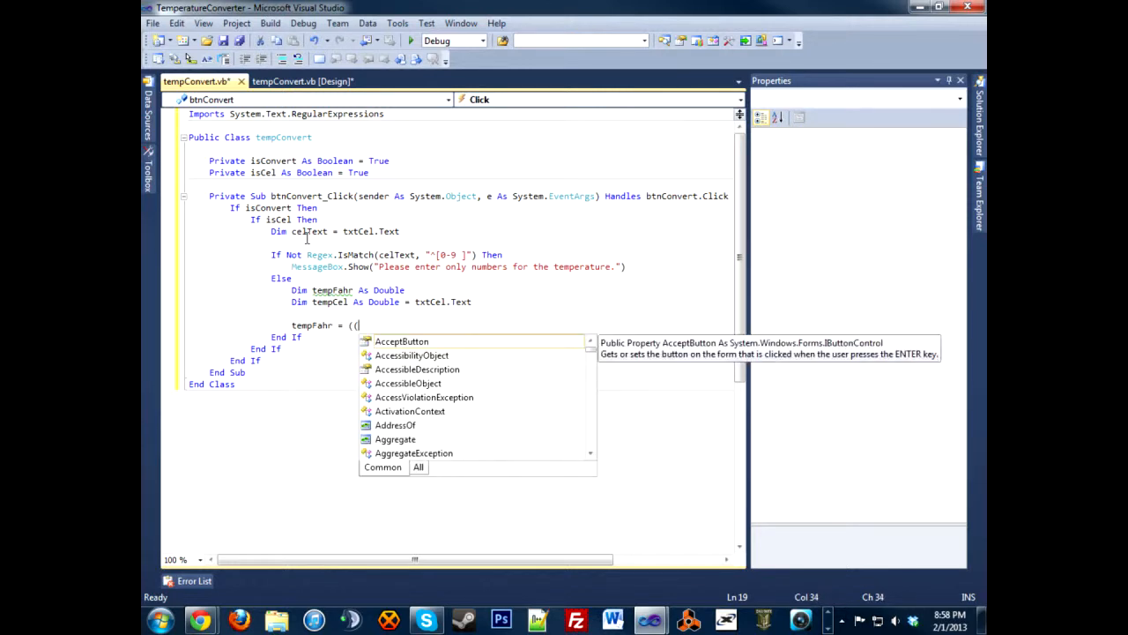
{"action": "type", "text": "9"}
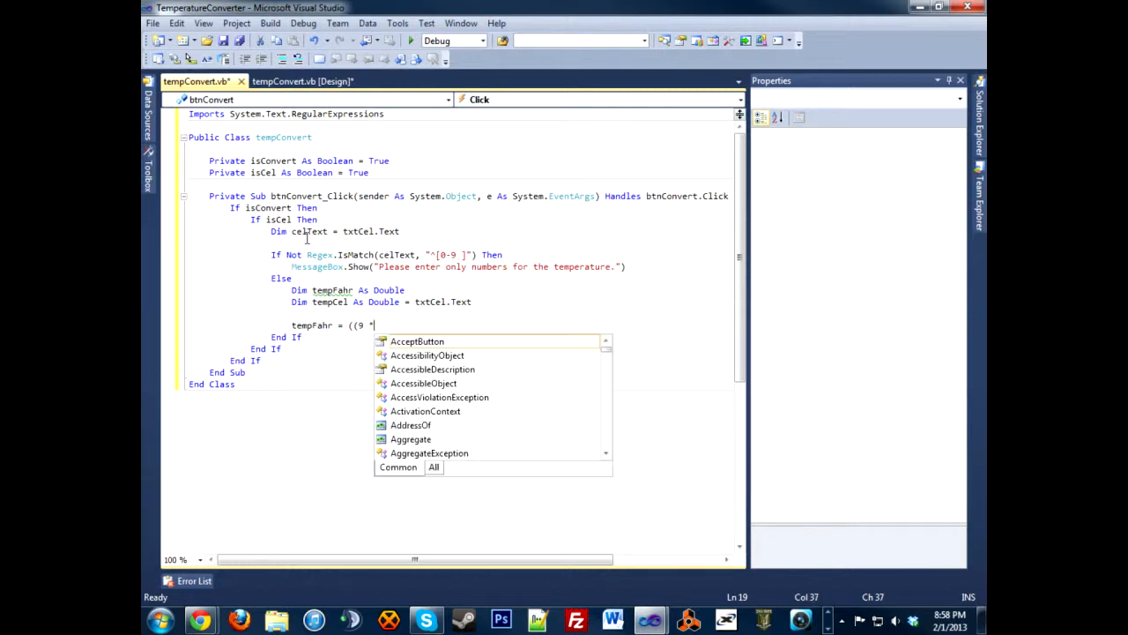
{"action": "type", "text": "* tempCel) / 5"}
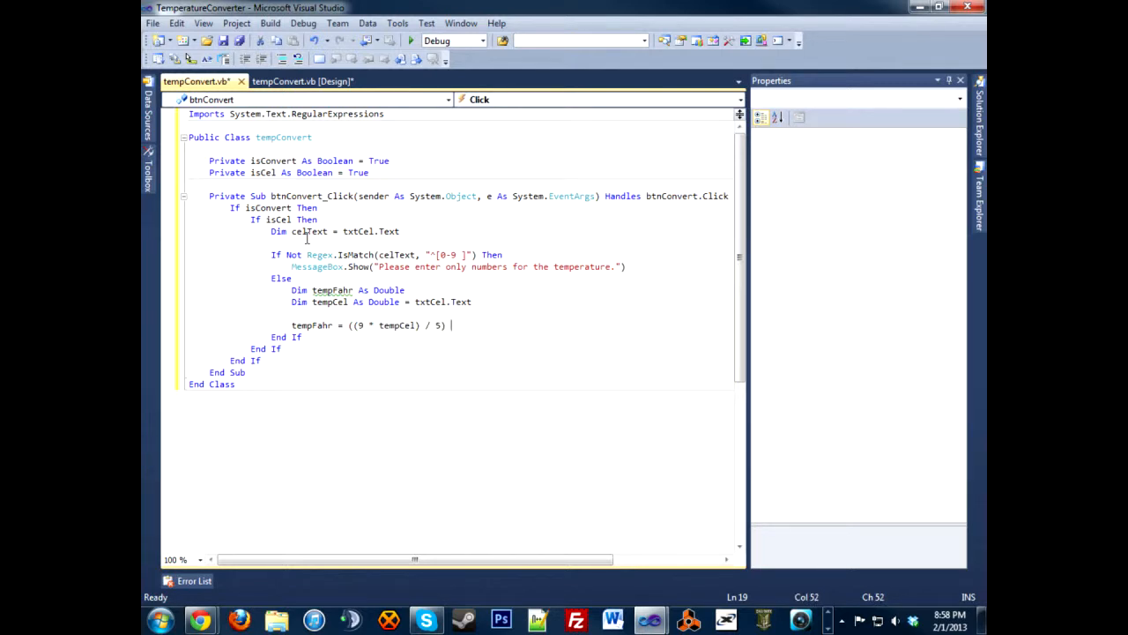
{"action": "type", "text": "+ 32"}
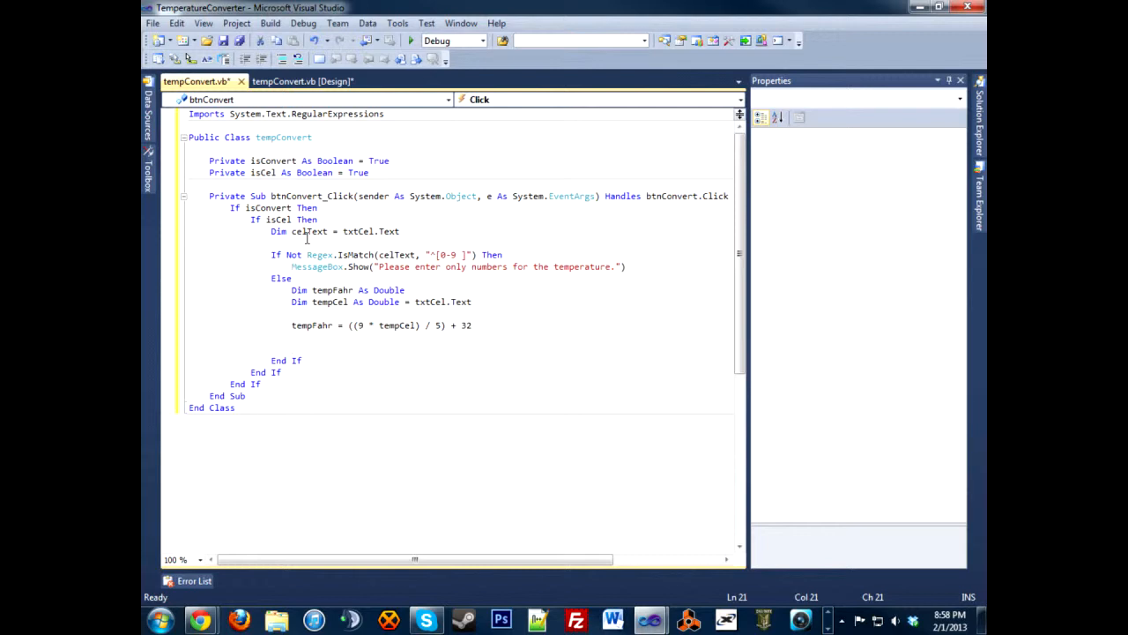
Start setting txtCel.Text to Math.Round(tempCel, 2) & " " &.
{"action": "type", "text": "txtCel"}
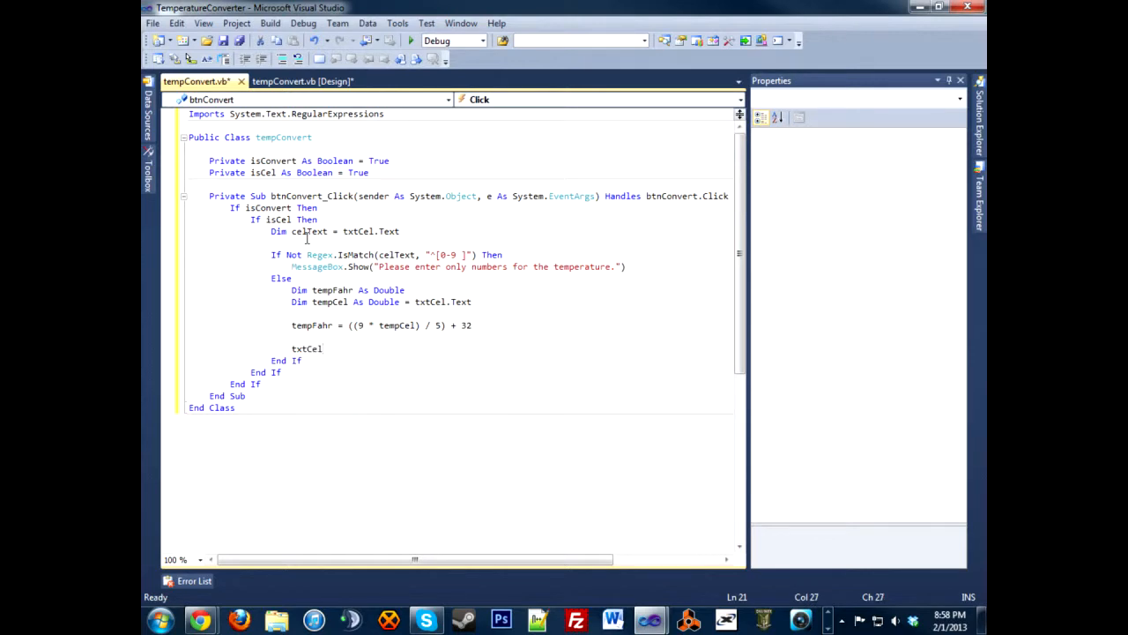
{"action": "type", "text": ".text = Ma"}
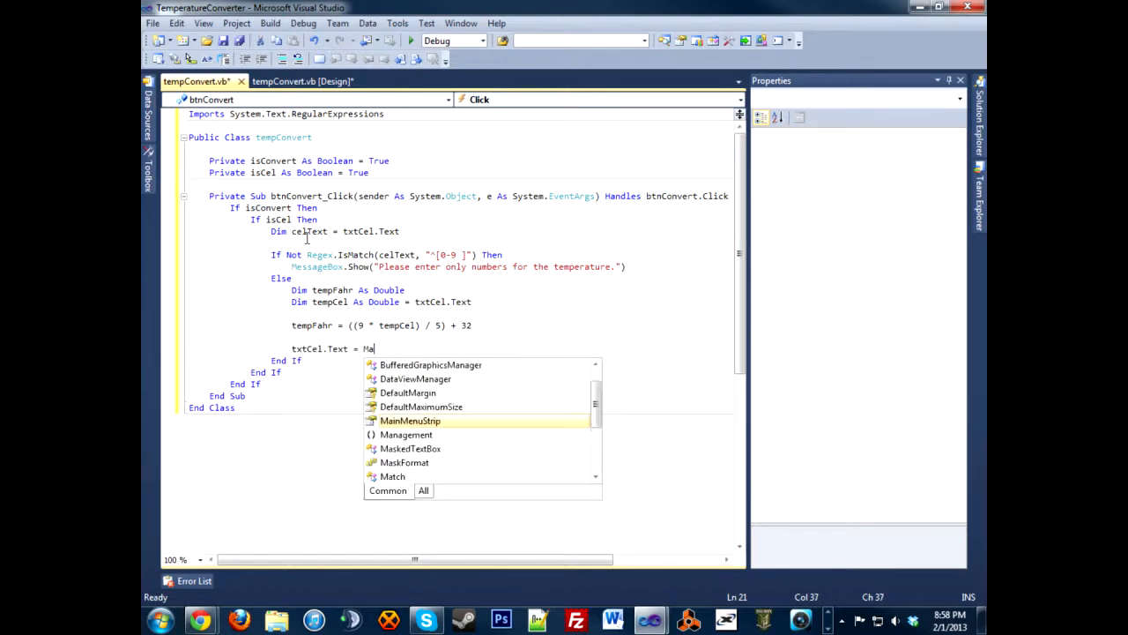
{"action": "type", "text": "th.Round(tempCel, 2"}
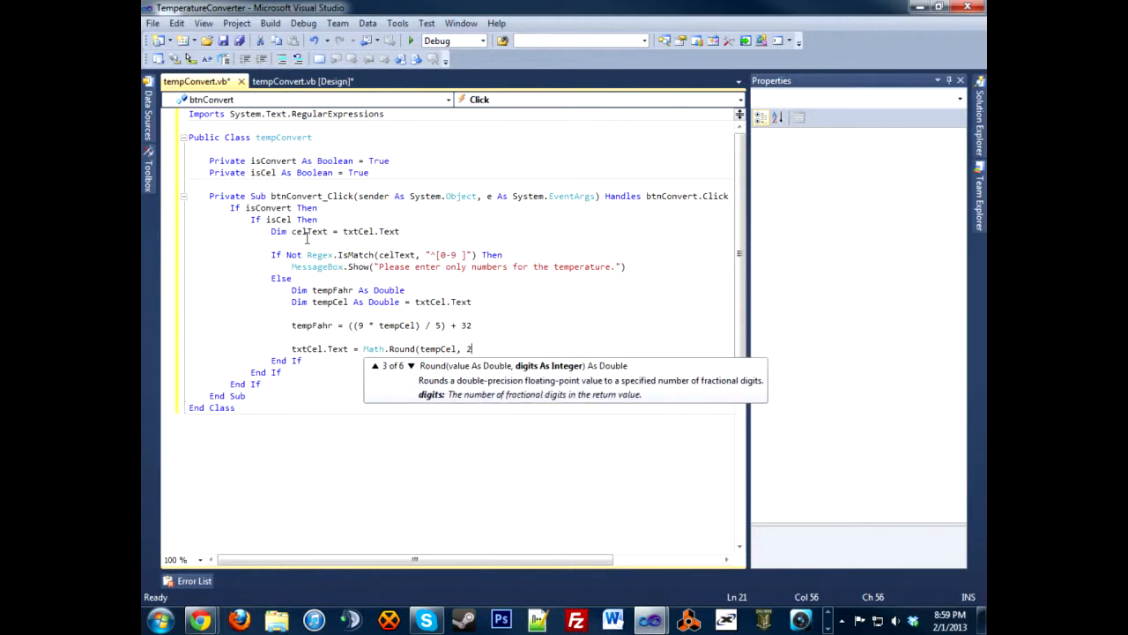
{"action": "type", "text": ")"}
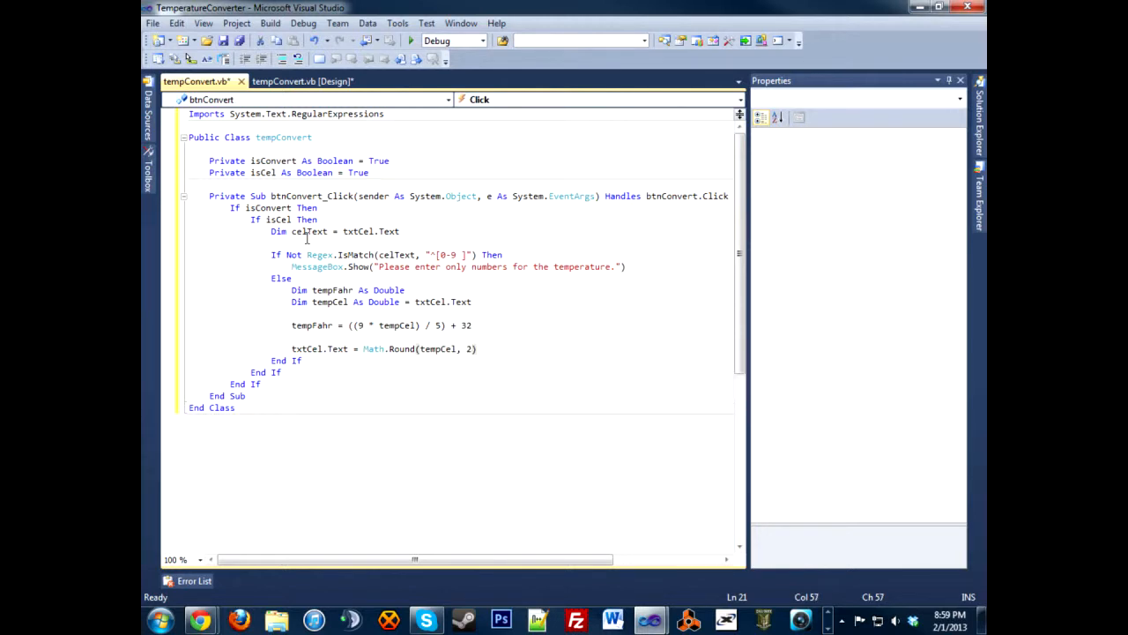
{"action": "type", "text": "& \""}
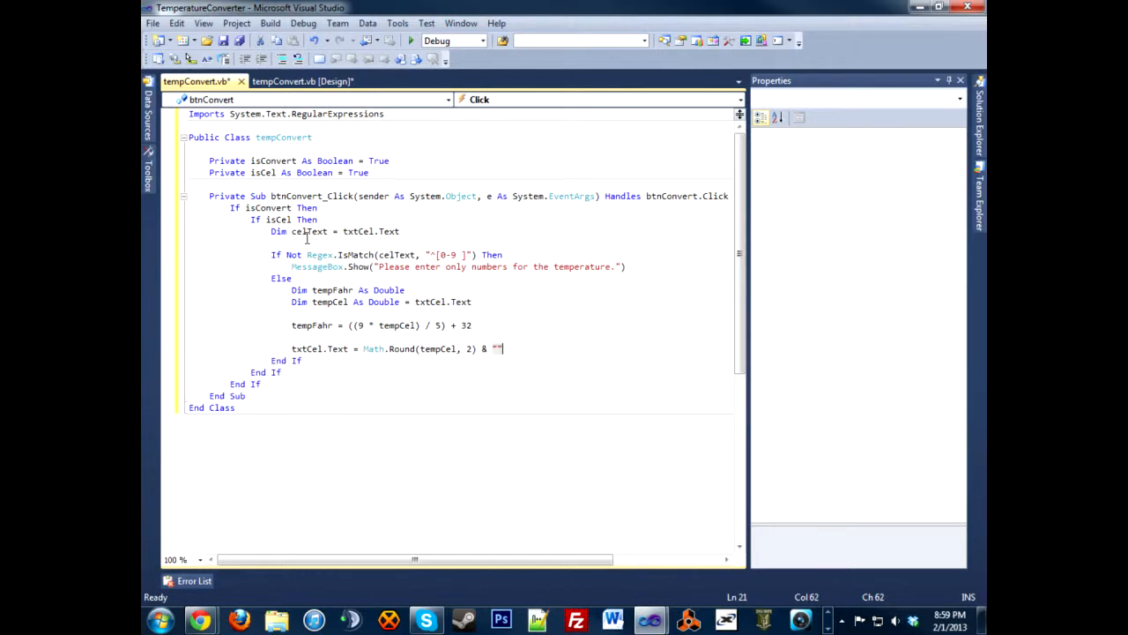
{"action": "type", "text": "\" &"}
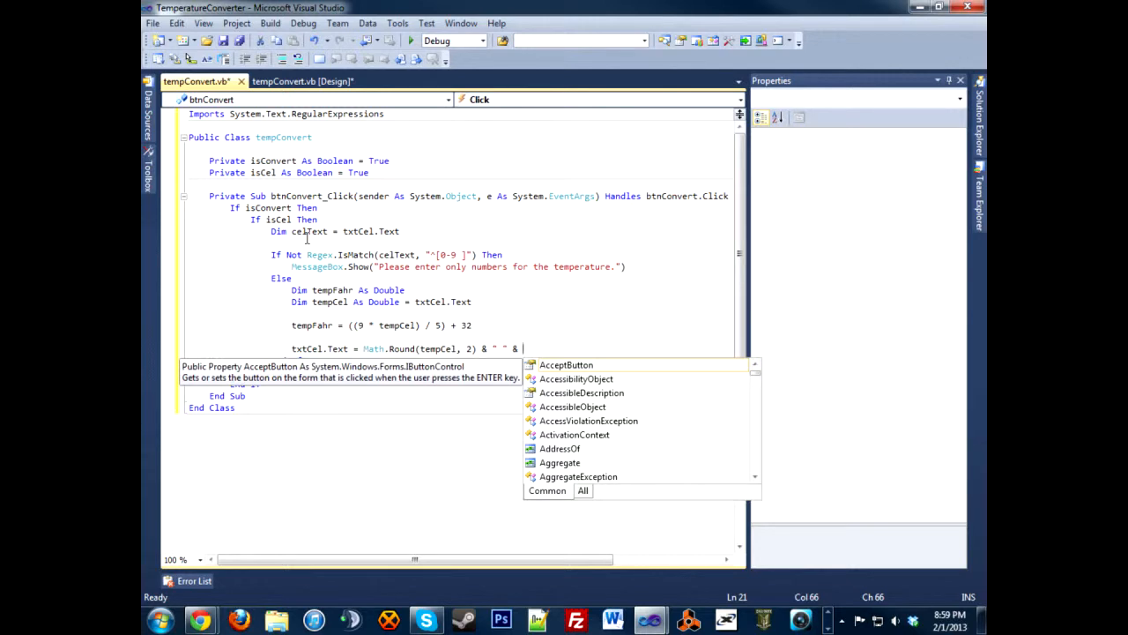
Append ChrW("0176") & "C" so txtCel shows the degree-C suffix.
{"action": "type", "text": "C"}
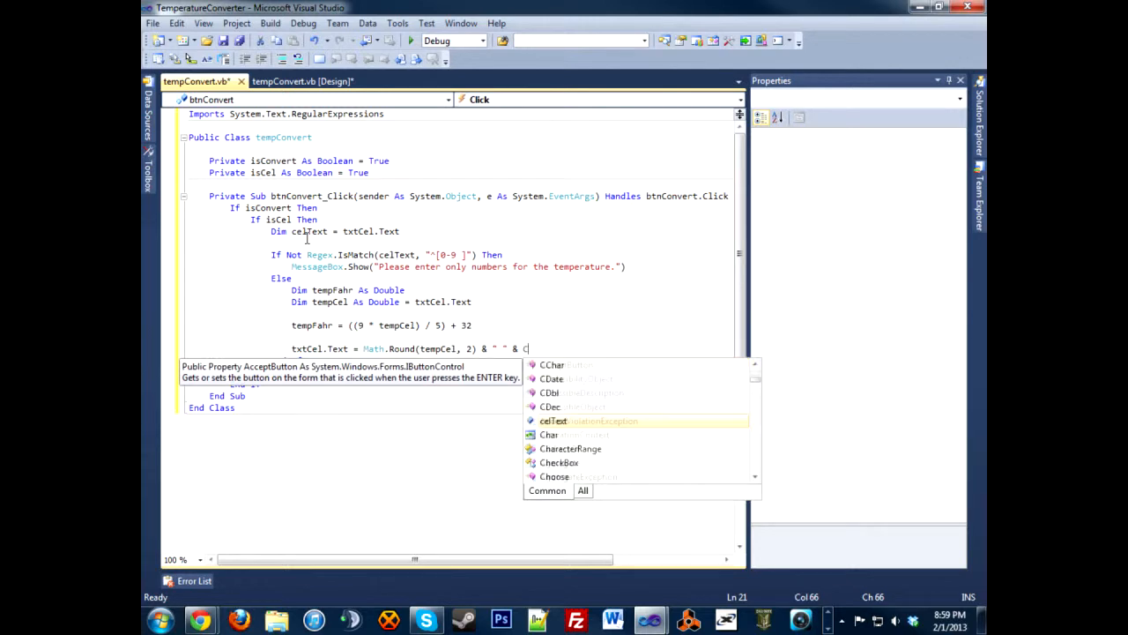
{"action": "type", "text": "hrW"}
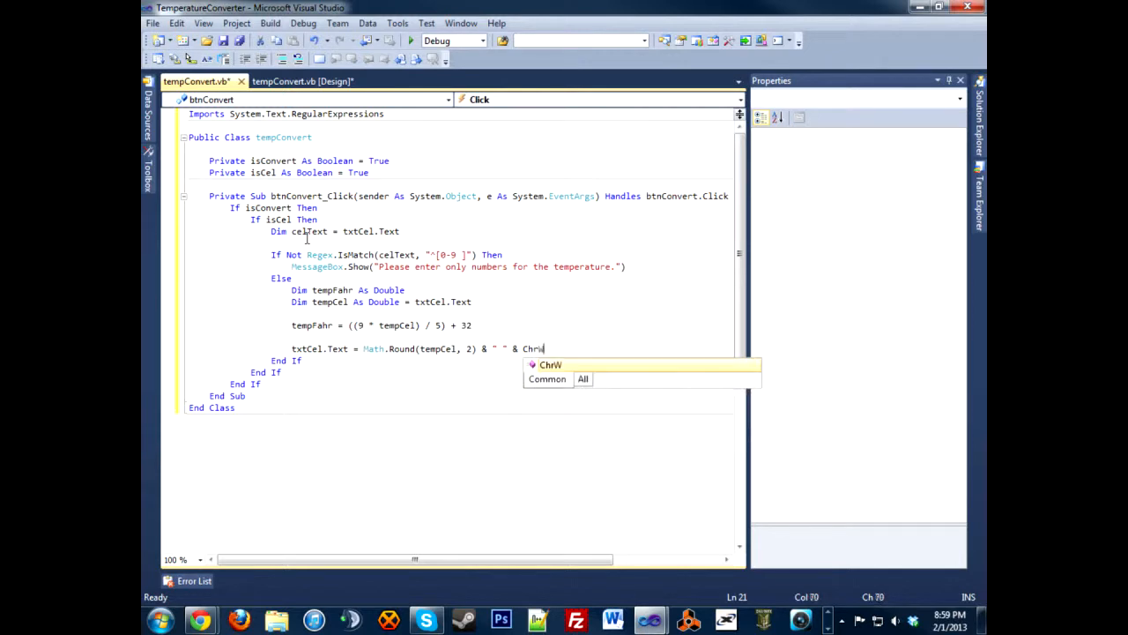
{"action": "type", "text": "("}
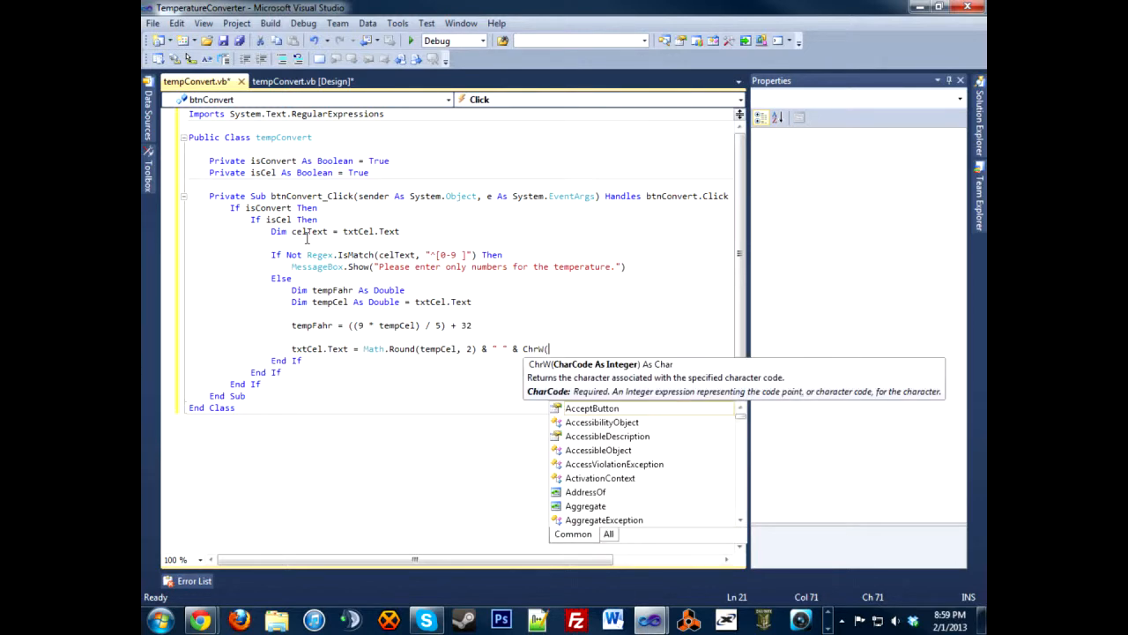
{"action": "type", "text": "("}
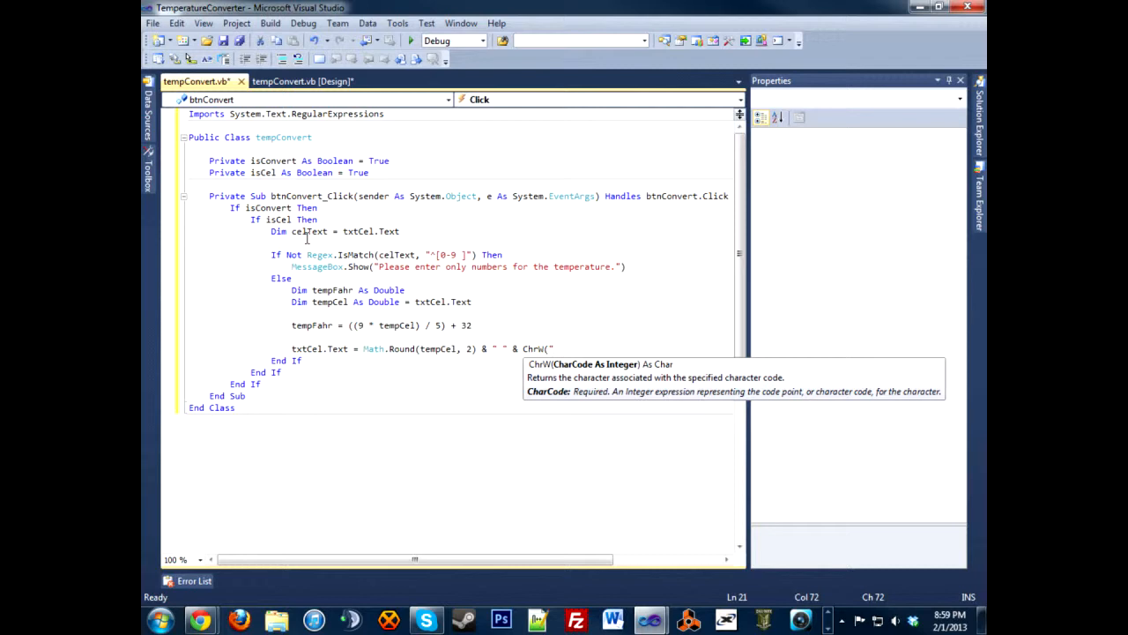
{"action": "type", "text": "0176"}
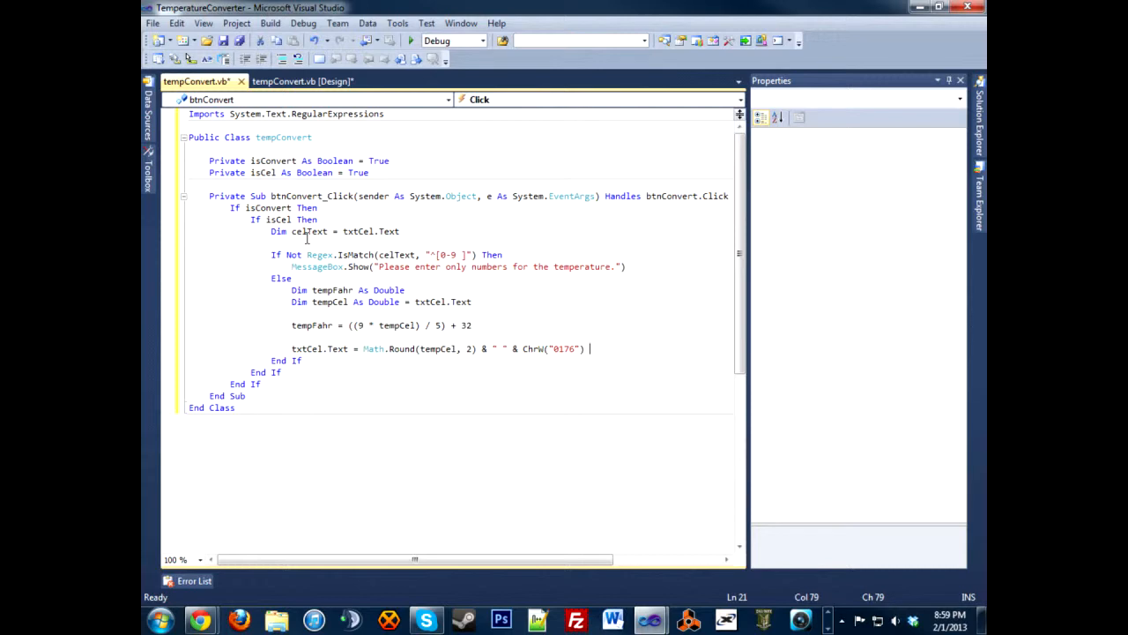
{"action": "type", "text": "& \"C"}
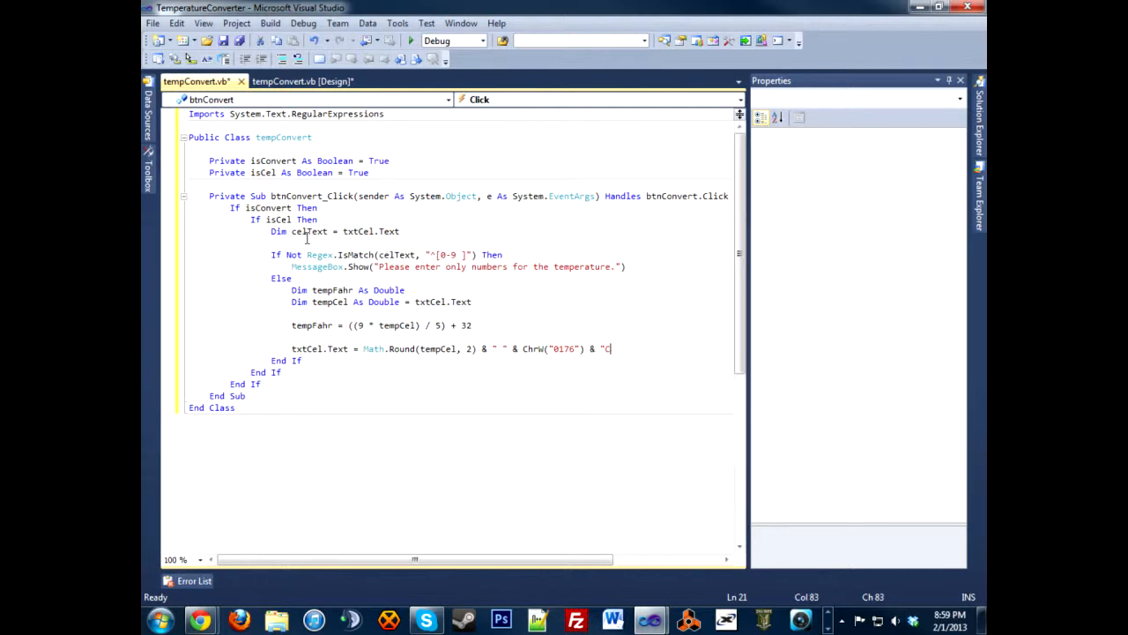
{"action": "type", "text": "\""}
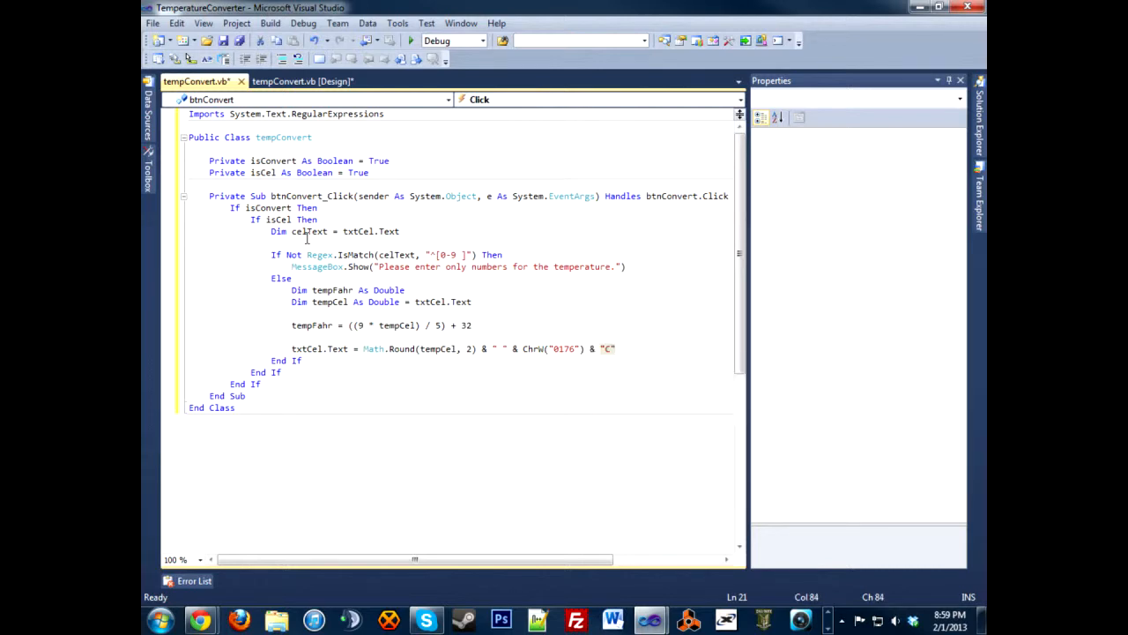
{"action": "type", "text": "txt"}
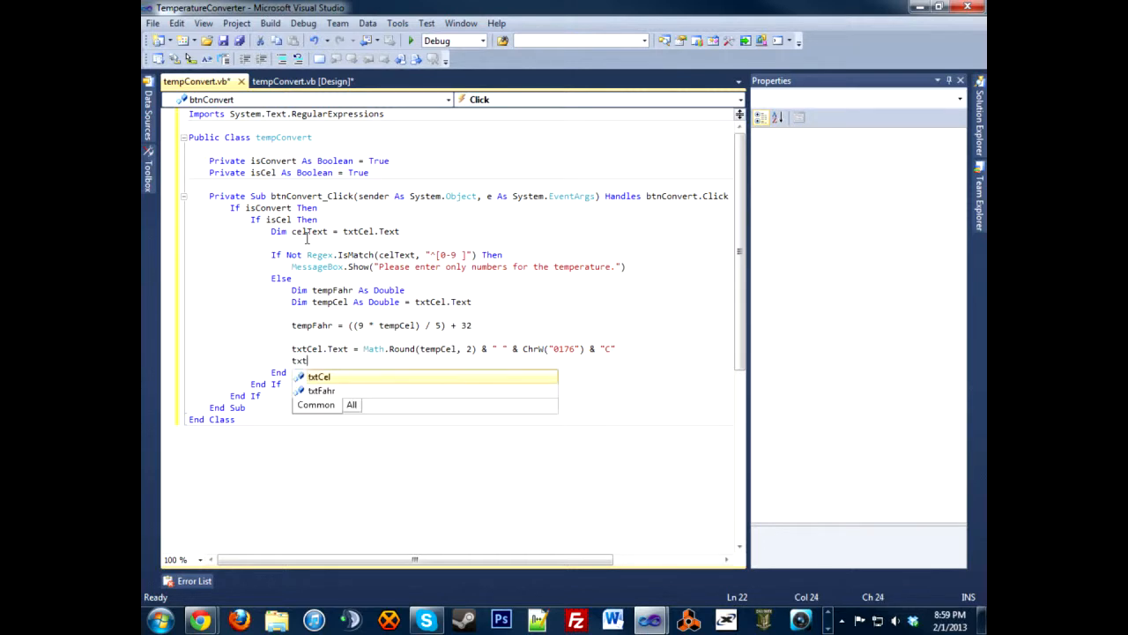
Set txtFahr.Text to Math.Round(tempFahr, 2) & " " & ChrW("0176") & "F".
{"action": "type", "text": "Fahr.text = Math.Round("}
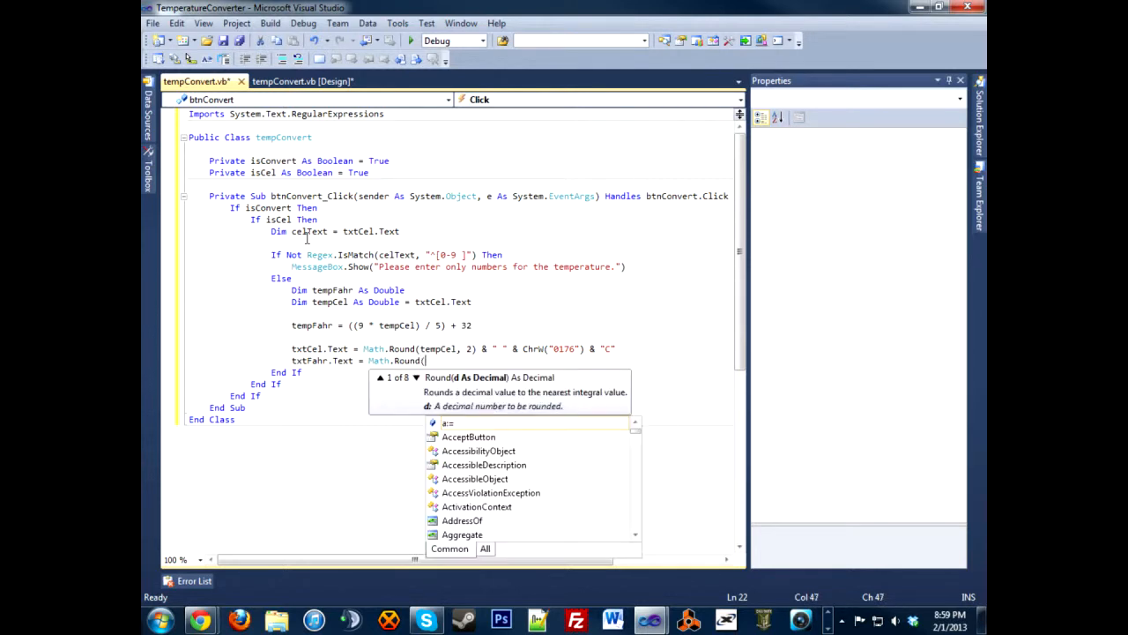
{"action": "type", "text": "tempFahr, 2) & \" \" &"}
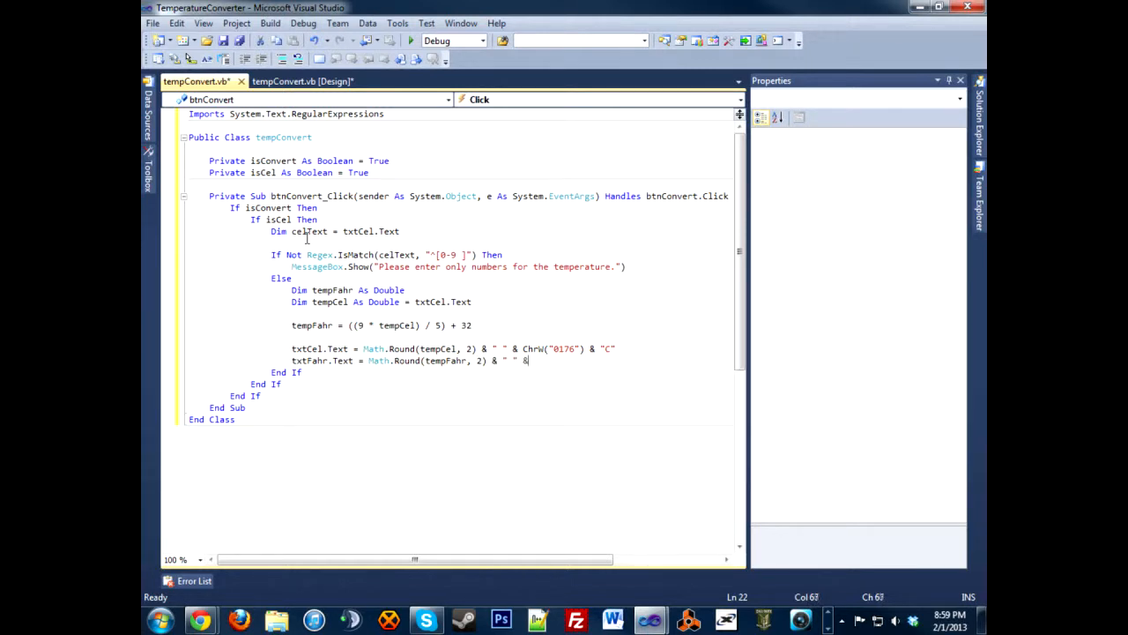
{"action": "type", "text": "ChrW(\"0176\") & \"F\""}
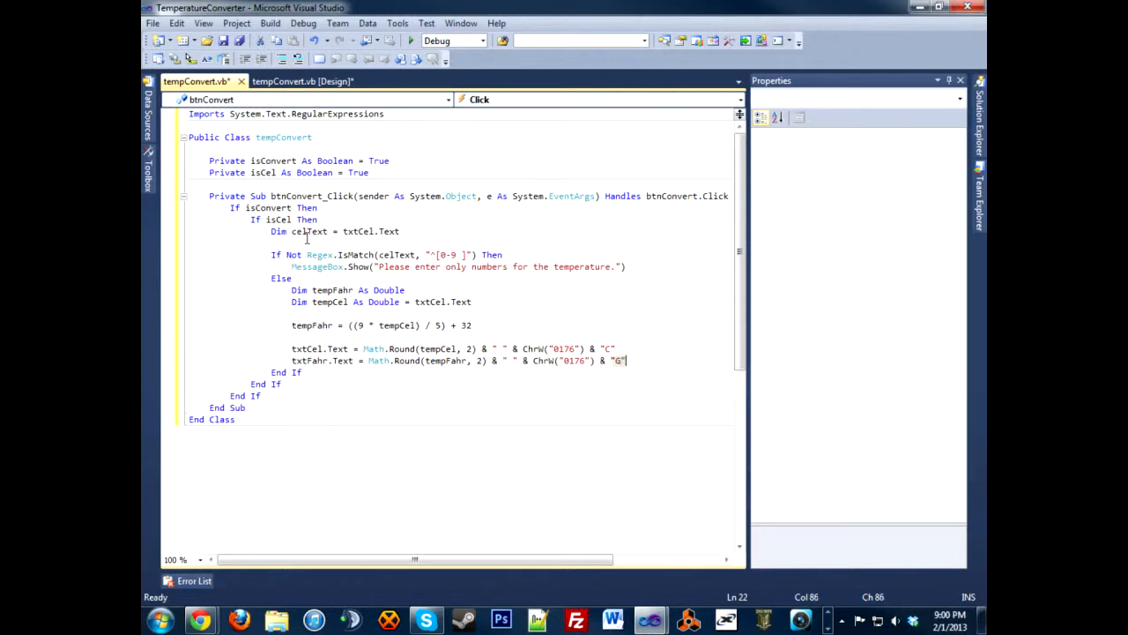
{"action": "type", "text": "F"}
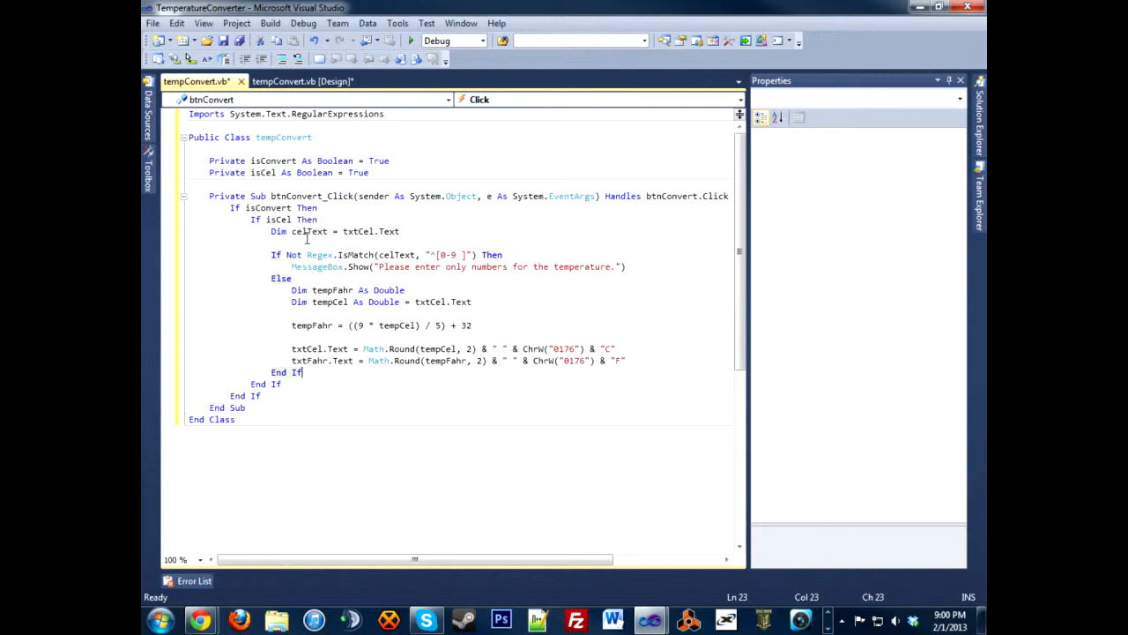
{"action": "type", "text": "els"}
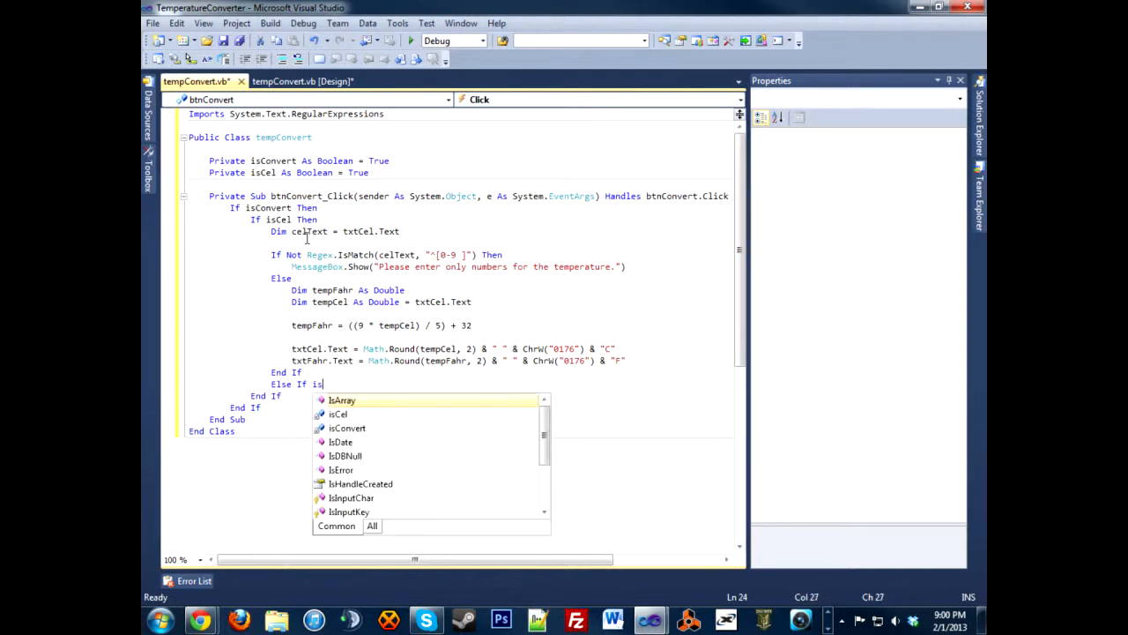
Add ElseIf Not isCel Then, with tempFahr = txtCel.Text and tempCel's initializer removed.
{"action": "type", "text": "cel"}
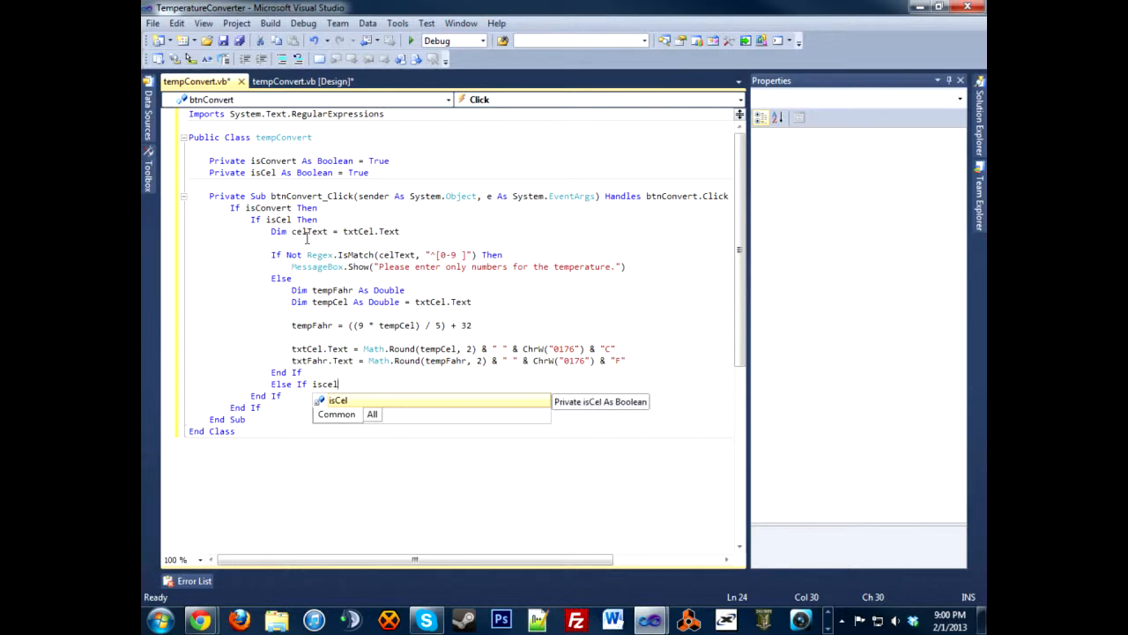
{"action": "type", "text": "Not isCel Then"}
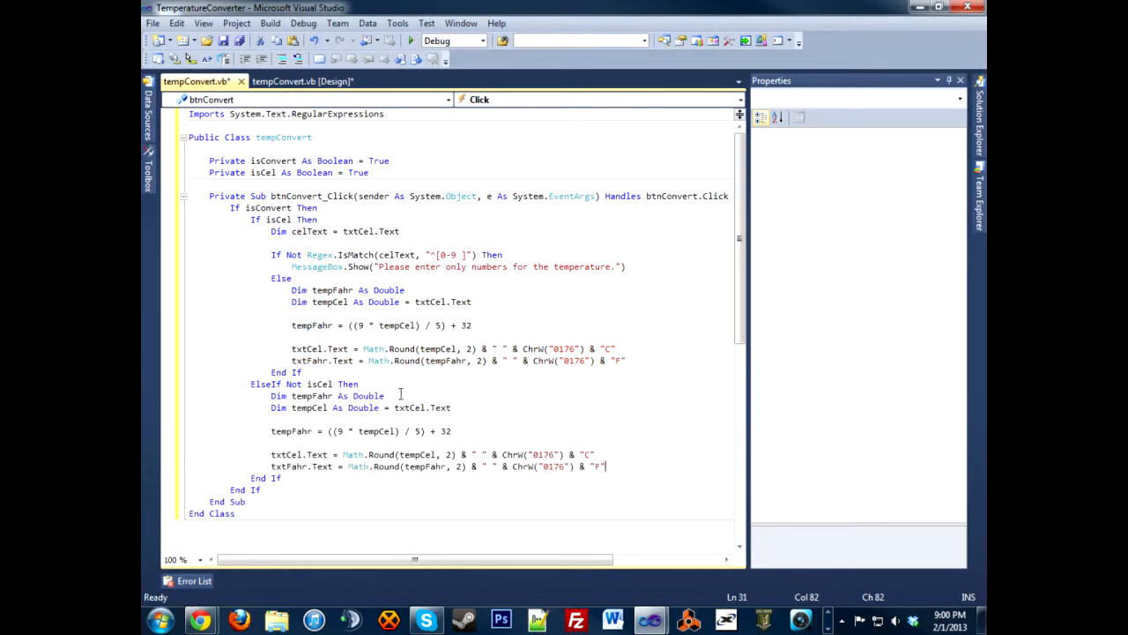
{"action": "type", "text": "t"}
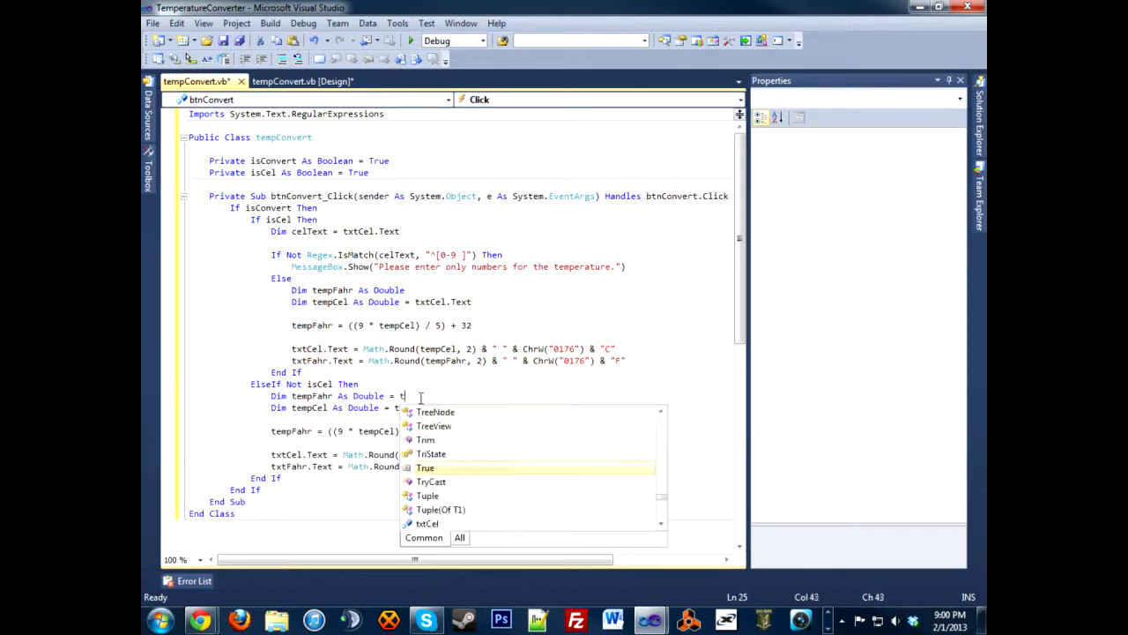
{"action": "type", "text": "xtCel.text"}
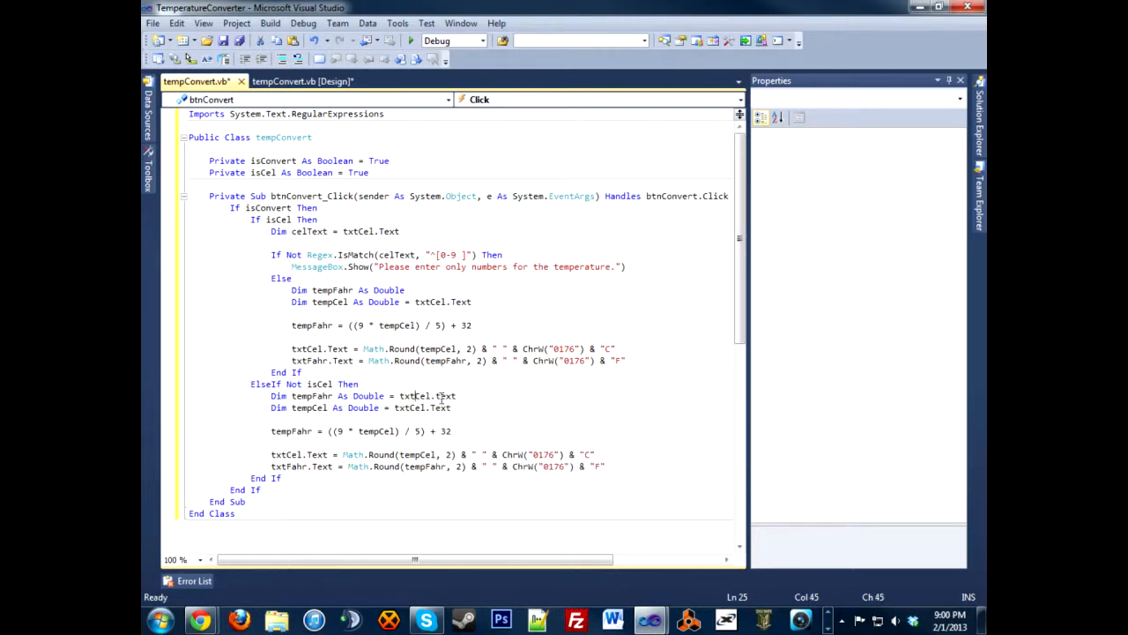
{"action": "double_click", "coordinate": [419, 408]}
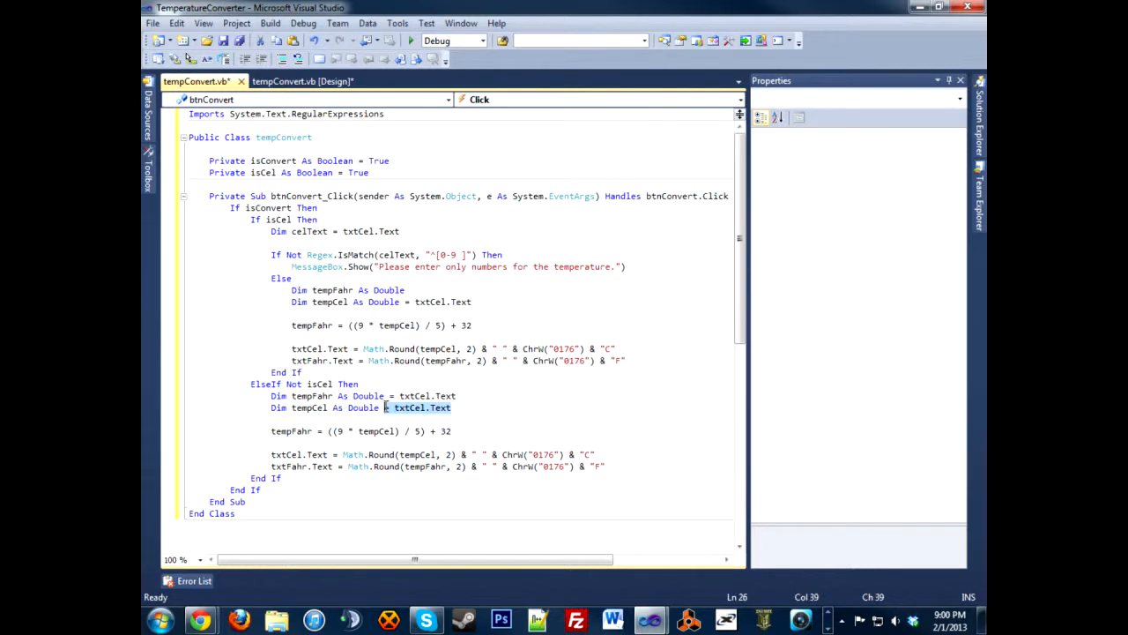
{"action": "key", "text": "Backspace"}
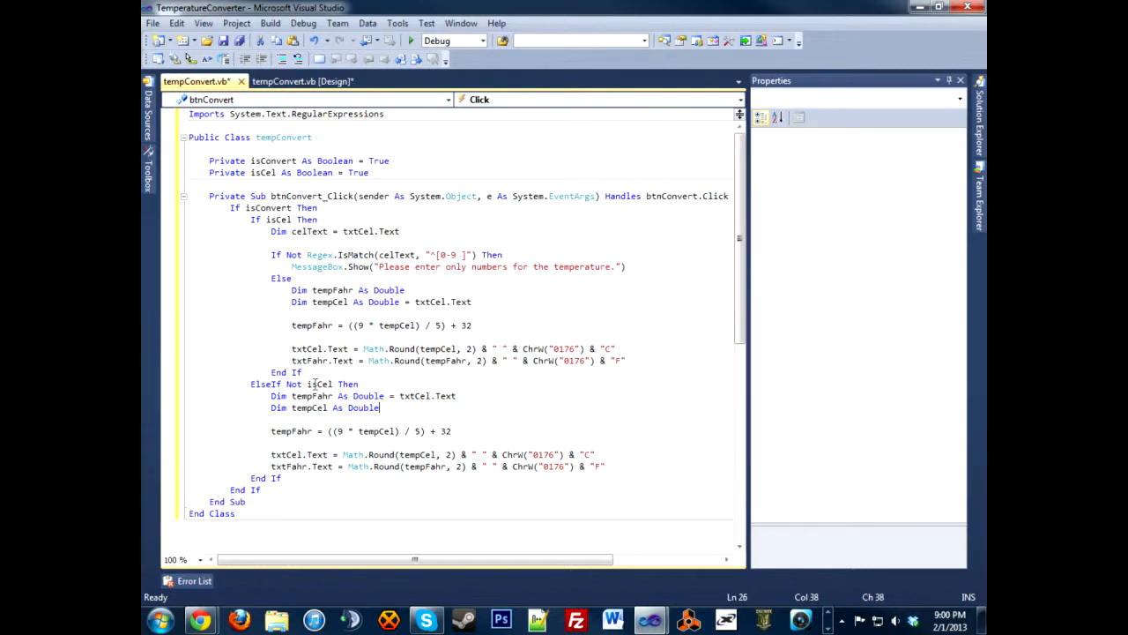
{"action": "mouse_move", "coordinate": [405, 396]}
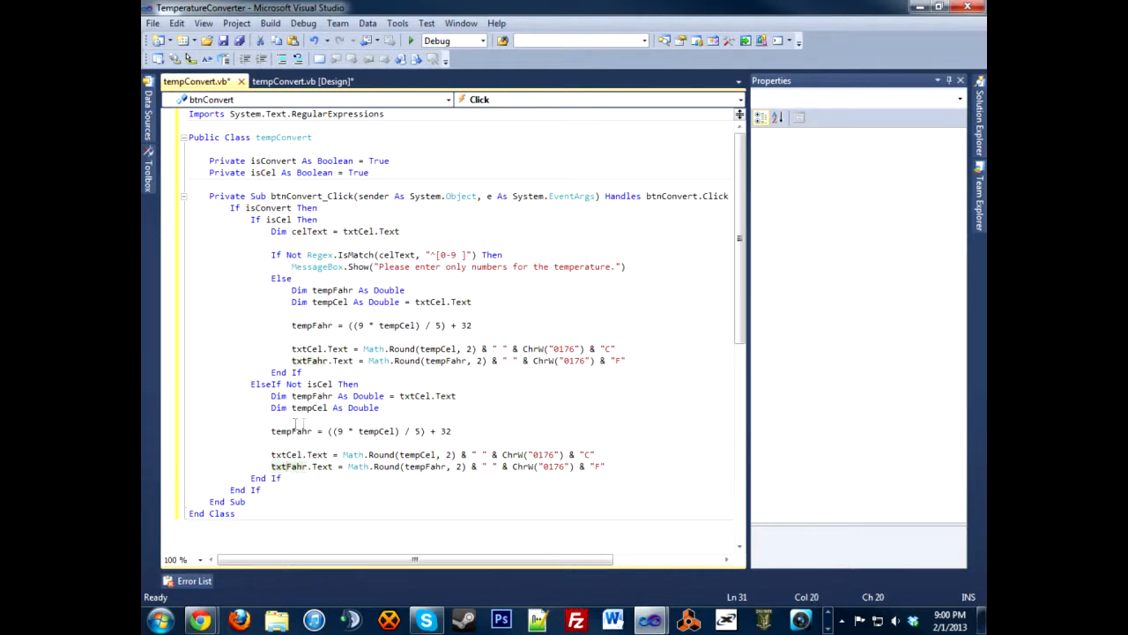
Change the ElseIf Not isCel formula to tempCel = ((tempFahr - 32) * 5) / 9 and swap the Math.Round values.
{"action": "double_click", "coordinate": [297, 431]}
{"action": "type", "text": "tempCel ="}
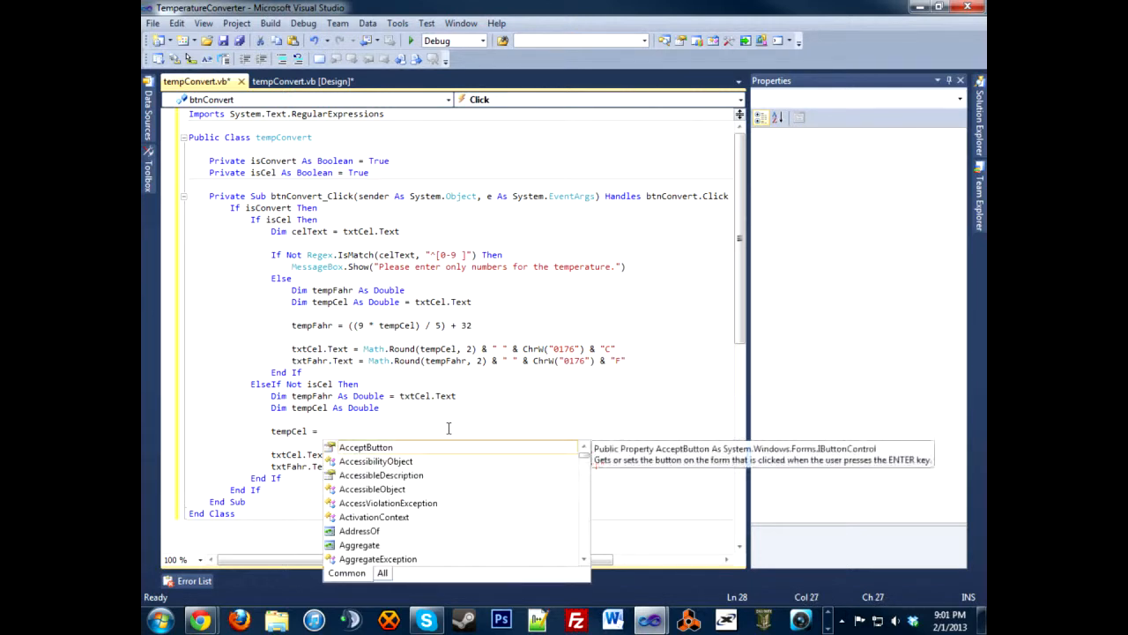
{"action": "type", "text": "((tempFahr"}
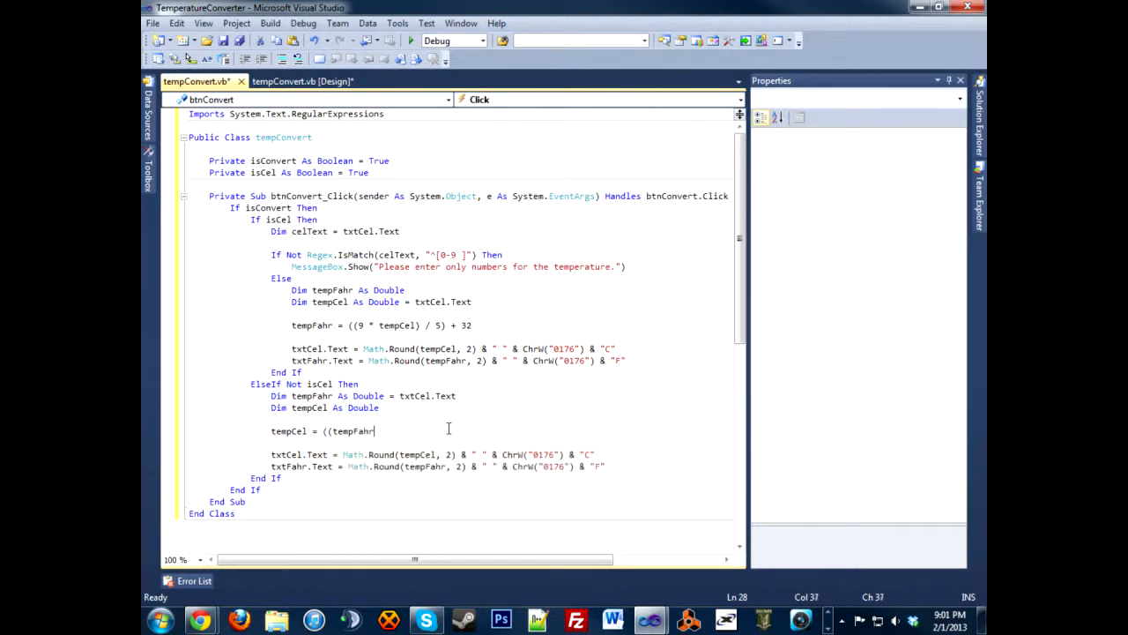
{"action": "type", "text": "- 32) * 5) /"}
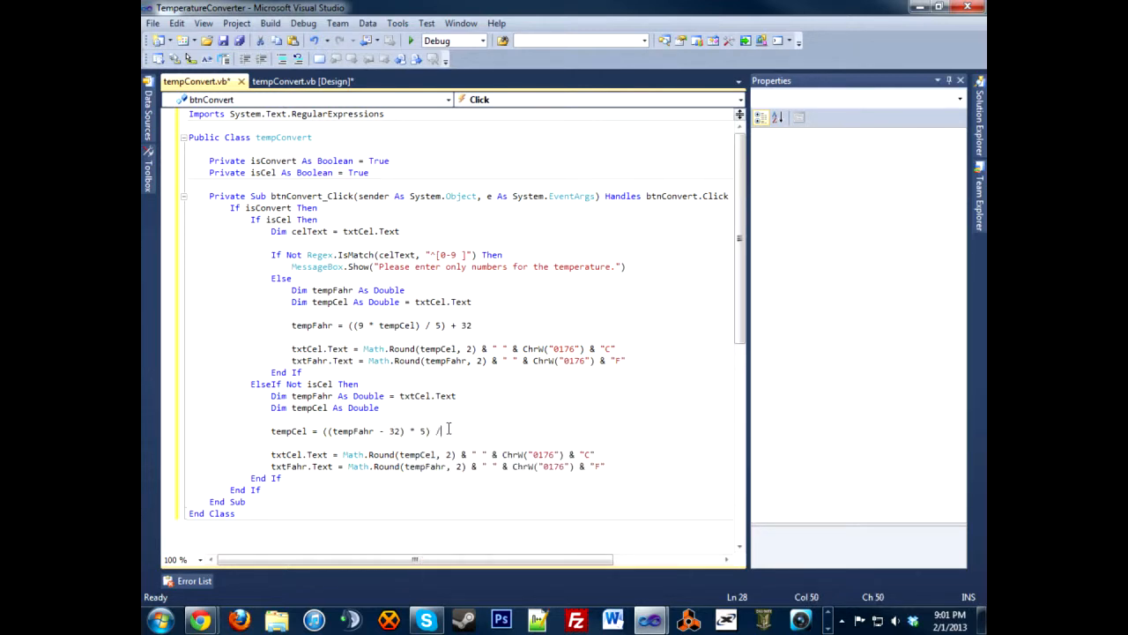
{"action": "type", "text": "9"}
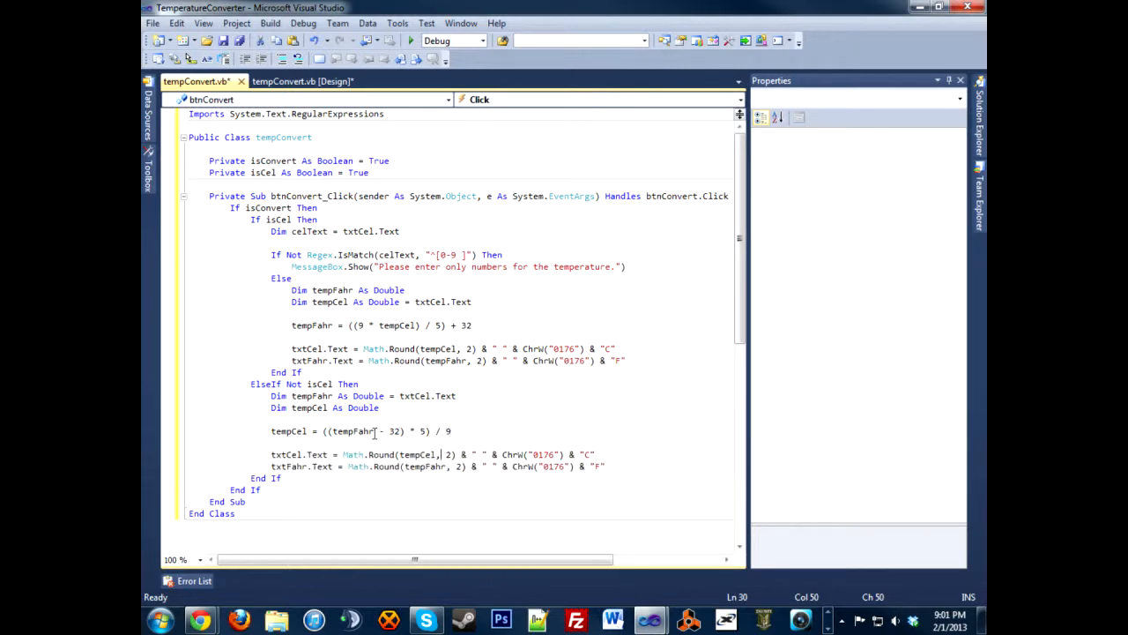
{"action": "scroll", "scroll_direction": "up", "scroll_amount": 3}
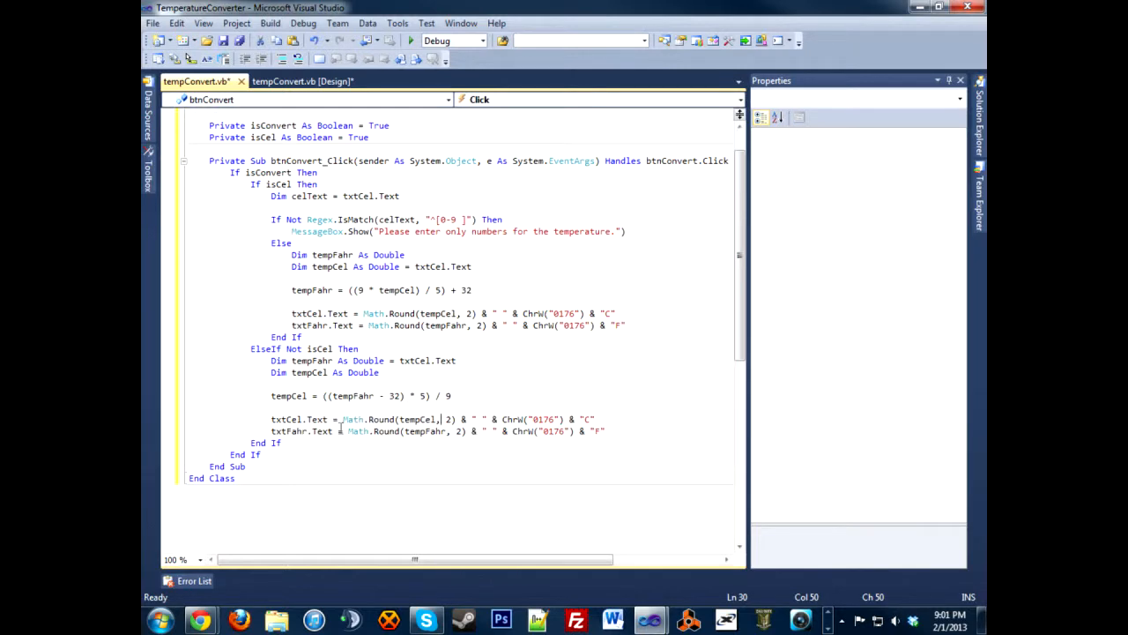
{"action": "mouse_move", "coordinate": [284, 419]}
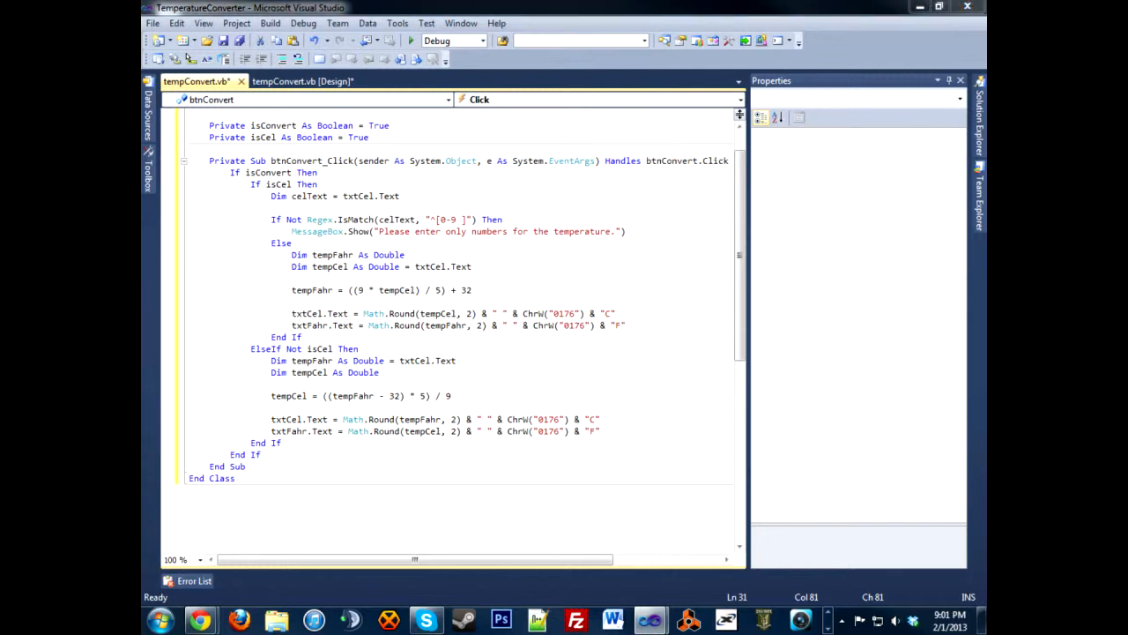
After End If, set btnConvert.Text = "Clear" and isConvert = True, then add an ElseIf Not isConvert branch calling txtCel.Clear().
{"action": "left_click", "coordinate": [282, 443]}
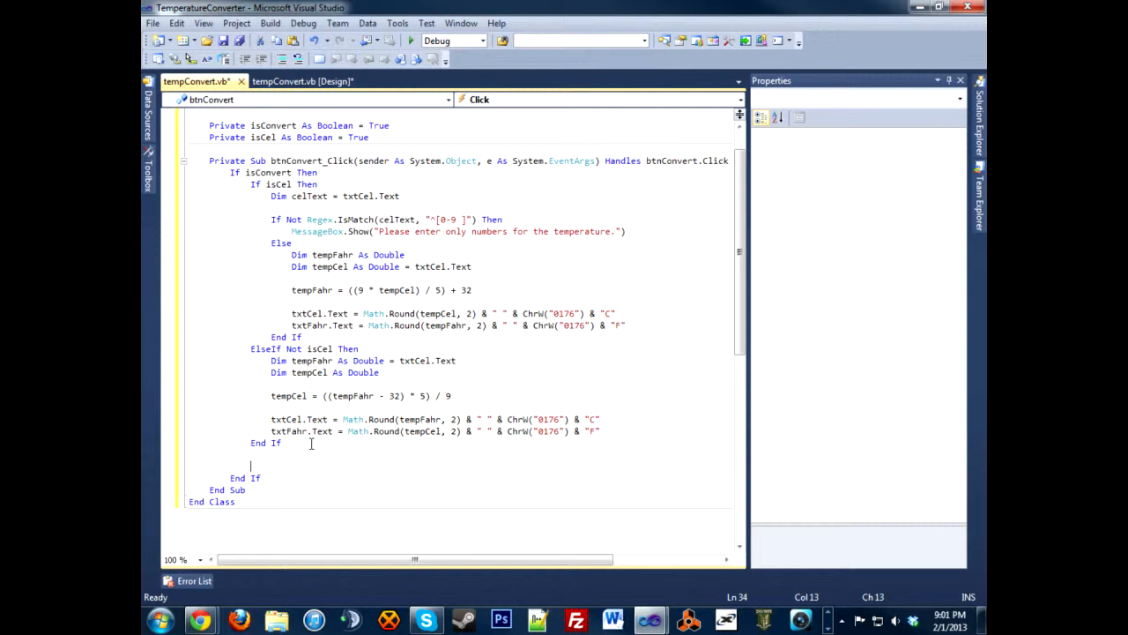
{"action": "type", "text": "btn"}
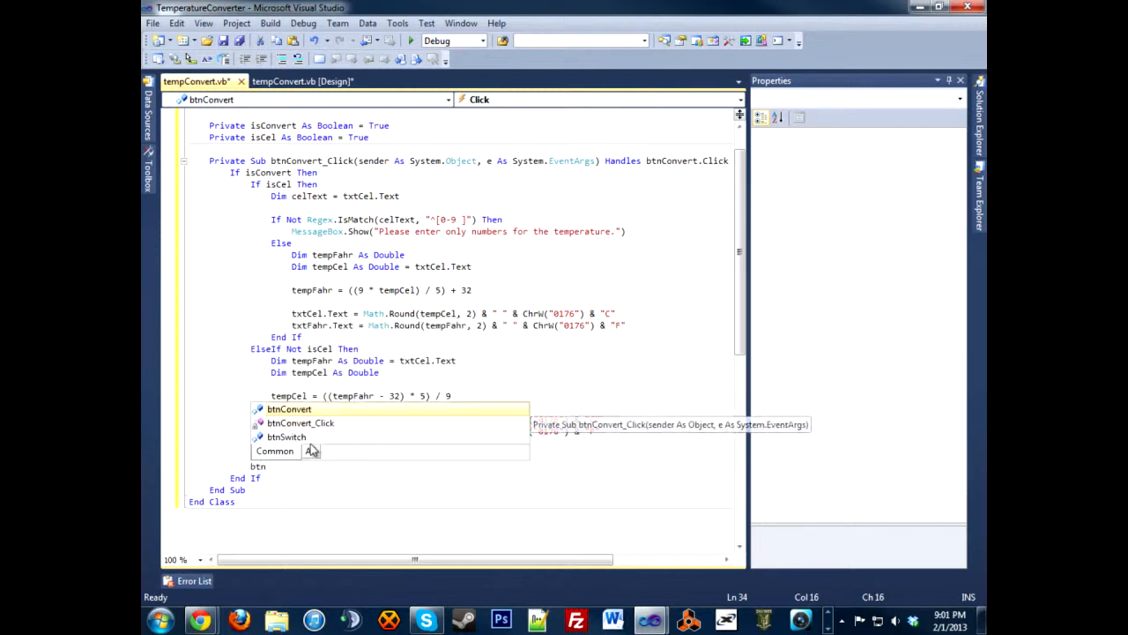
{"action": "type", "text": "btnConvert.te"}
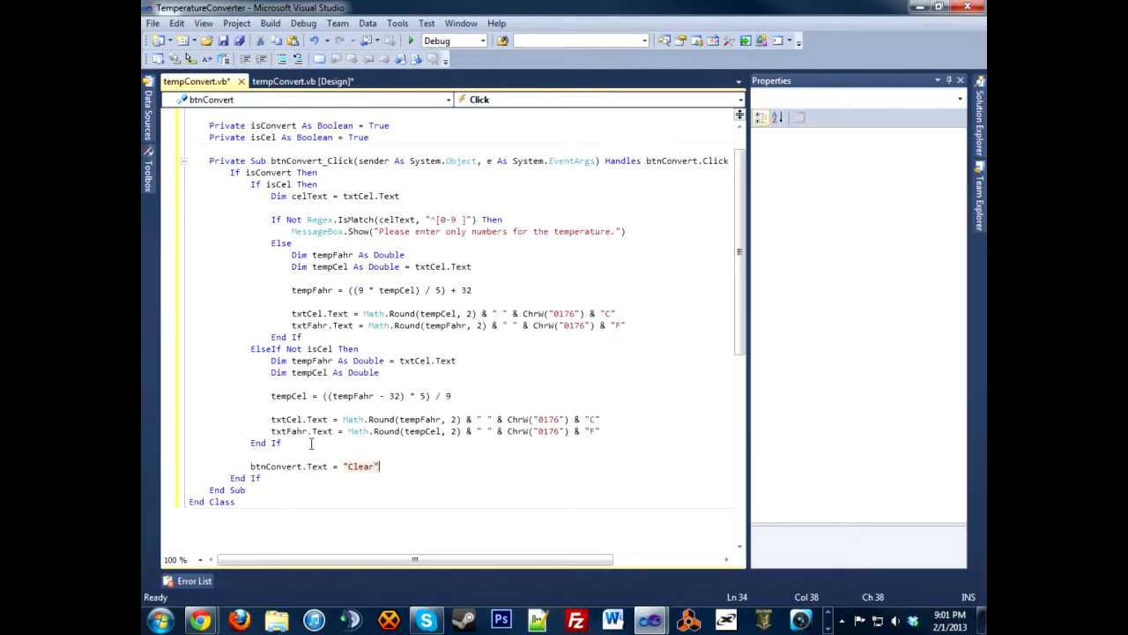
{"action": "type", "text": "isConvert ="}
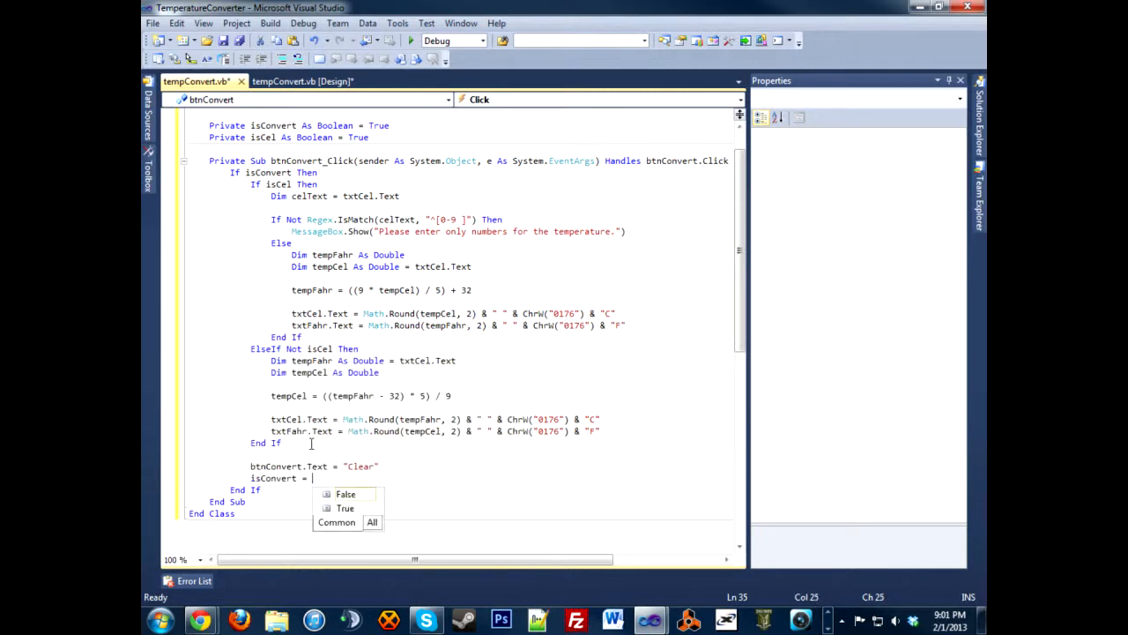
{"action": "type", "text": "true"}
{"action": "type", "text": "ElseIf Not isConvert Then"}
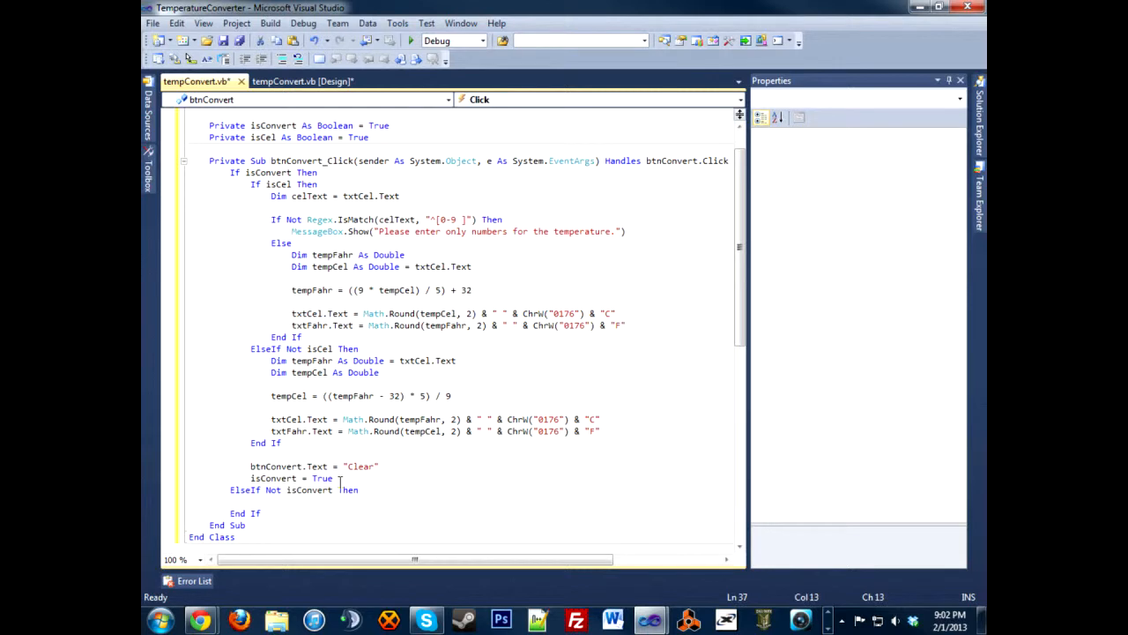
{"action": "type", "text": "txtFahr.Clear"}
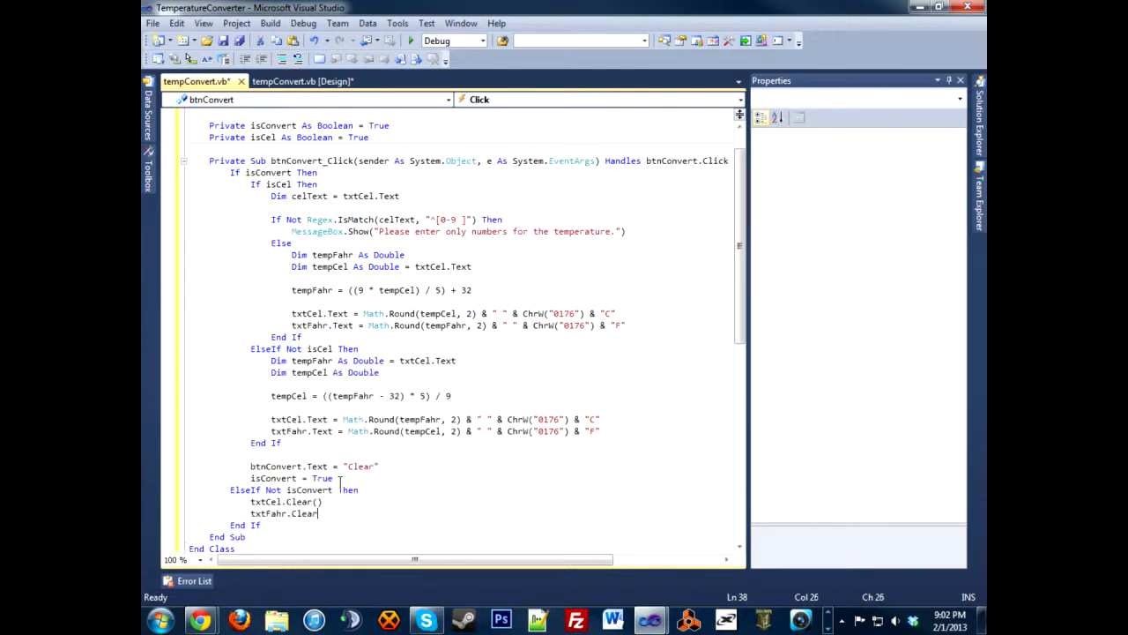
In the clearing branch set btnConvert.Text = "Convert" and isConvert = True; change the Clear path's flag to False.
{"action": "key", "text": "enter"}
{"action": "type", "text": "isConvert "}
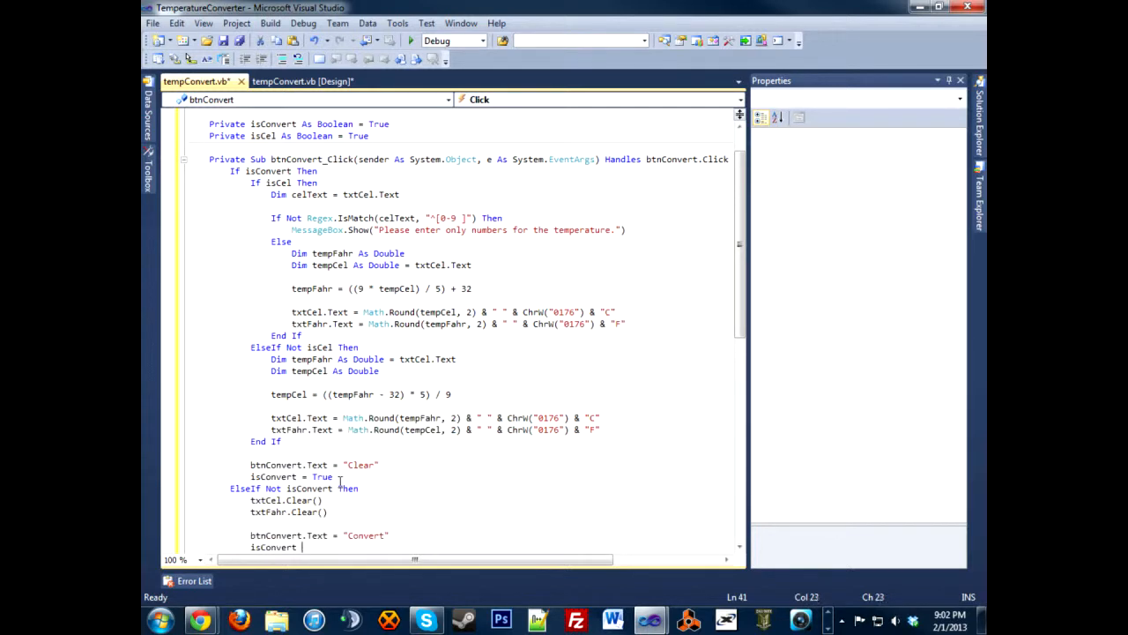
{"action": "type", "text": "true"}
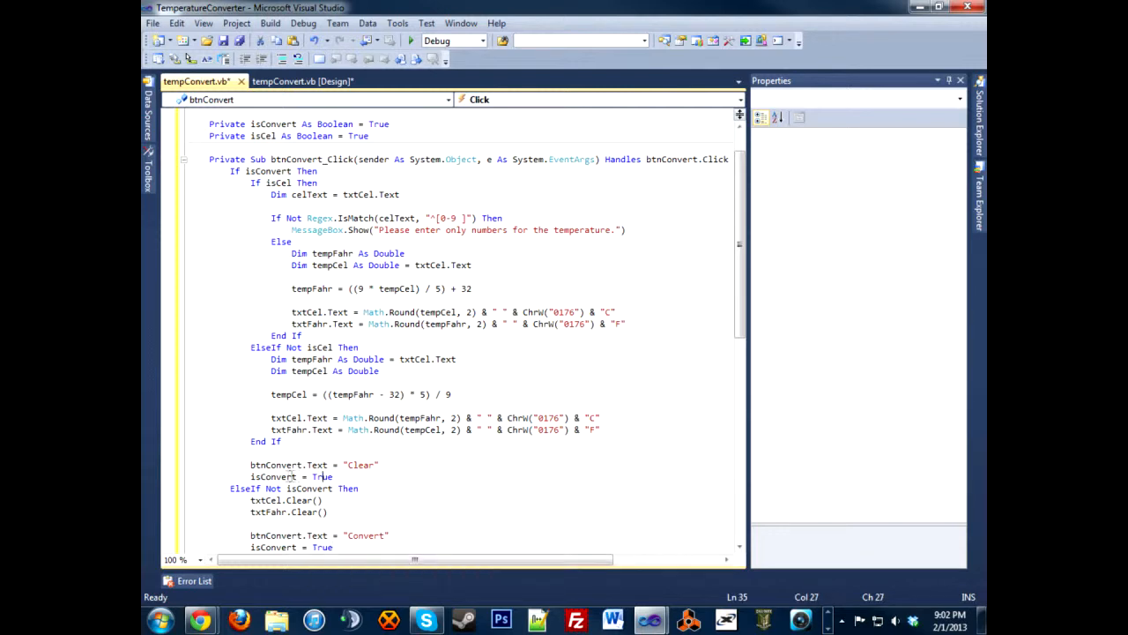
{"action": "type", "text": "Fals"}
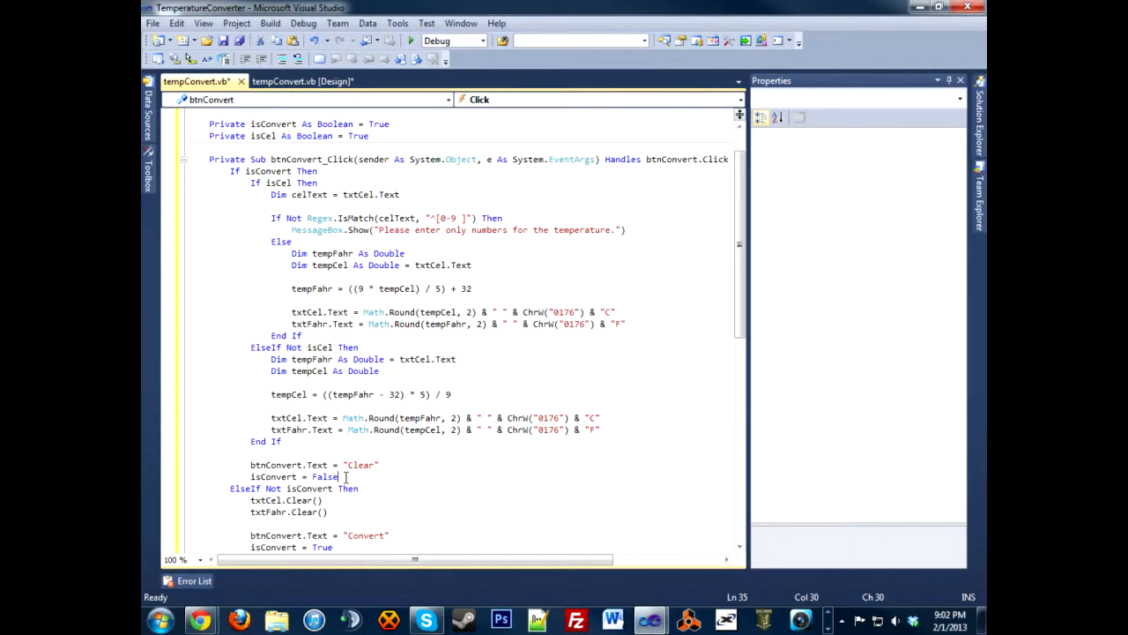
{"action": "mouse_move", "coordinate": [365, 521]}
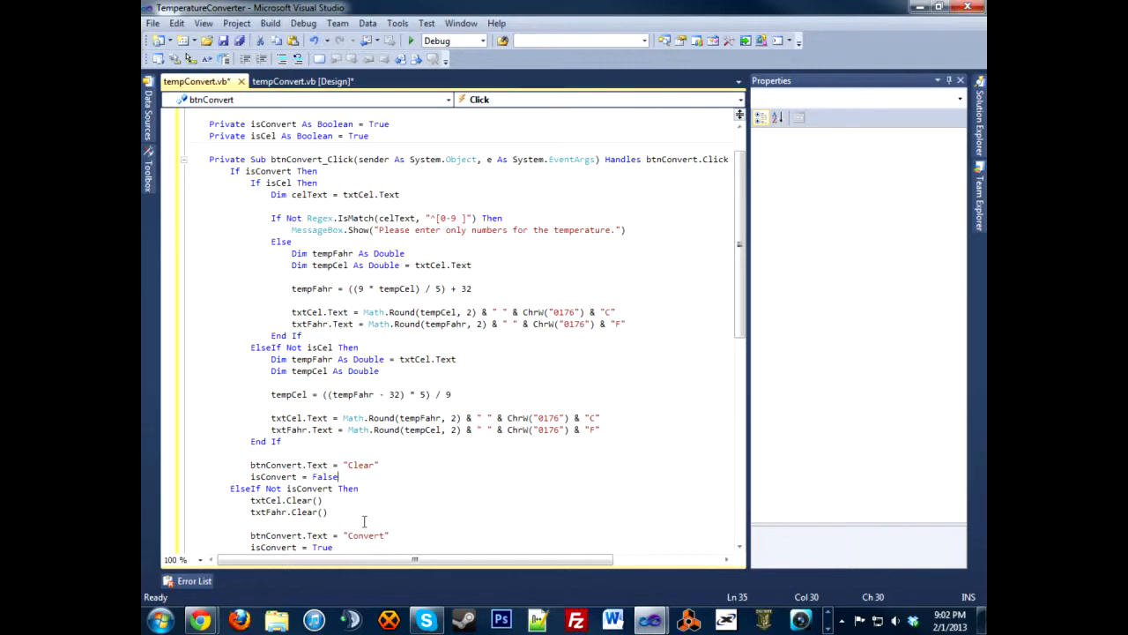
{"action": "scroll", "scroll_direction": "down", "scroll_amount": 3}
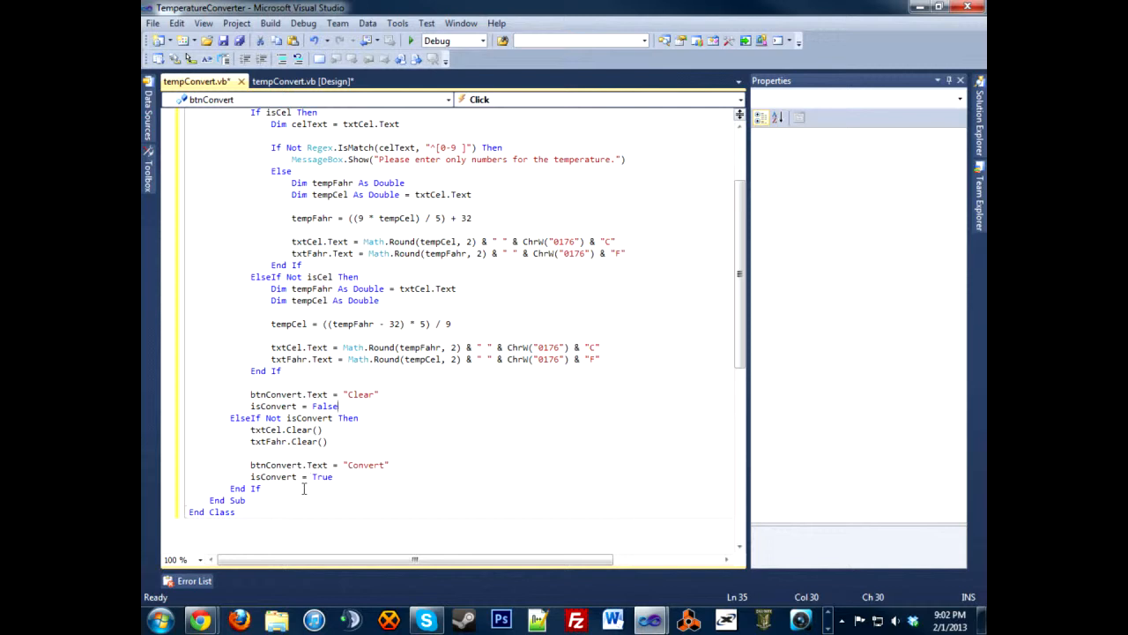
Save the code, then generate an empty btnSwitch_Click handler from the designer's Switch button.
{"action": "key", "text": "ctrl+s"}
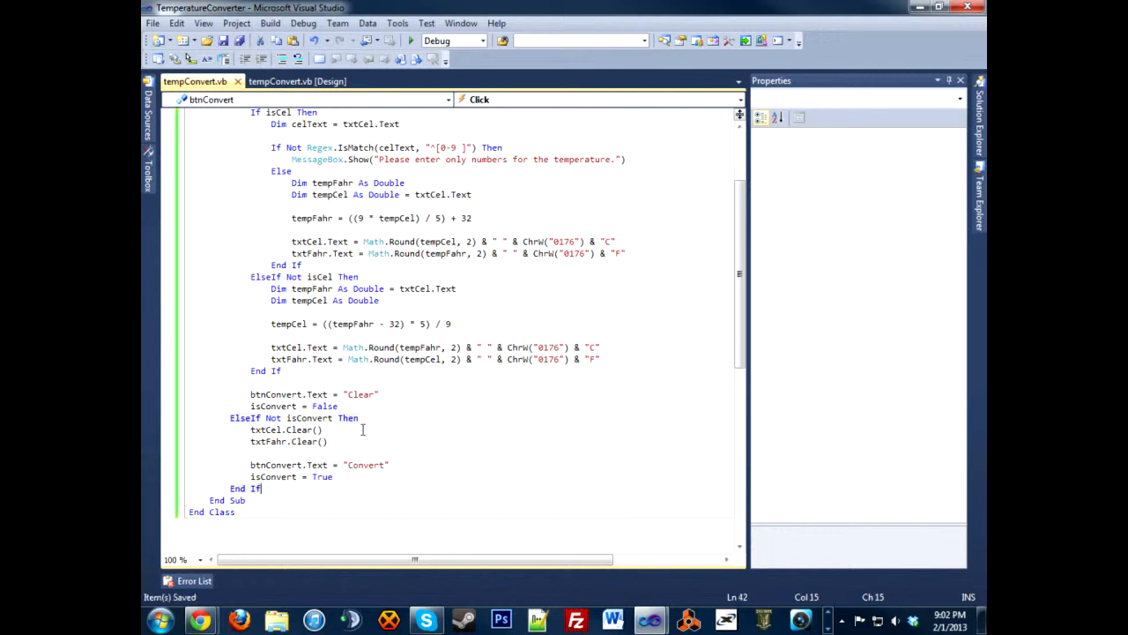
{"action": "scroll", "scroll_direction": "up", "scroll_amount": 3}
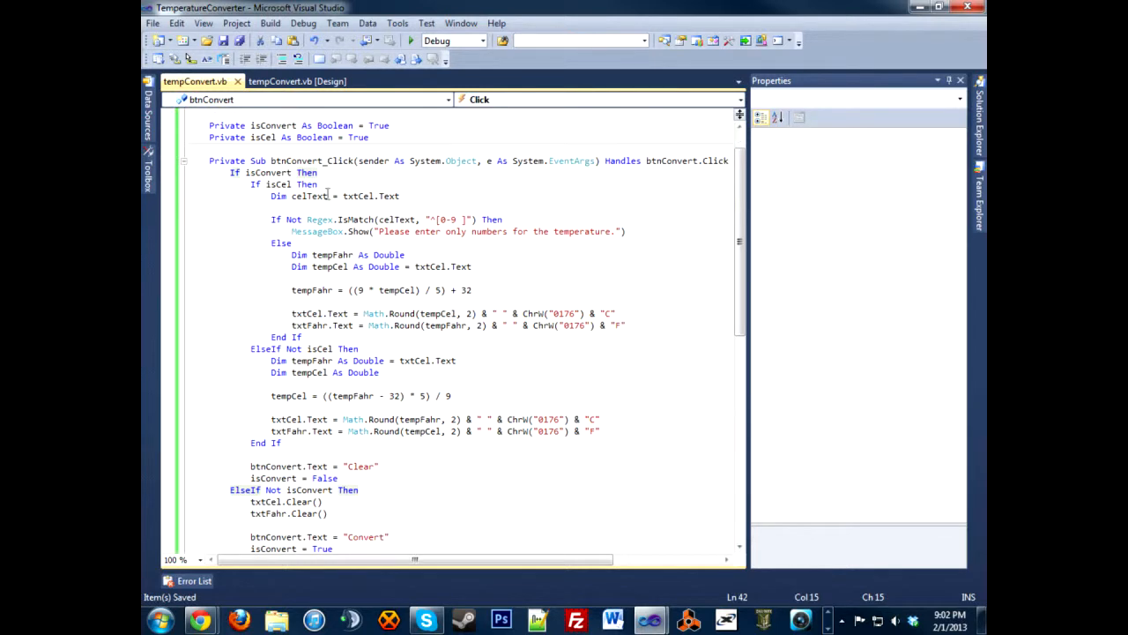
{"action": "left_click", "coordinate": [297, 81]}
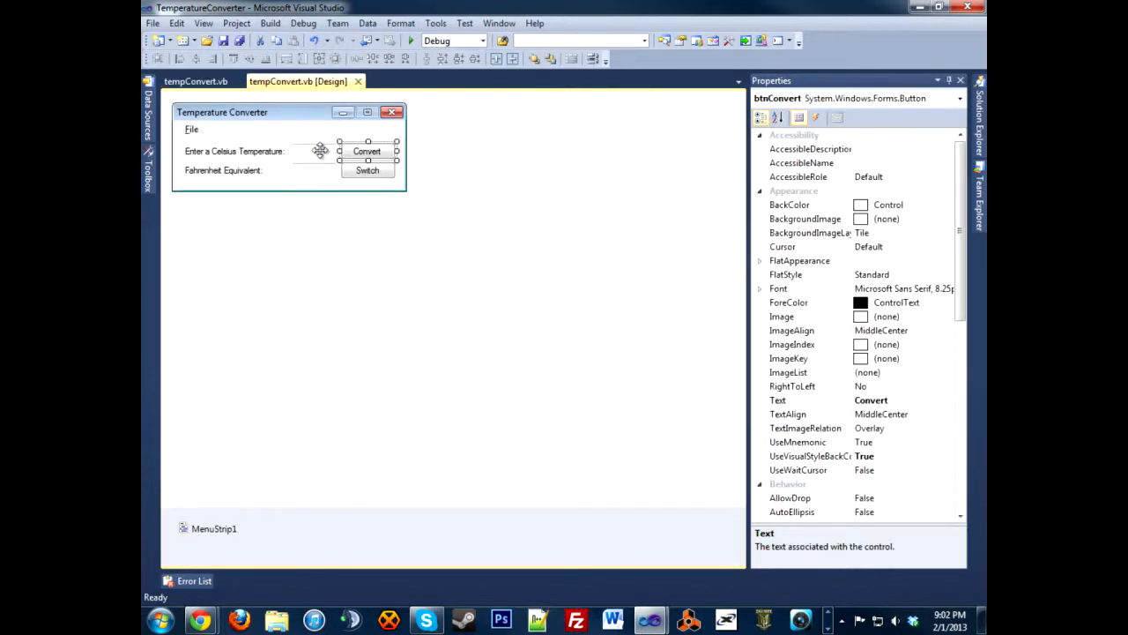
{"action": "double_click", "coordinate": [367, 170]}
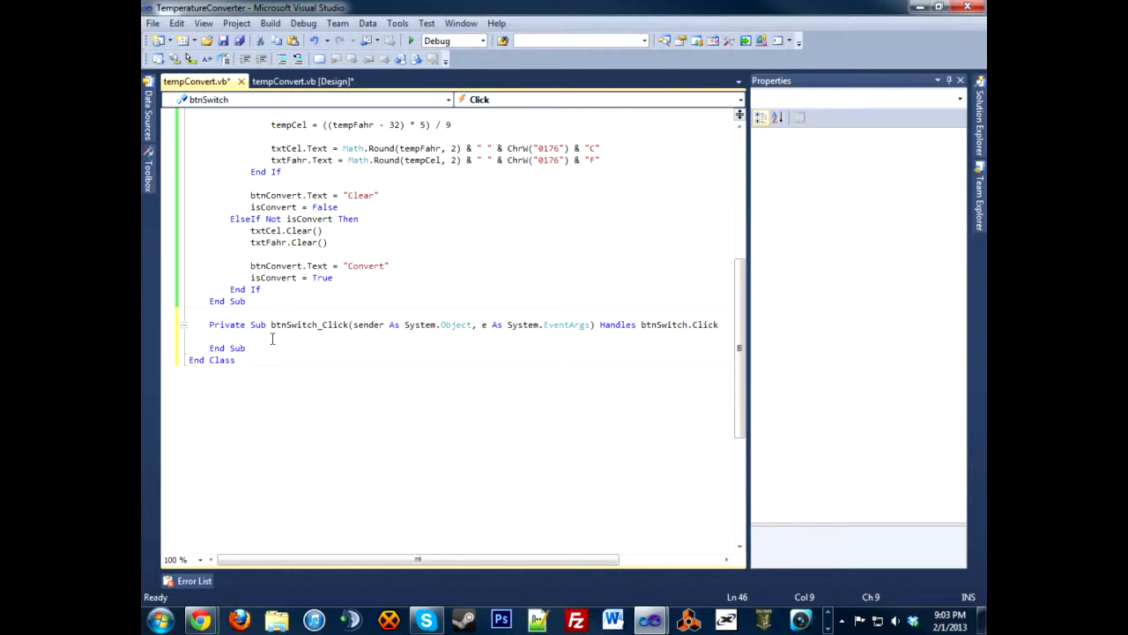
In btnSwitch_Click, clear both text boxes, set btnConvert.Text to "Convert" and isConvert = True.
{"action": "type", "text": "txtCel.Clear("}
{"action": "type", "text": "txtFahr.Clear("}
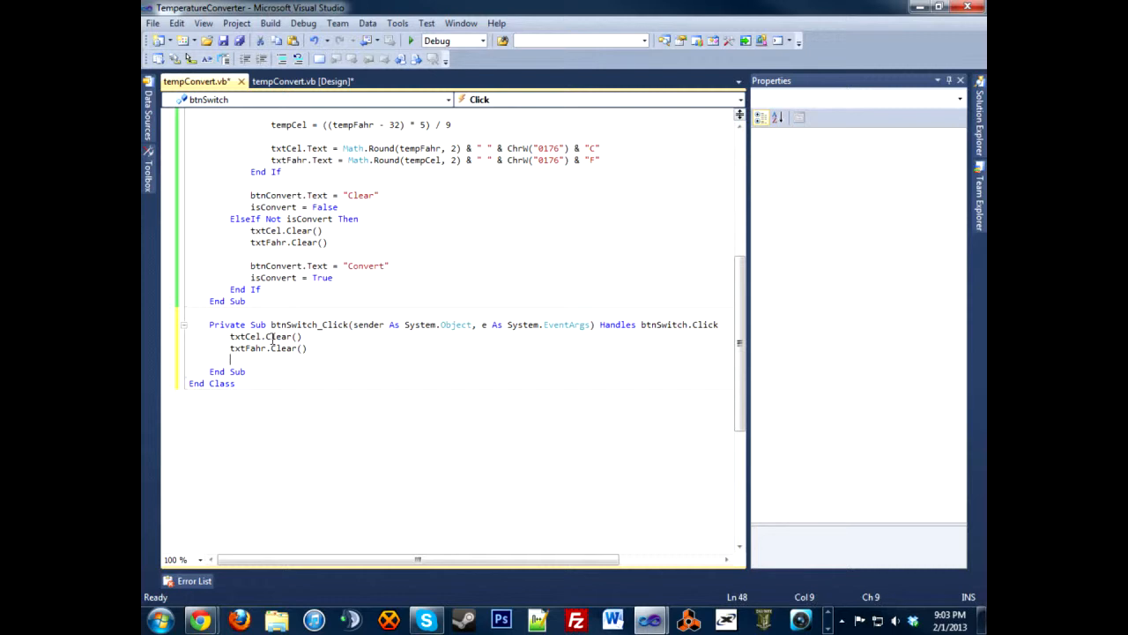
{"action": "type", "text": "btnConvert."}
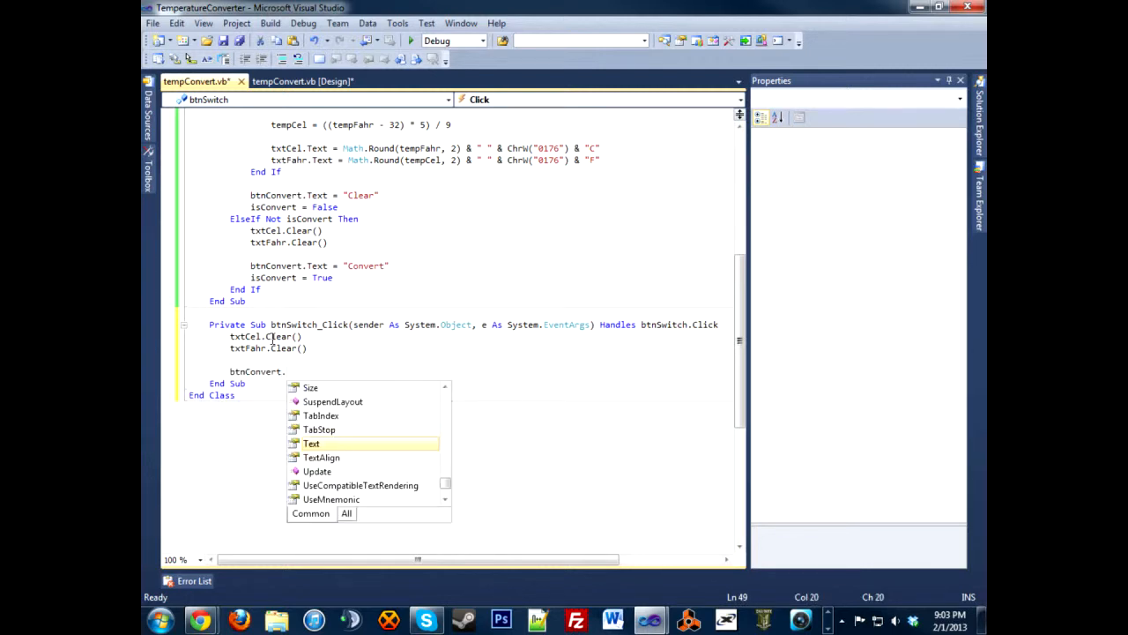
{"action": "mouse_move", "coordinate": [311, 444]}
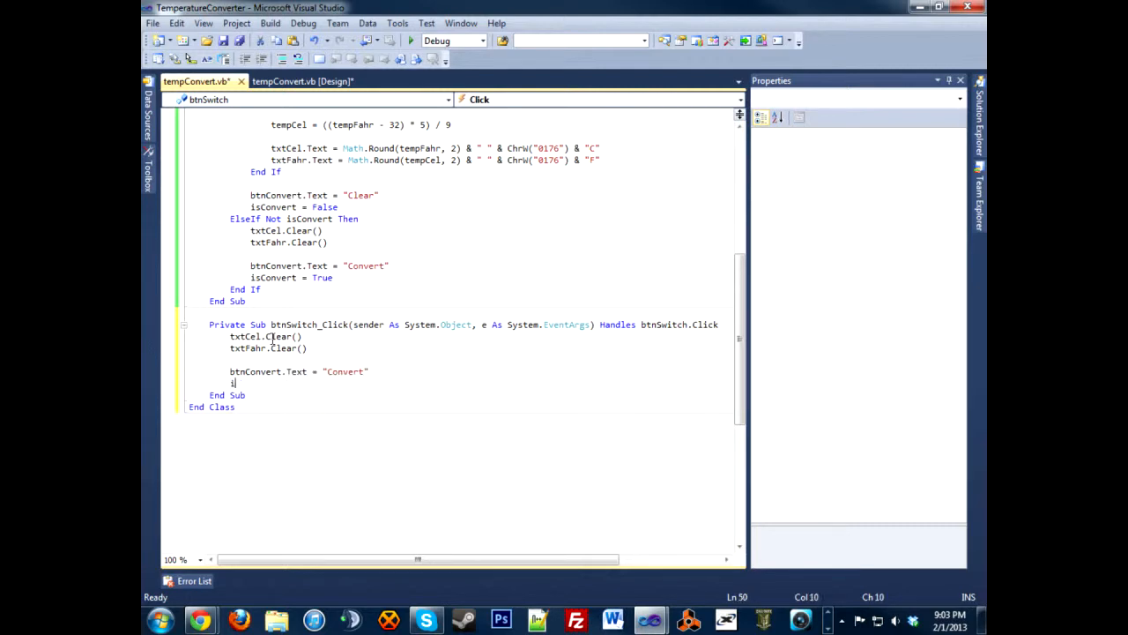
{"action": "type", "text": "sConvert = True"}
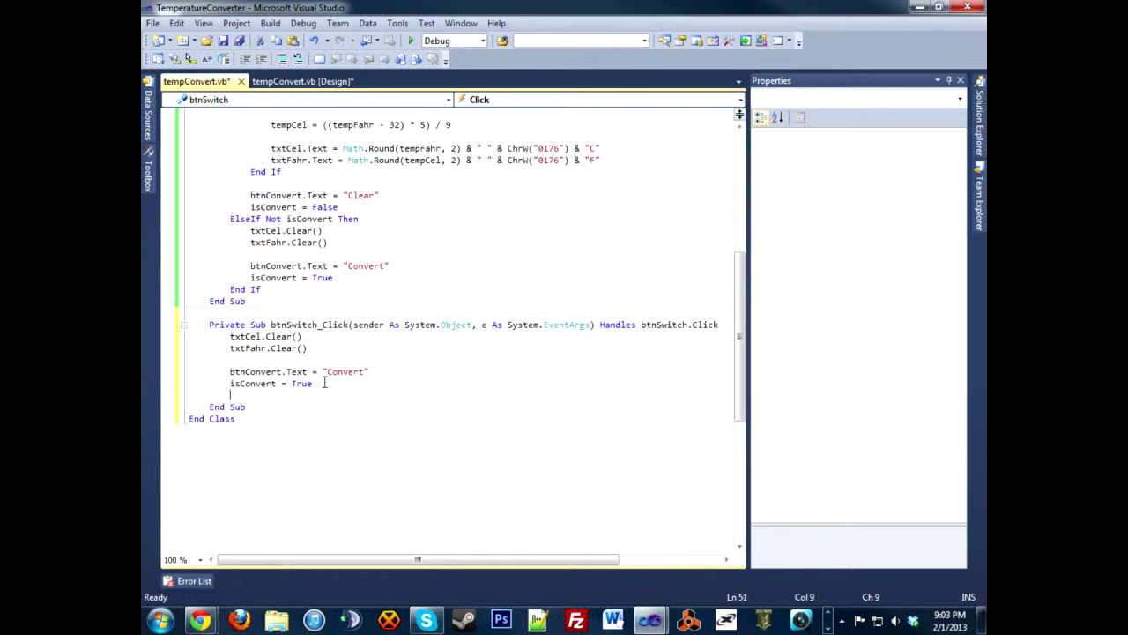
Add an If isCel Then block that sets isCel = False, then view the form design.
{"action": "type", "text": "If"}
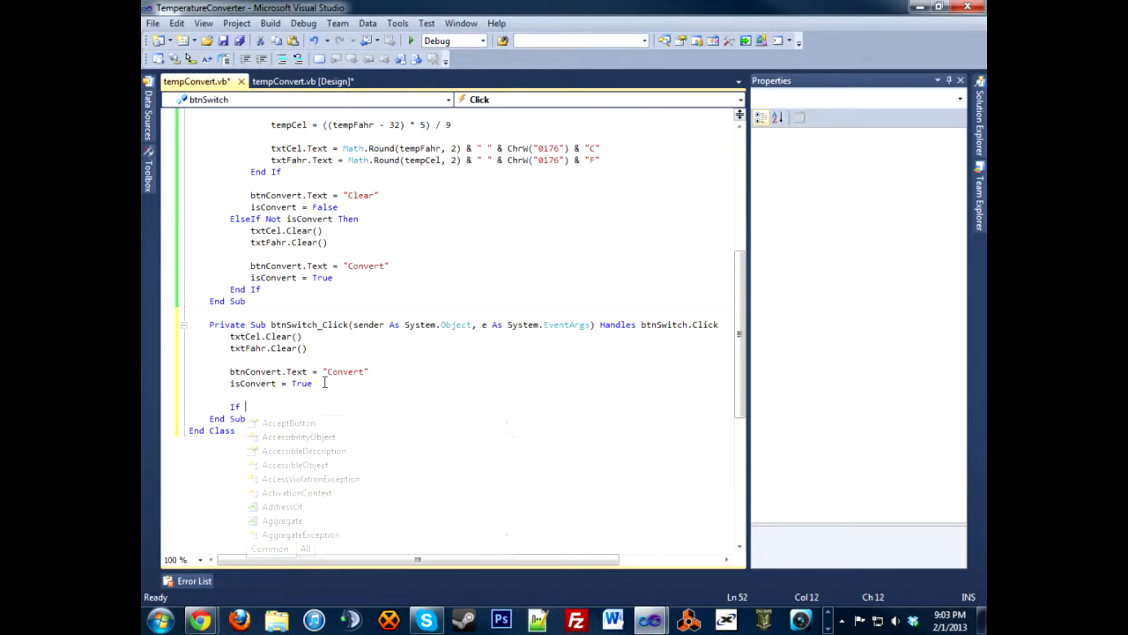
{"action": "type", "text": "isce"}
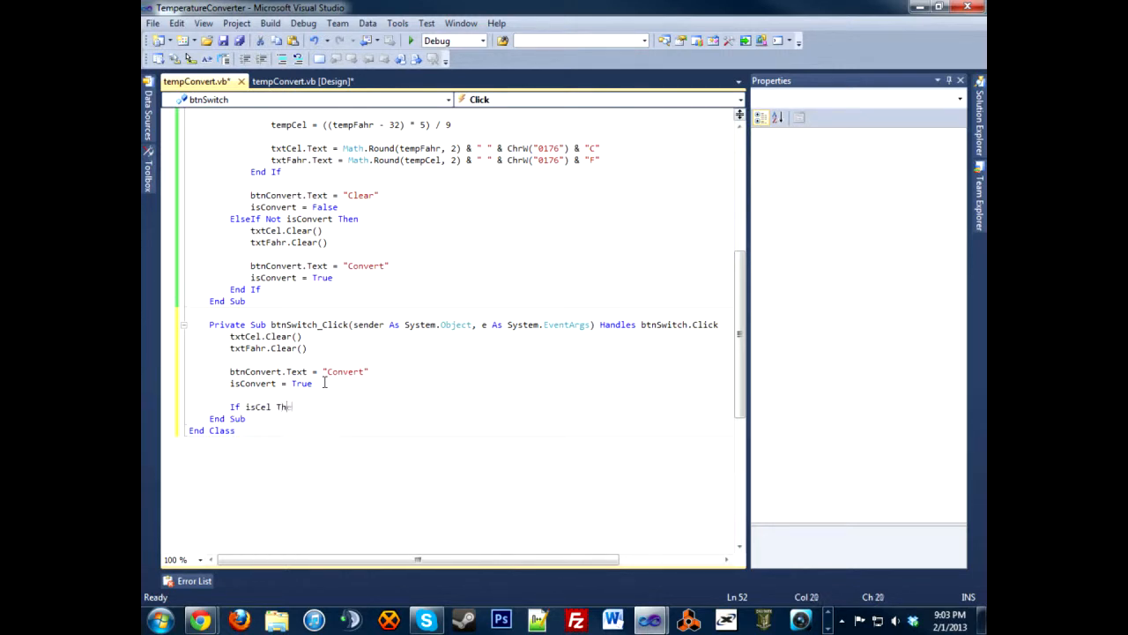
{"action": "type", "text": "en"}
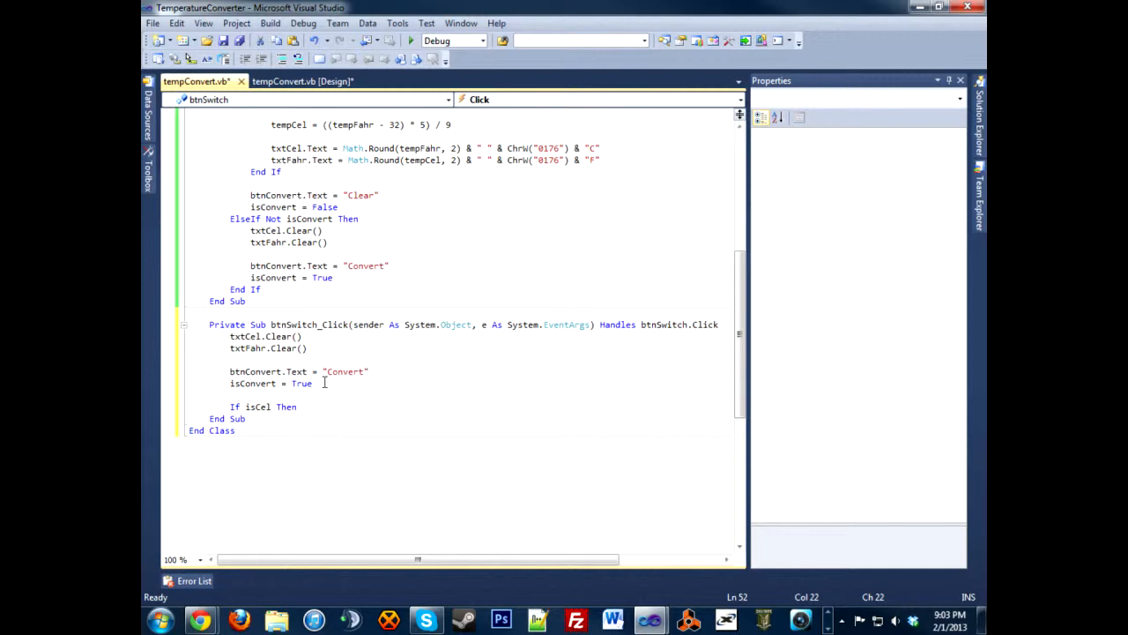
{"action": "key", "text": "enter"}
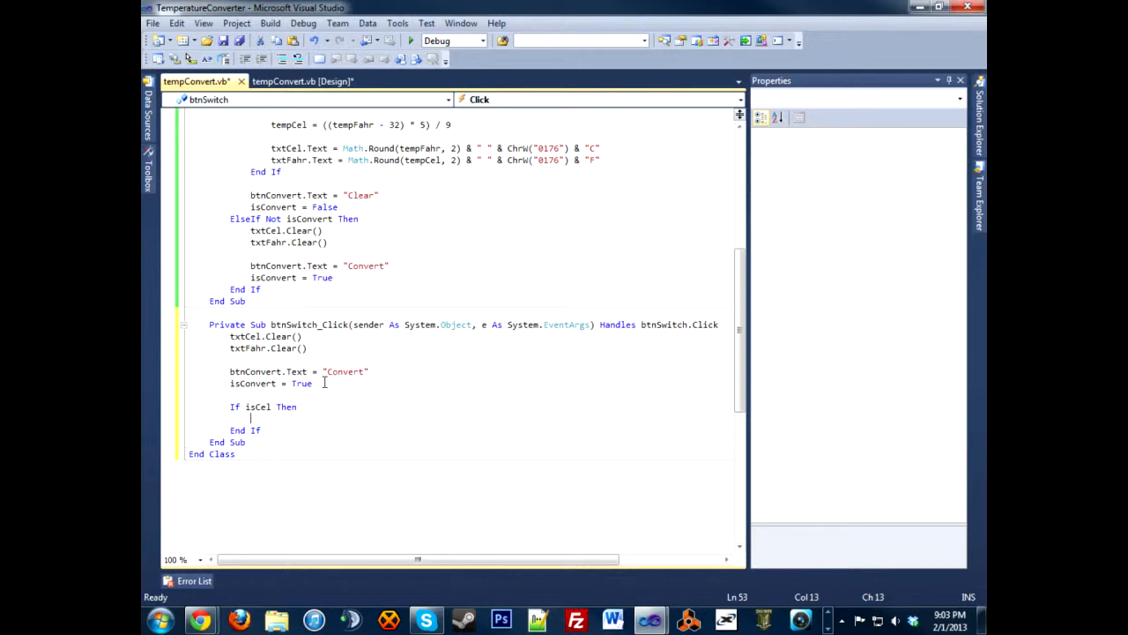
{"action": "type", "text": "iscel = False"}
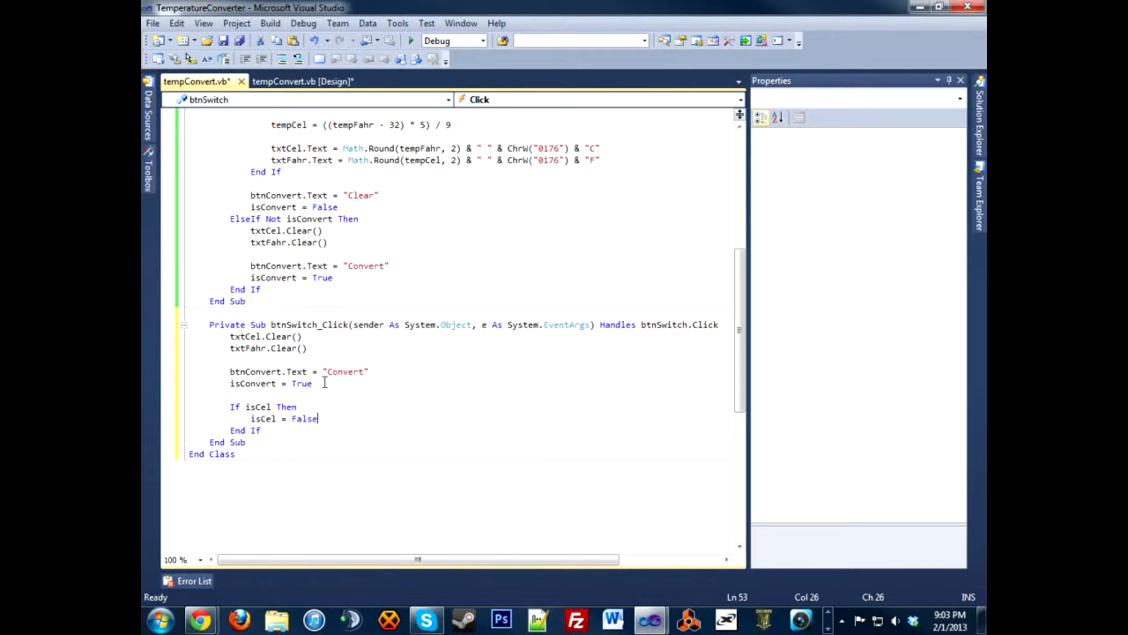
{"action": "key", "text": "Return"}
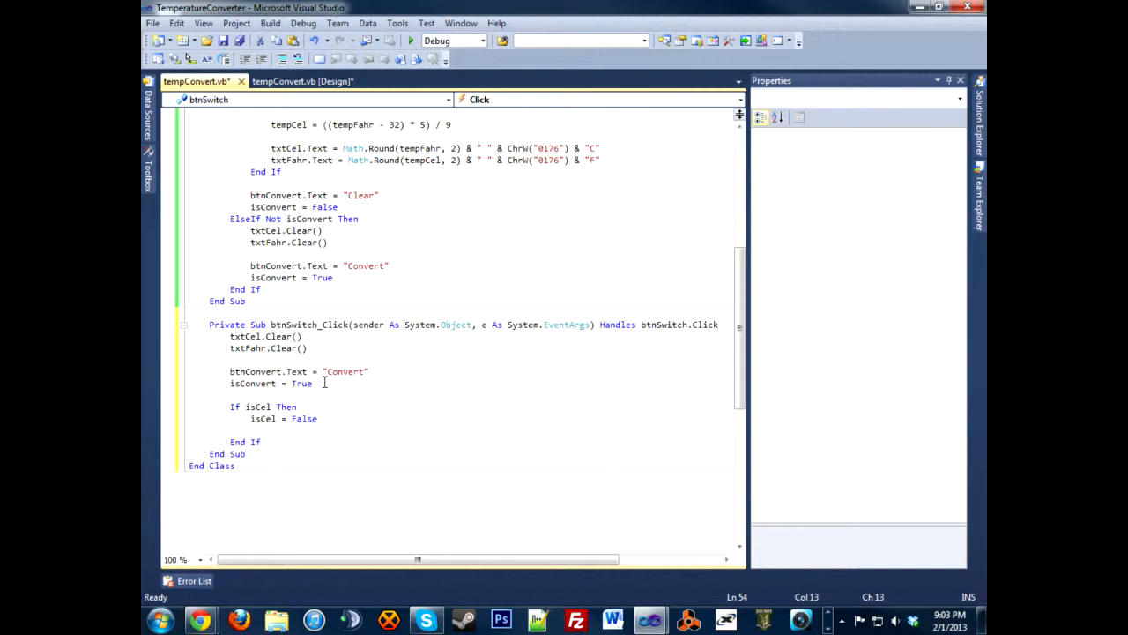
{"action": "left_click", "coordinate": [302, 81]}
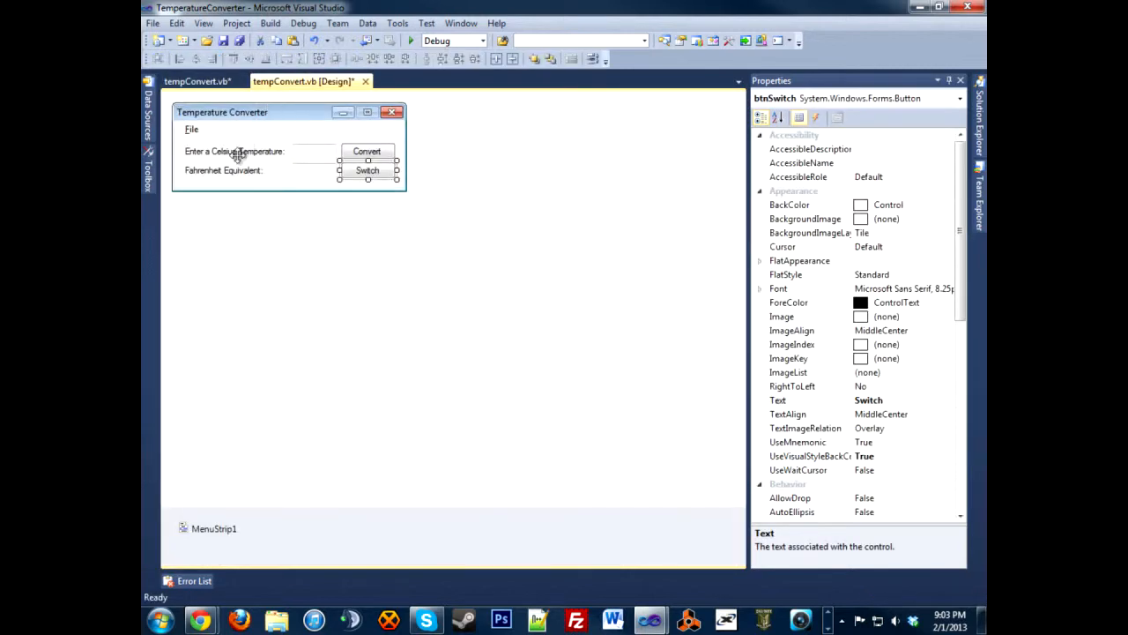
Rename Label2 to lblFahr, then start assigning lblCel a "Fahrenheit..." caption inside the isCel block.
{"action": "left_click", "coordinate": [234, 150]}
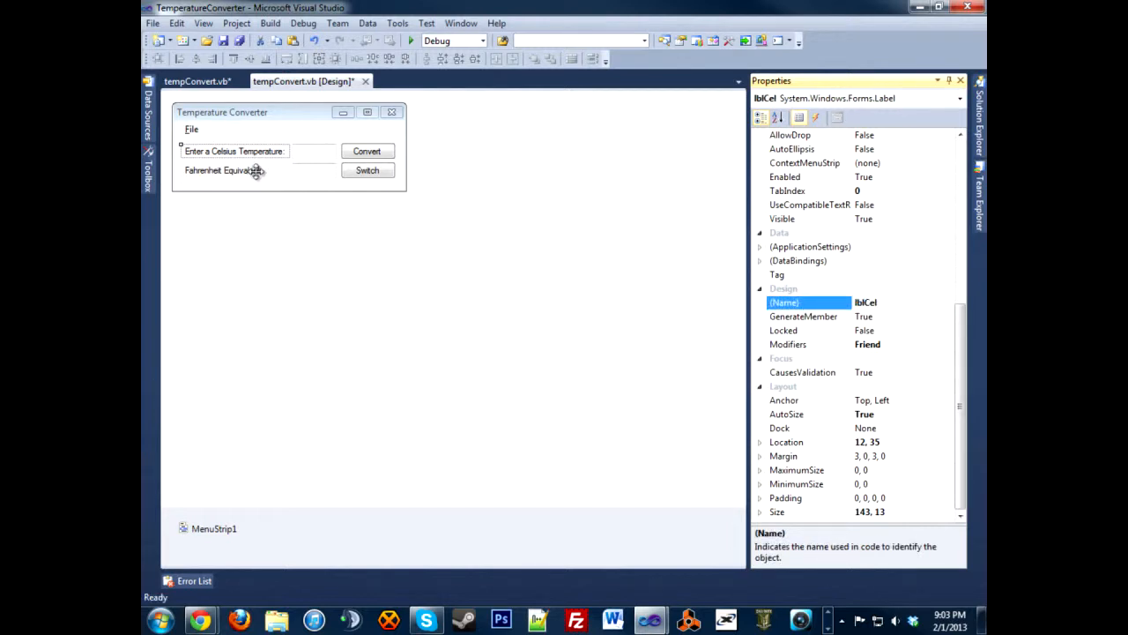
{"action": "left_click", "coordinate": [222, 170]}
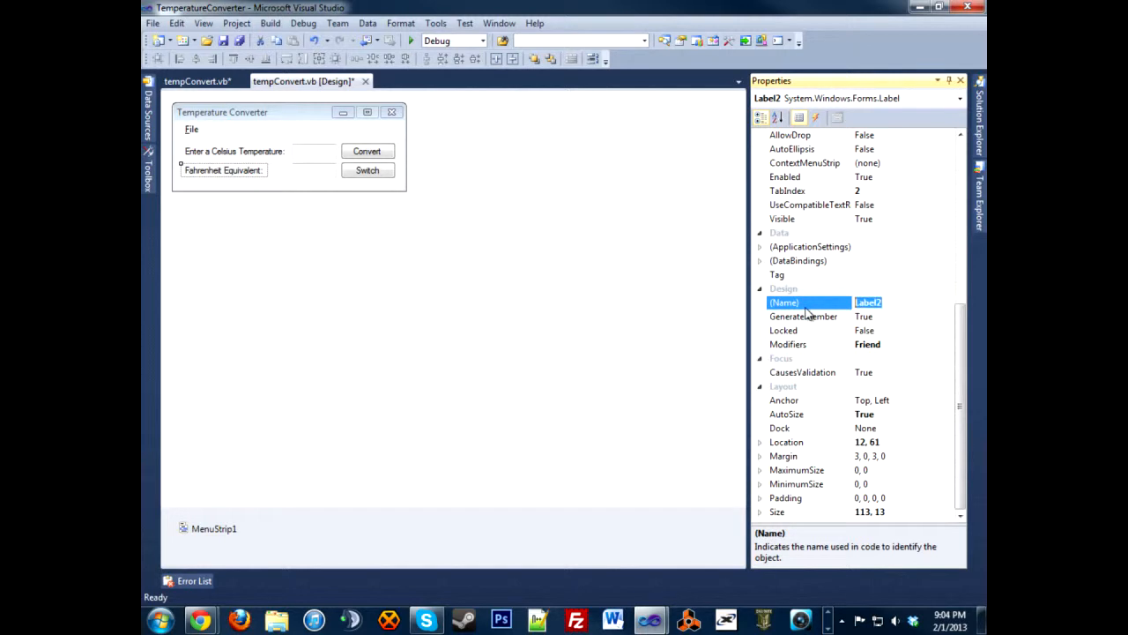
{"action": "type", "text": "lblFahr"}
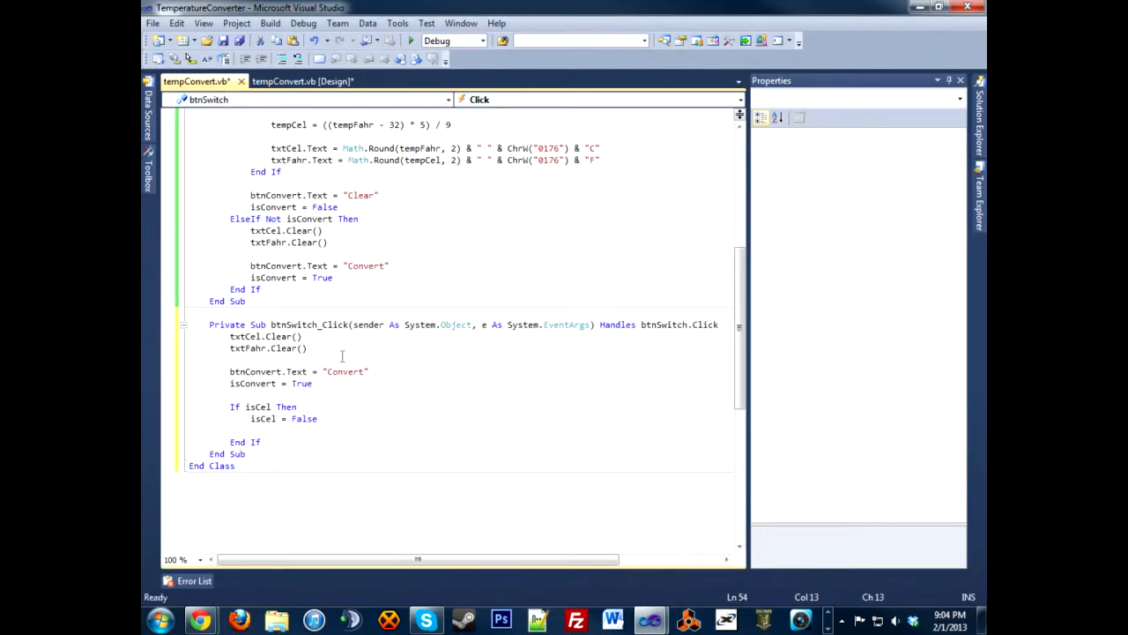
{"action": "type", "text": "lblCel = \""}
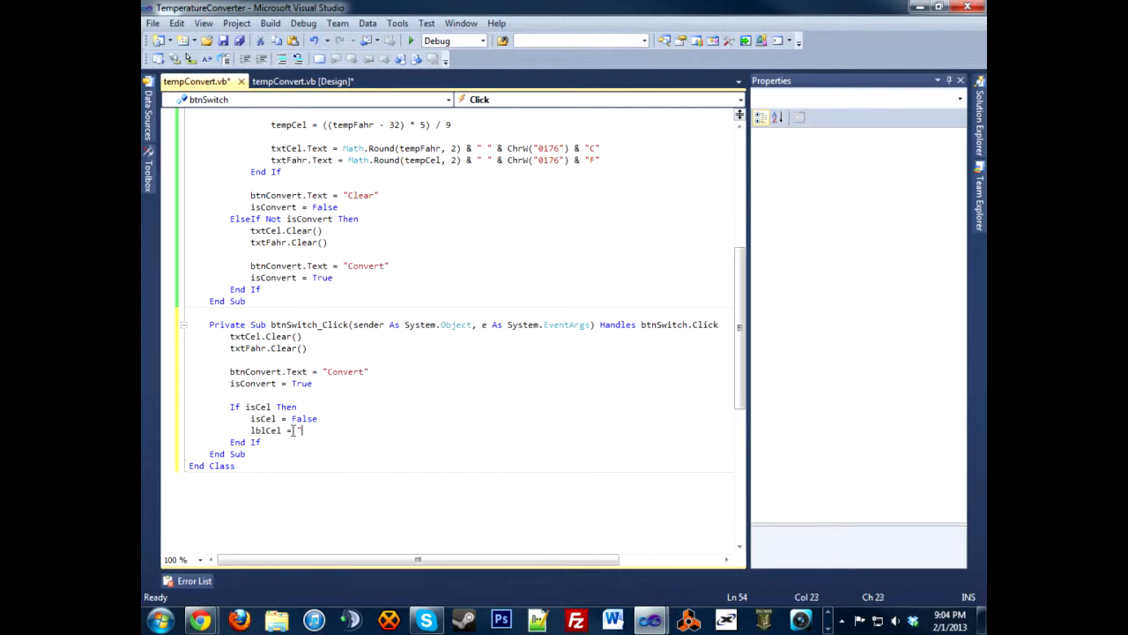
{"action": "type", "text": "Fahrenheit"}
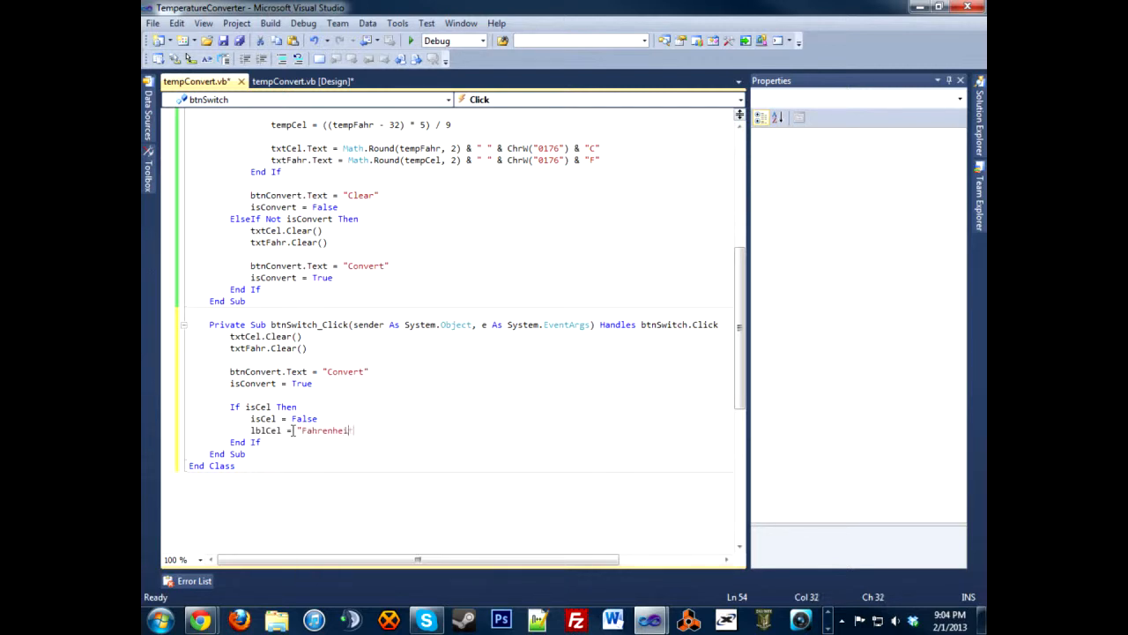
Finish the isCel branch: lblCel gets "Fahrenheit Temperature:" and lblFahr gets the Celsius caption.
{"action": "type", "text": "Temperatu"}
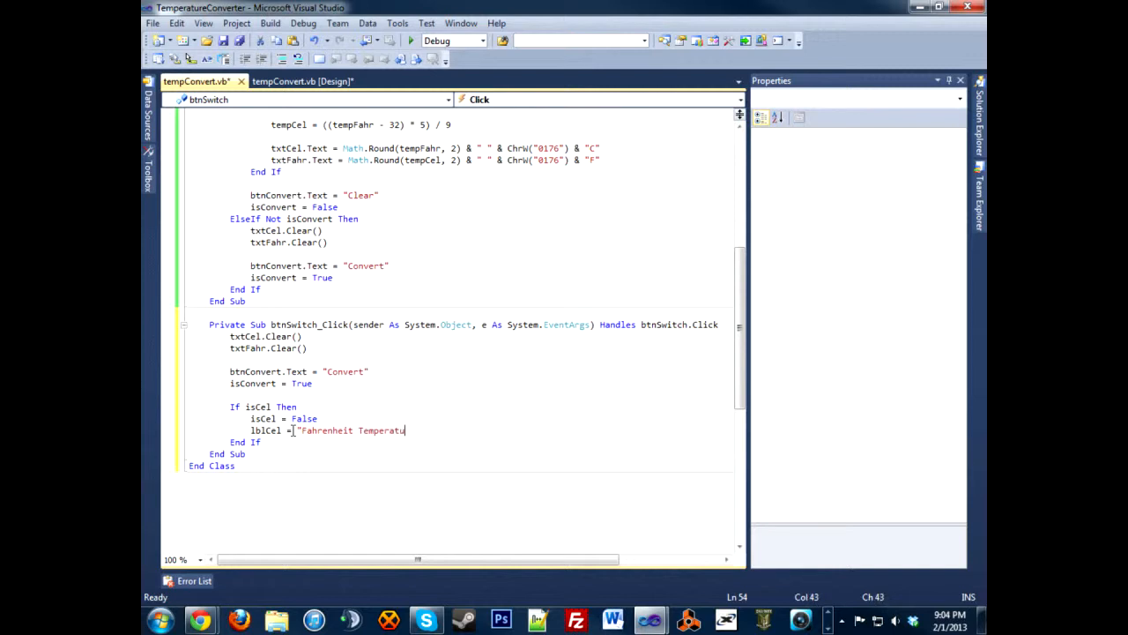
{"action": "type", "text": "re:\""}
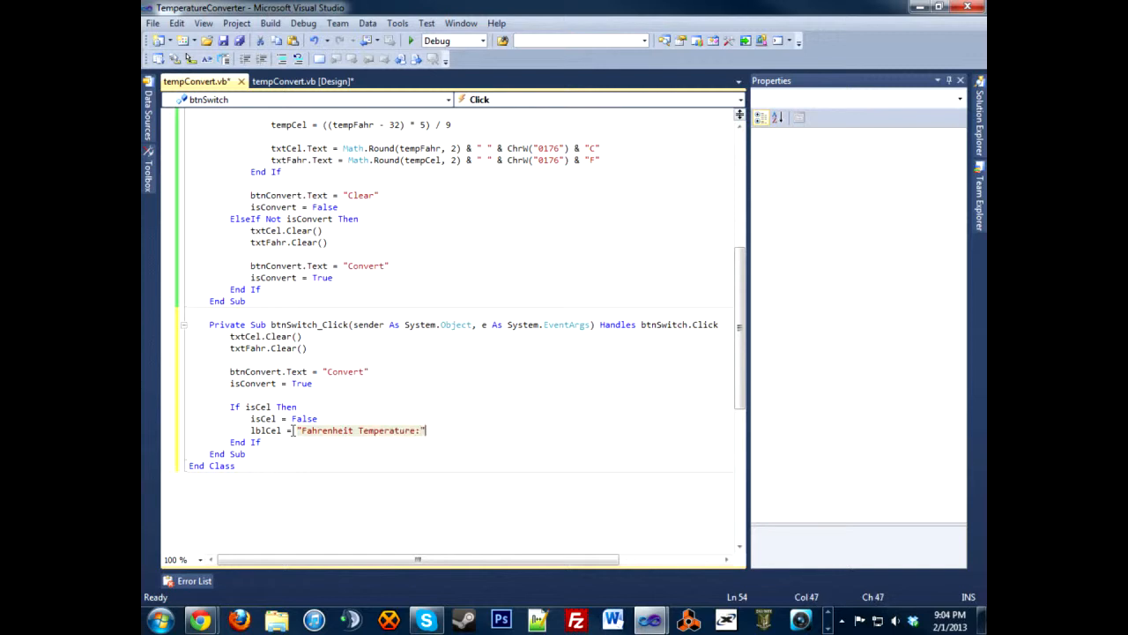
{"action": "type", "text": "l"}
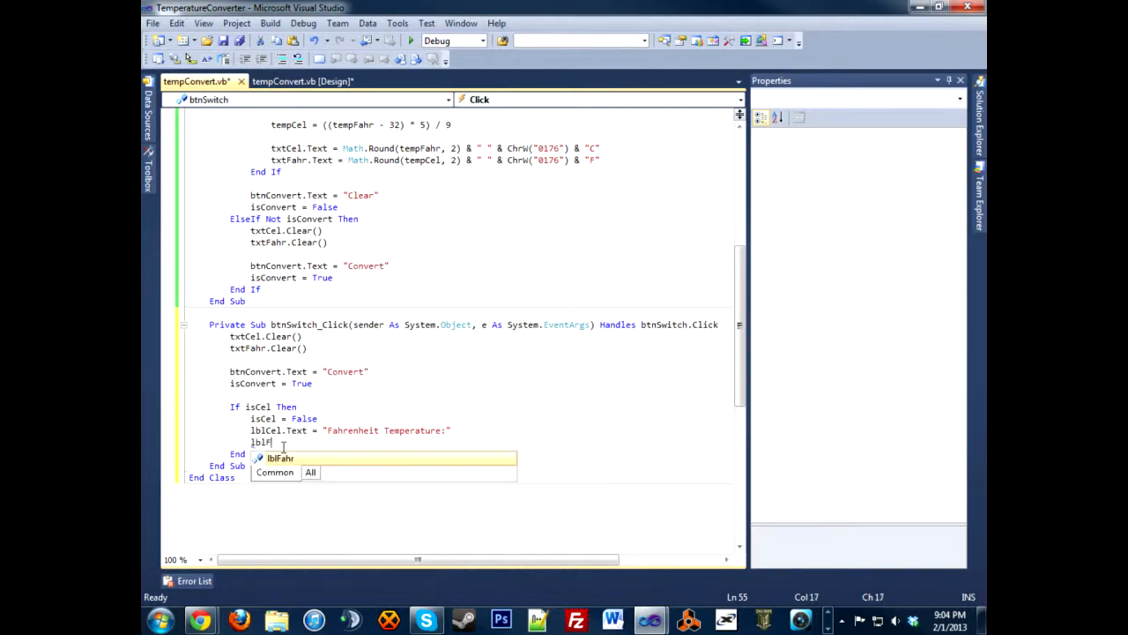
{"action": "type", "text": ".Text ="}
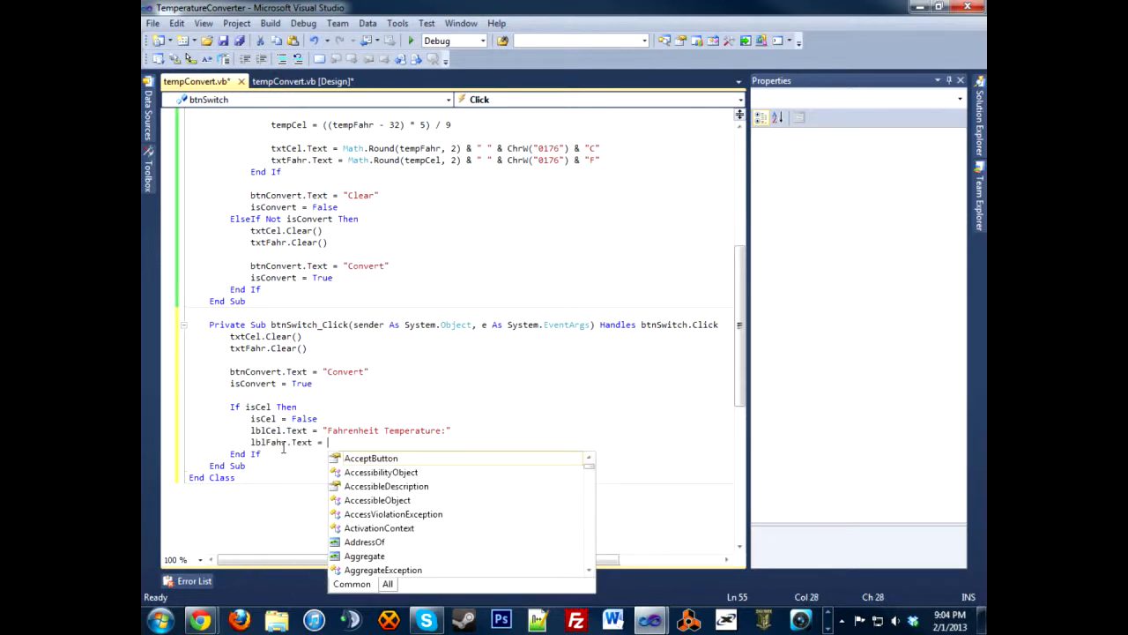
{"action": "type", "text": "\"Cel"}
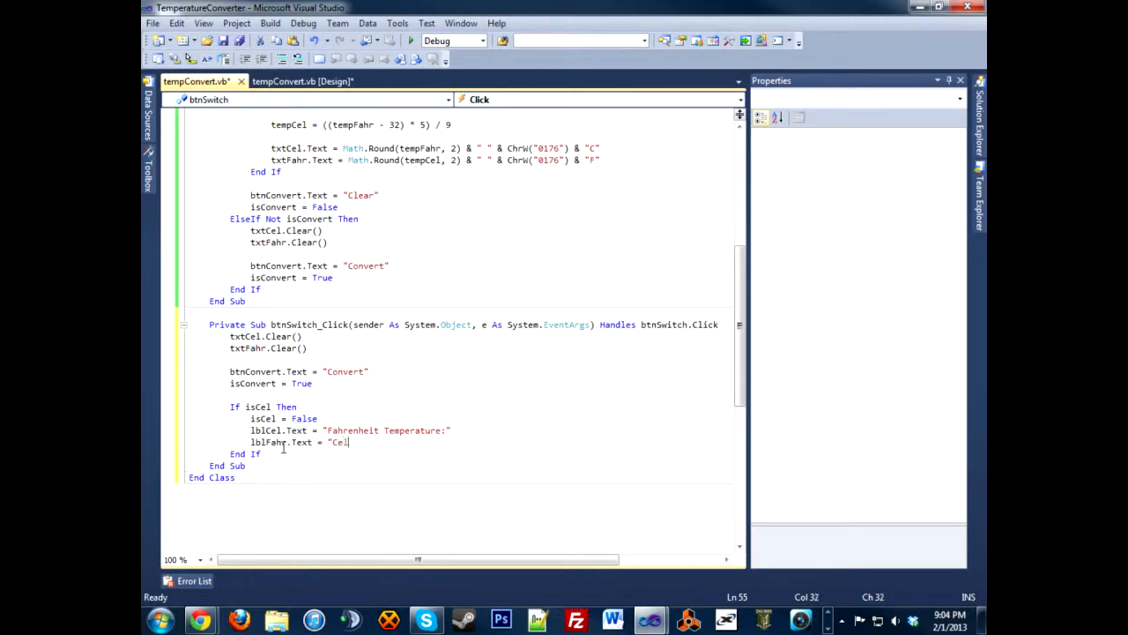
{"action": "type", "text": "sius Temperatur"}
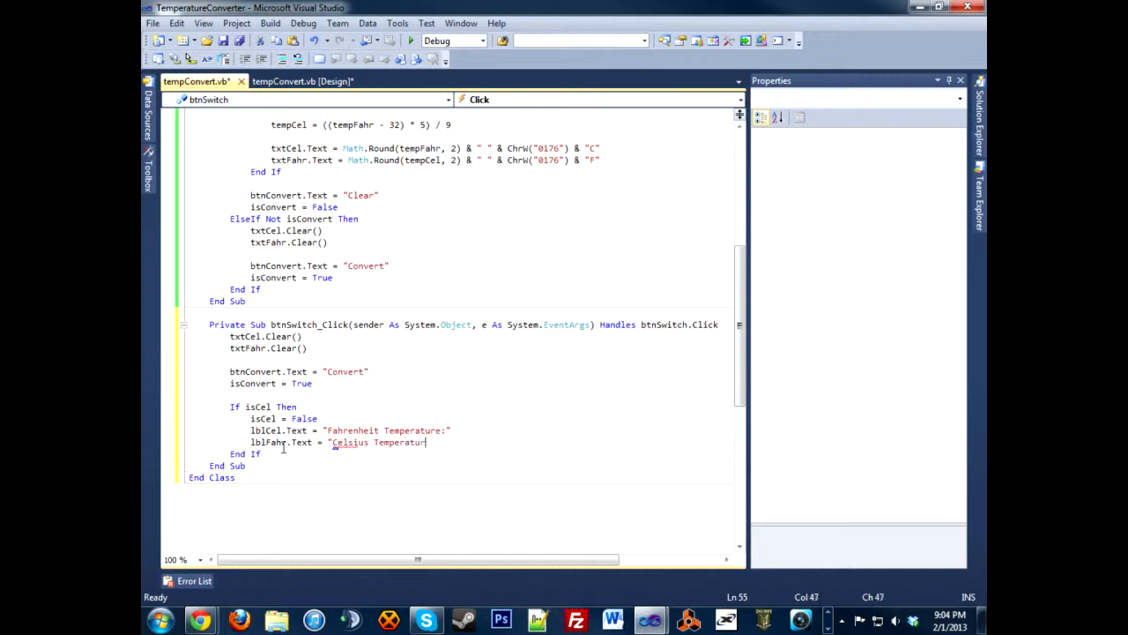
{"action": "type", "text": "e:\""}
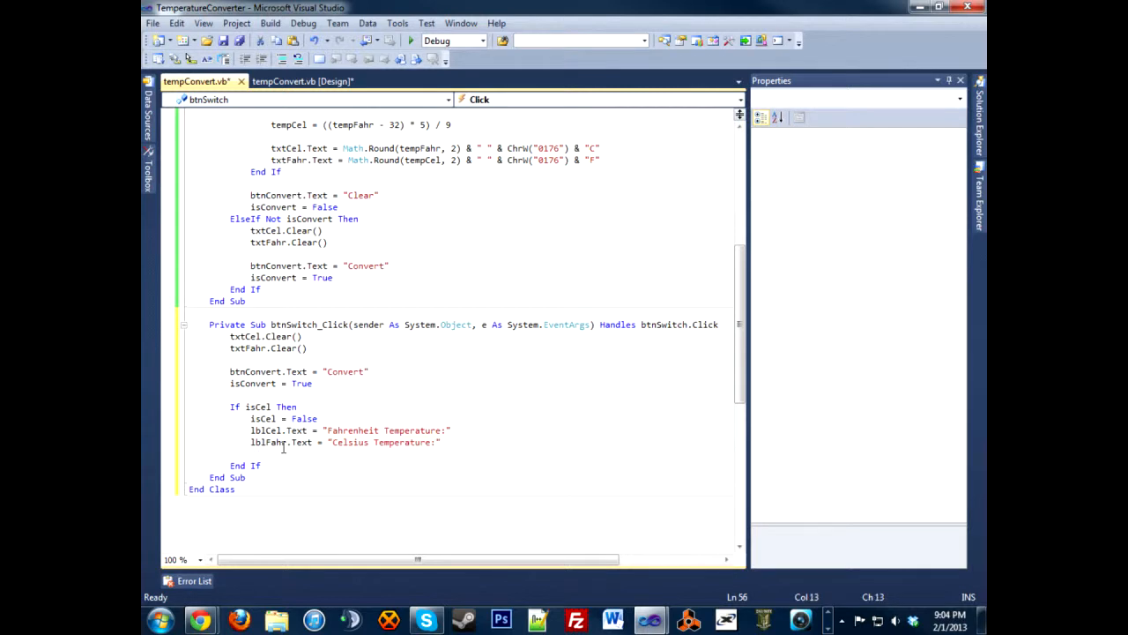
Add the ElseIf isCel branch restoring the Celsius/Fahrenheit Temperature: captions, and save the file.
{"action": "type", "text": "Else if"}
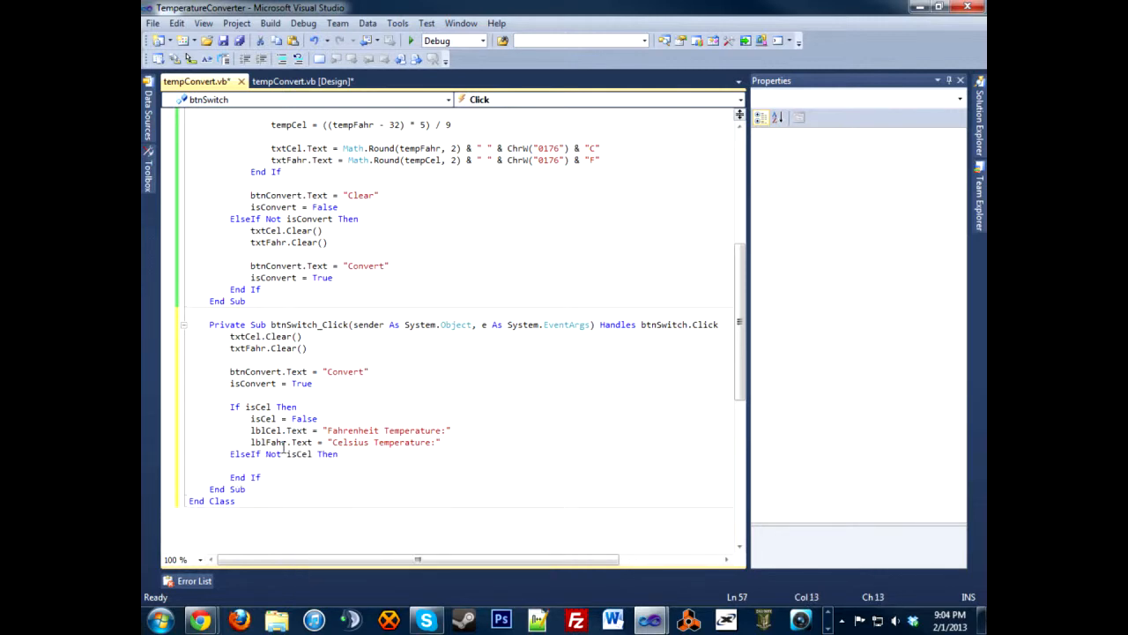
{"action": "type", "text": "isc"}
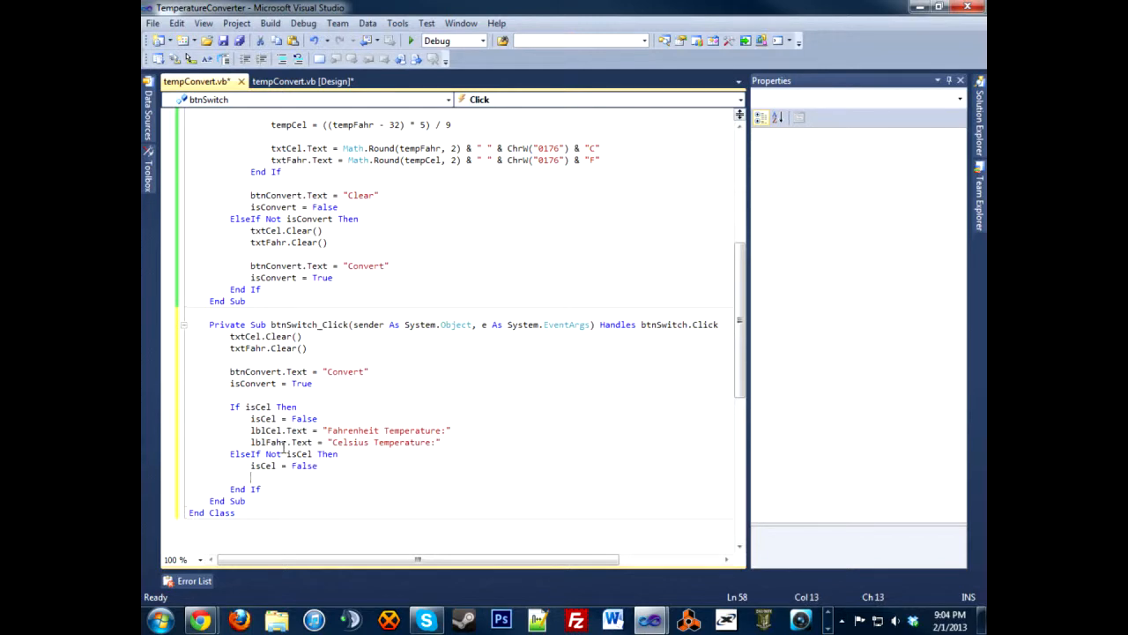
{"action": "type", "text": "lblCel.Text = \"Celsis"}
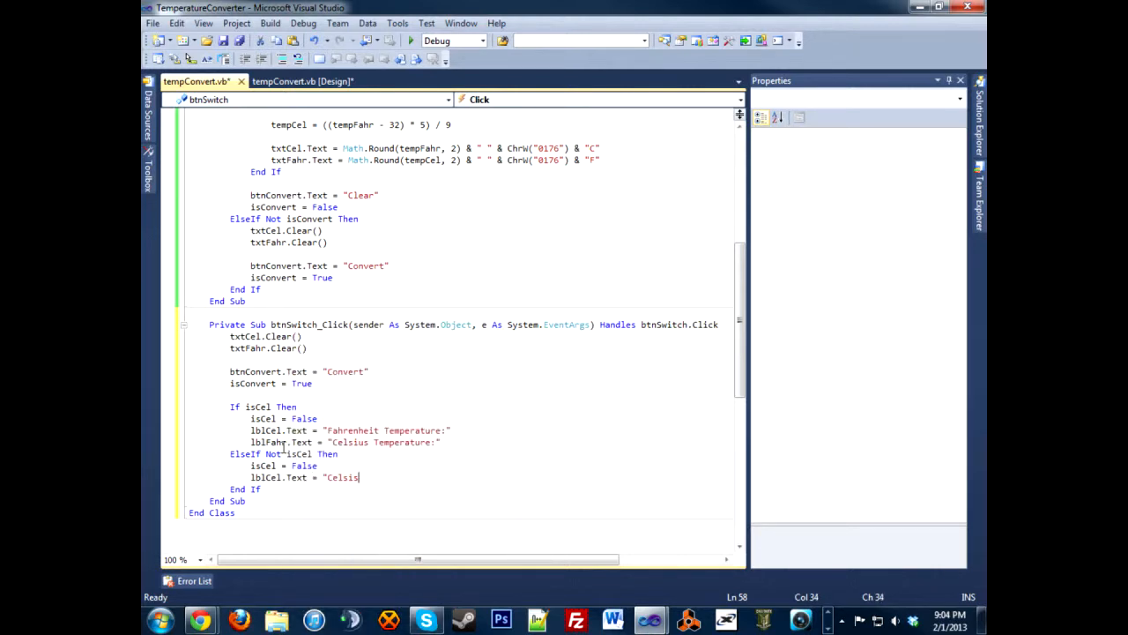
{"action": "type", "text": "Temperature:"}
{"action": "type", "text": "lblFahr.Text = \"Fahrenheit"}
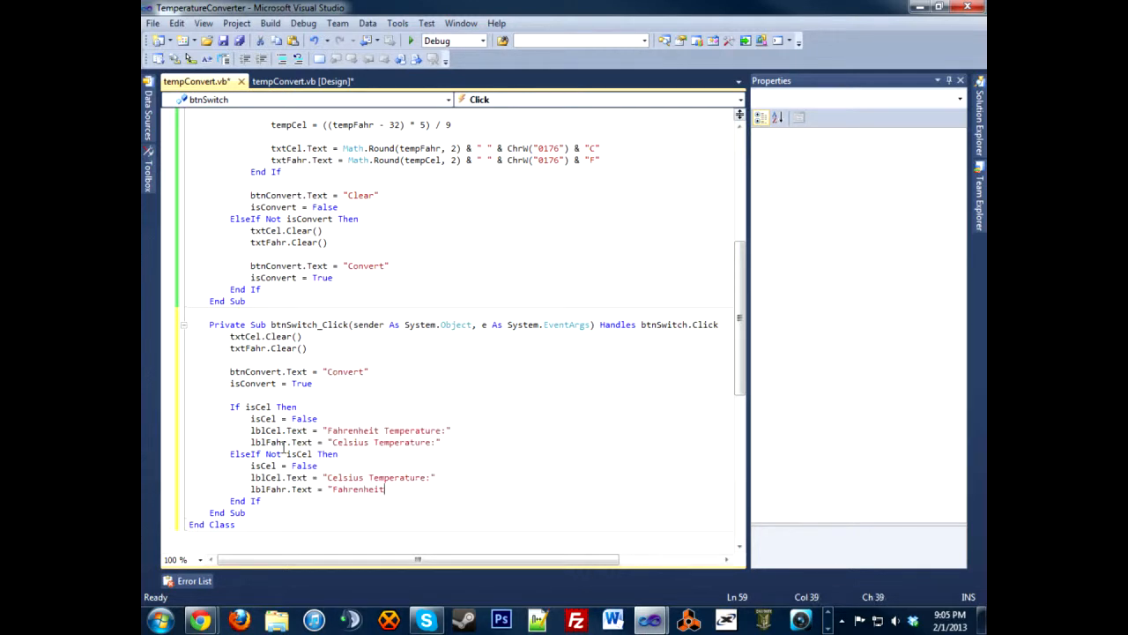
{"action": "type", "text": "Temp"}
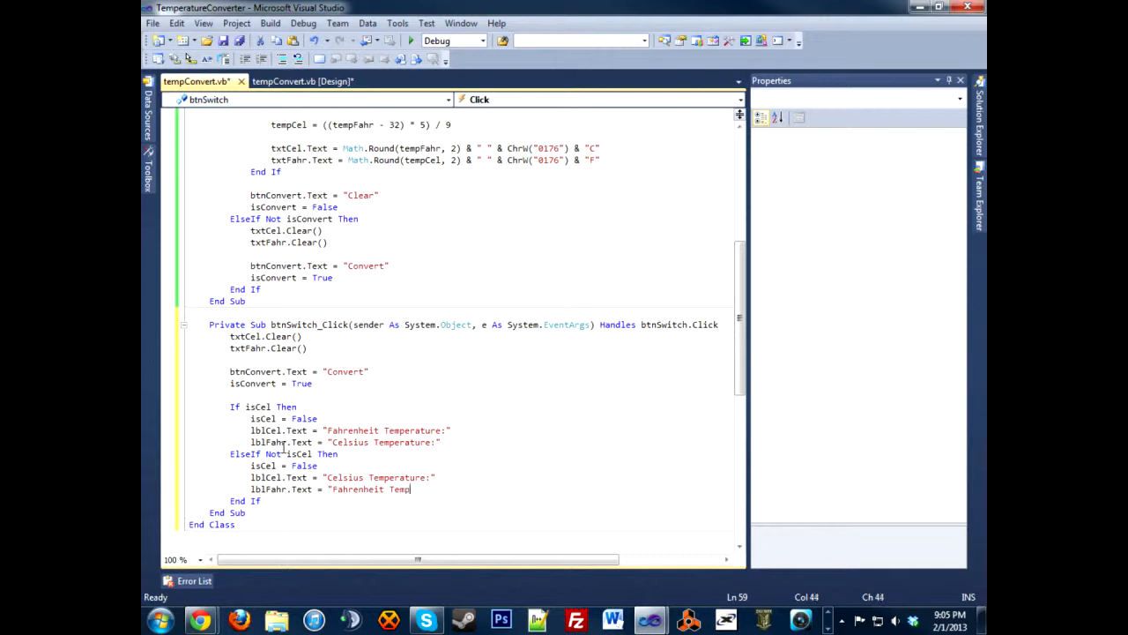
{"action": "type", "text": "erature:\""}
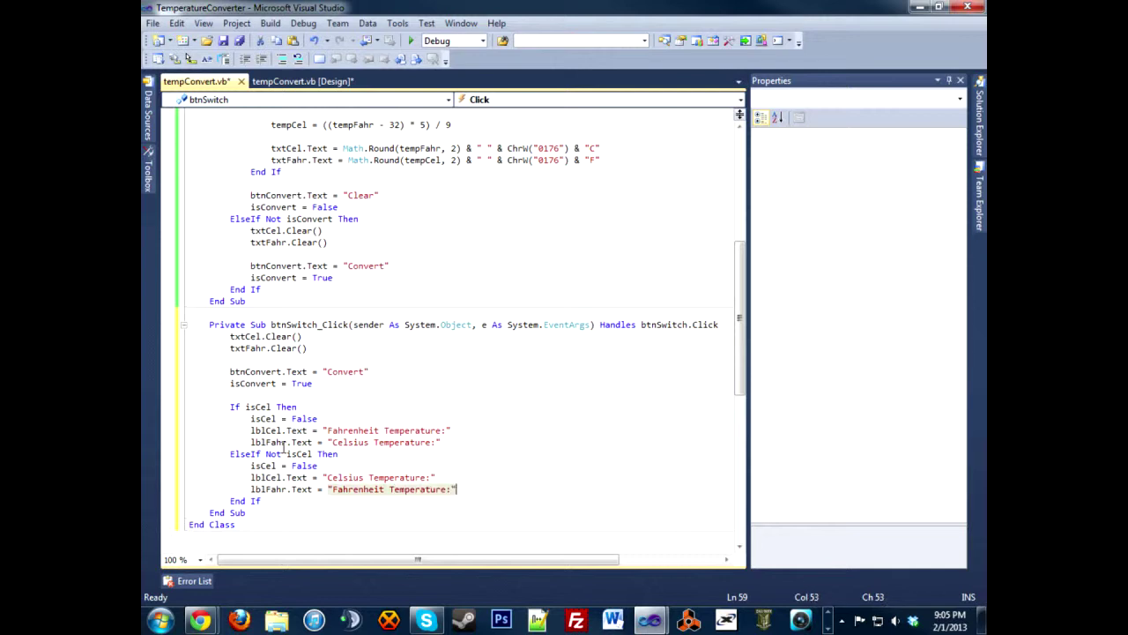
{"action": "left_click", "coordinate": [423, 441]}
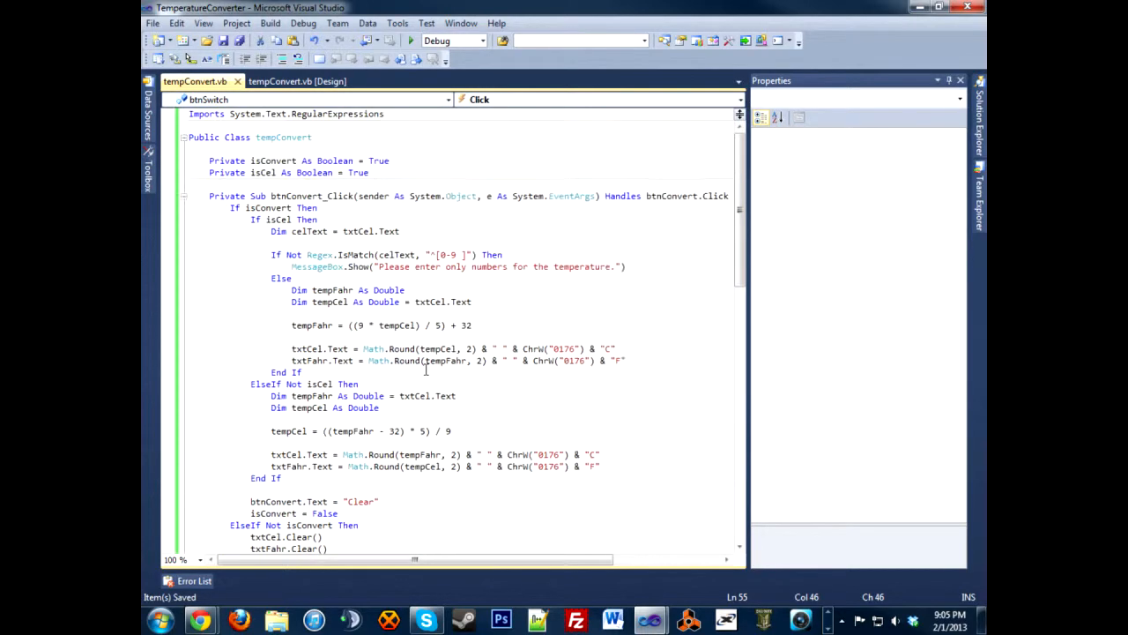
Create the File > Exit handler calling Me.Close(), then return to the form designer.
{"action": "left_click", "coordinate": [297, 81]}
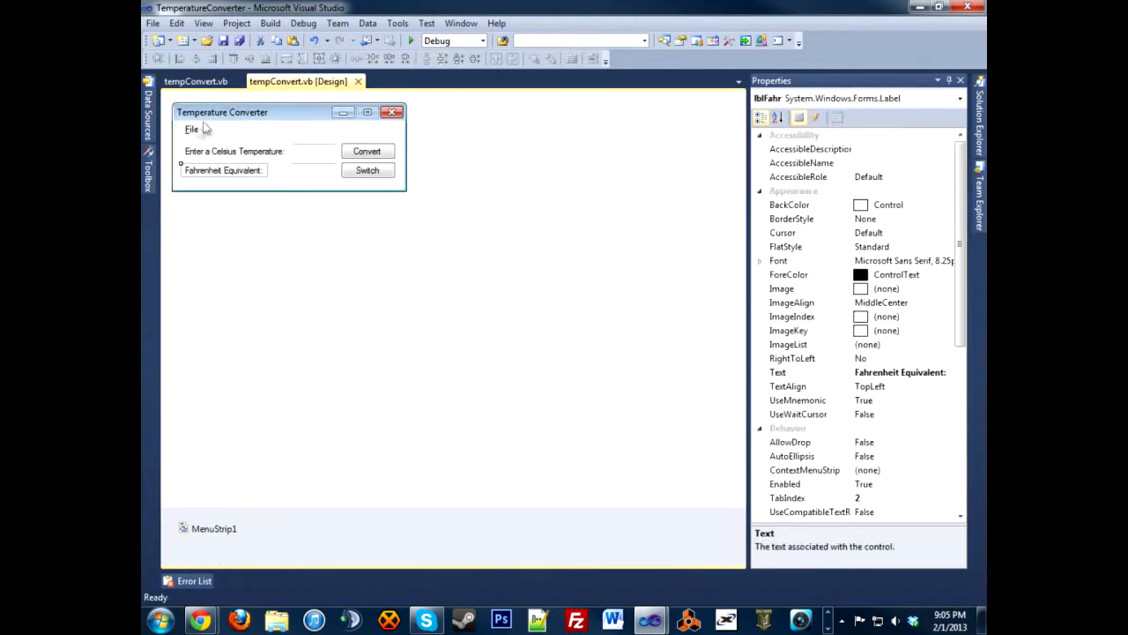
{"action": "left_click", "coordinate": [196, 81]}
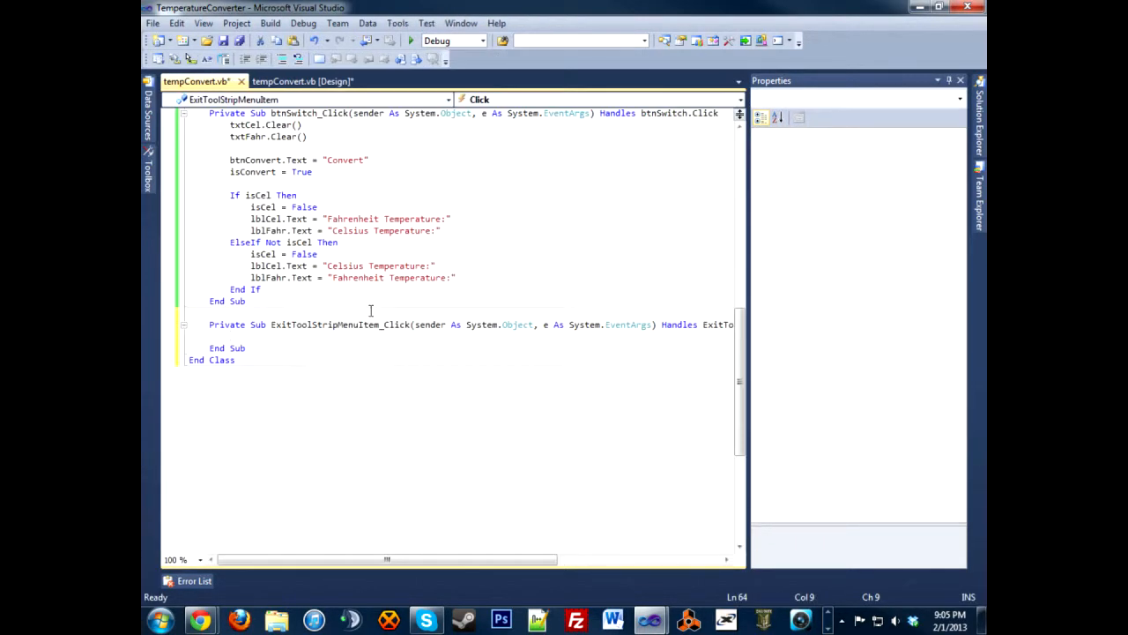
{"action": "type", "text": "Me.Clse("}
{"action": "type", "text": "End"}
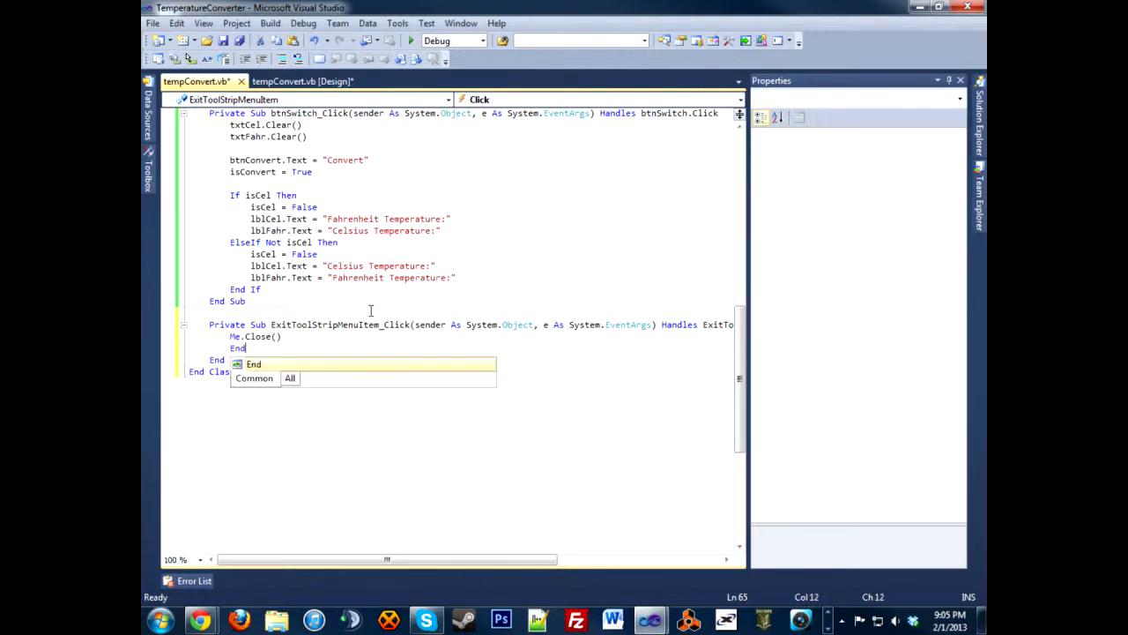
{"action": "left_click", "coordinate": [303, 81]}
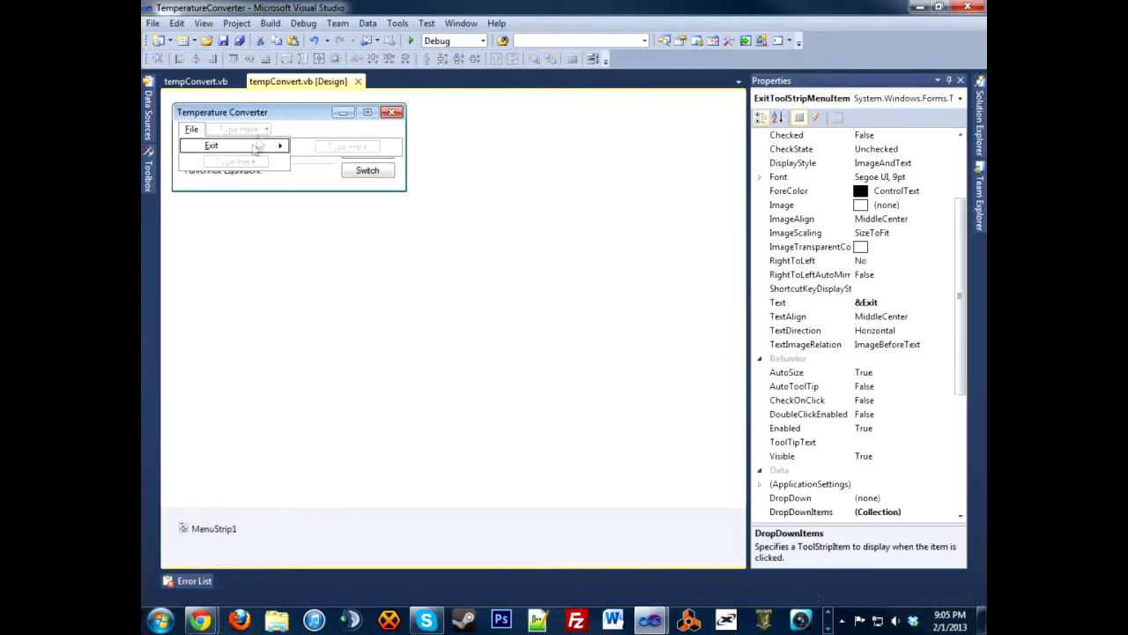
{"action": "left_click", "coordinate": [234, 151]}
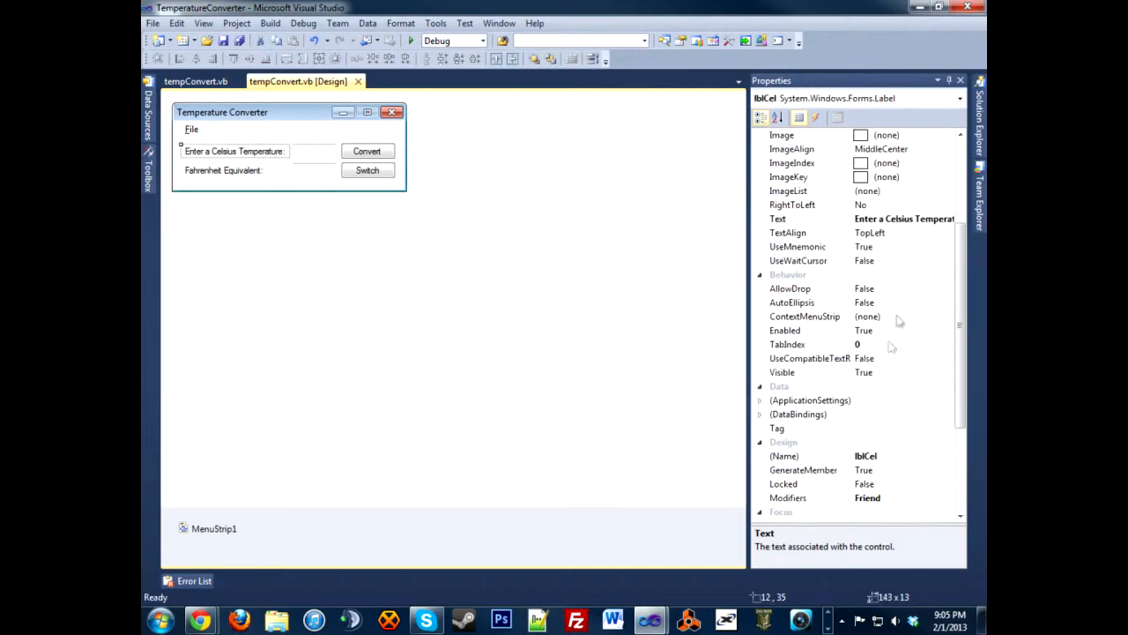
In the Properties window, replace "Equivalent" in the label captions with "Temperature:".
{"action": "left_click", "coordinate": [811, 218]}
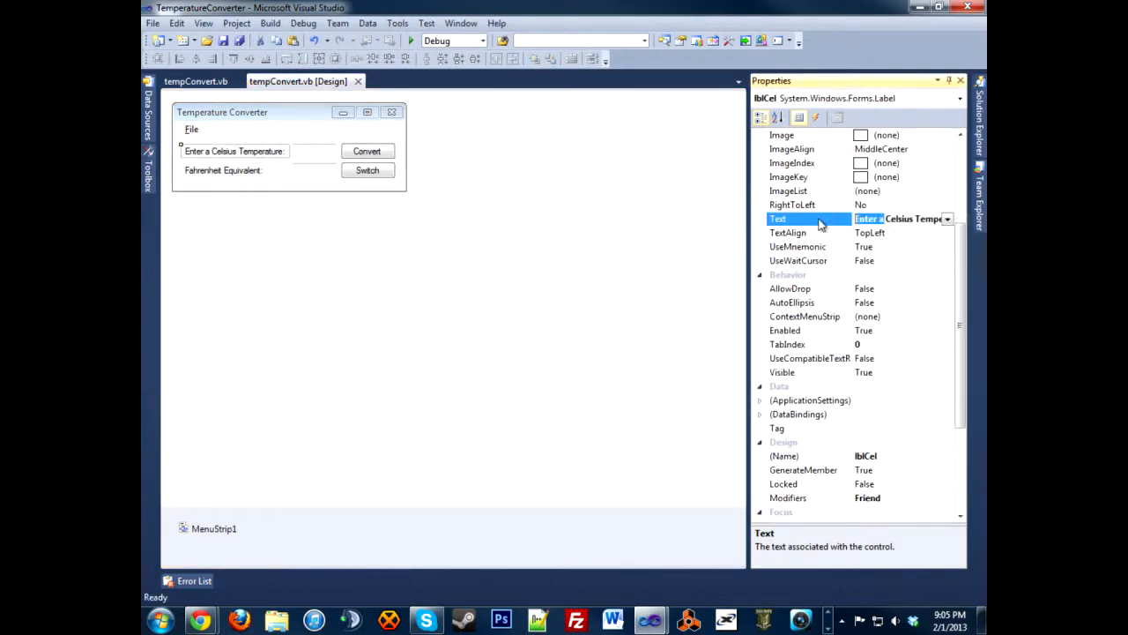
{"action": "left_click", "coordinate": [222, 170]}
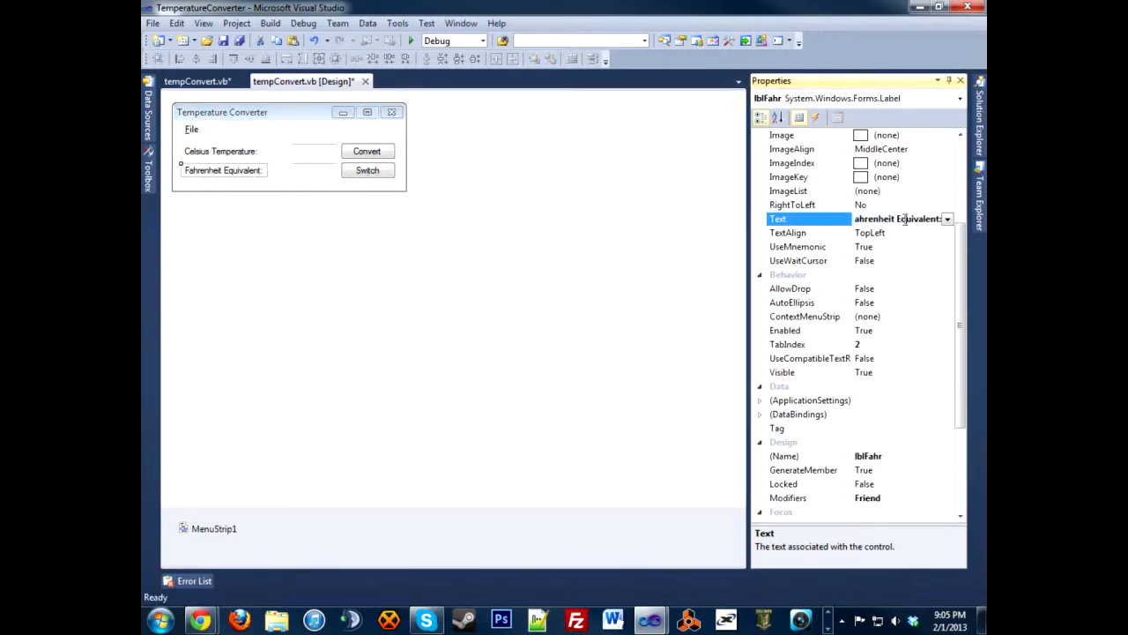
{"action": "double_click", "coordinate": [900, 218]}
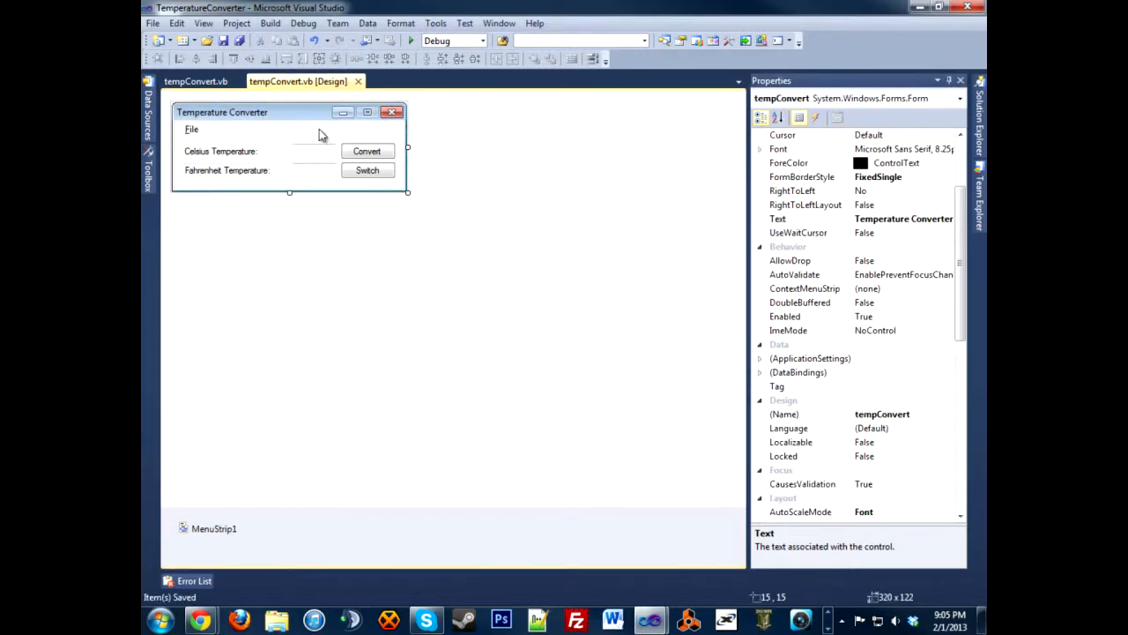
Run the app and convert 15.5 degrees Celsius.
{"action": "left_click", "coordinate": [410, 41]}
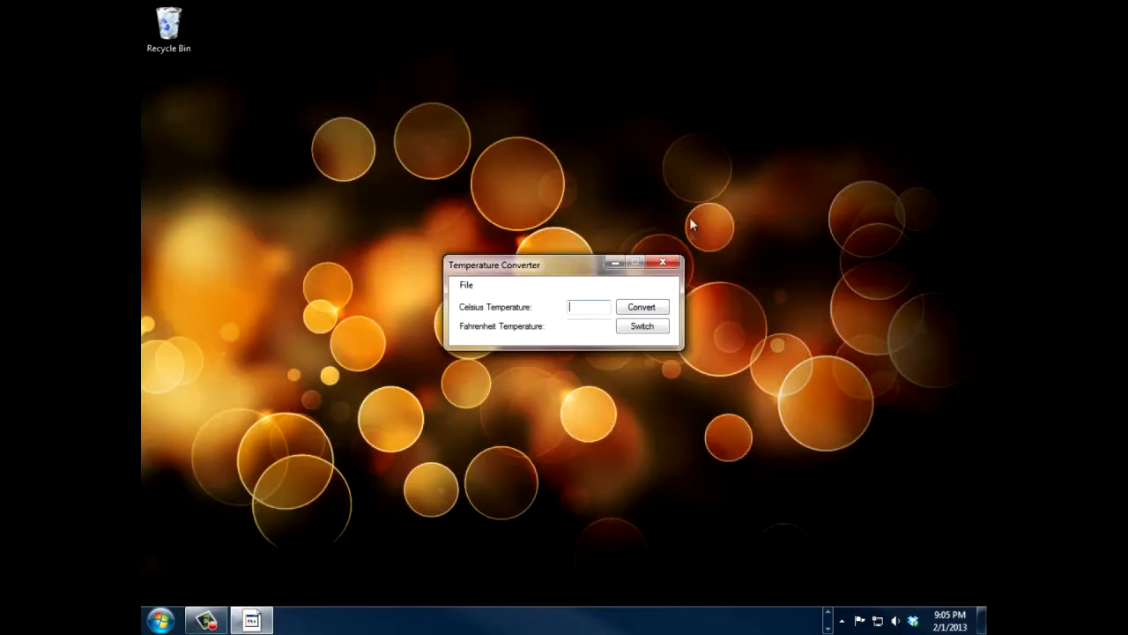
{"action": "mouse_move", "coordinate": [589, 307]}
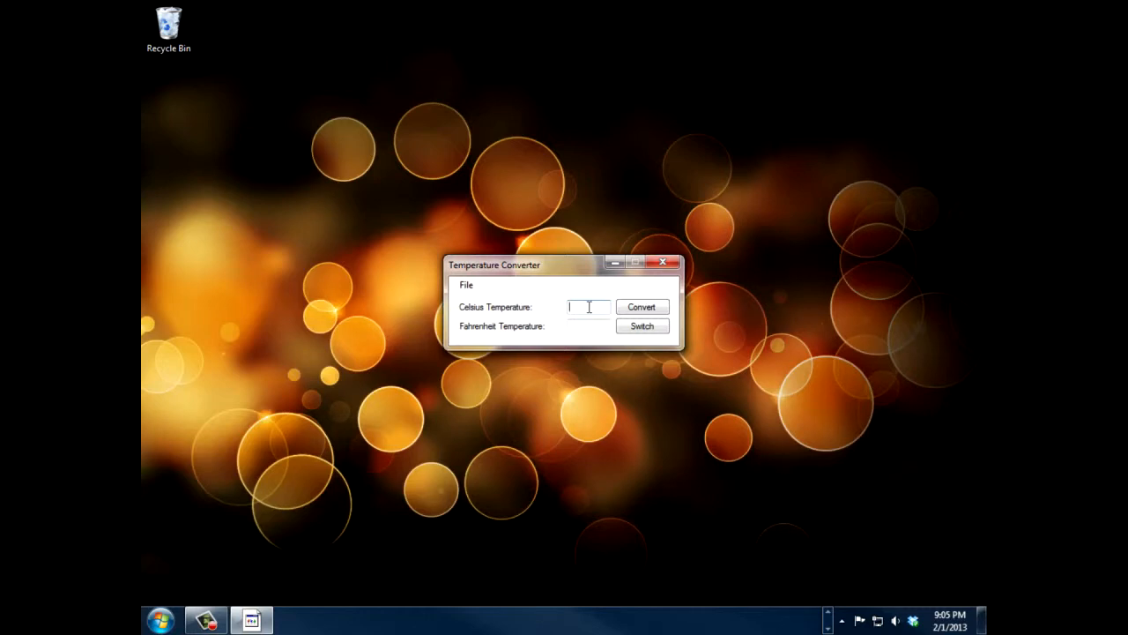
{"action": "type", "text": "15.5"}
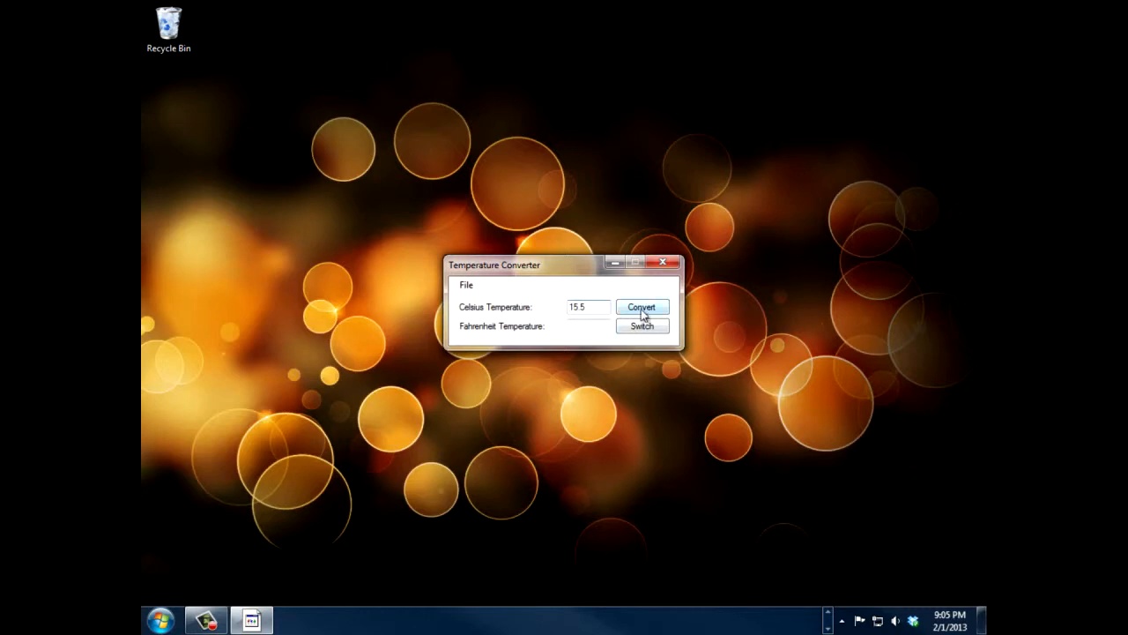
{"action": "left_click", "coordinate": [642, 307]}
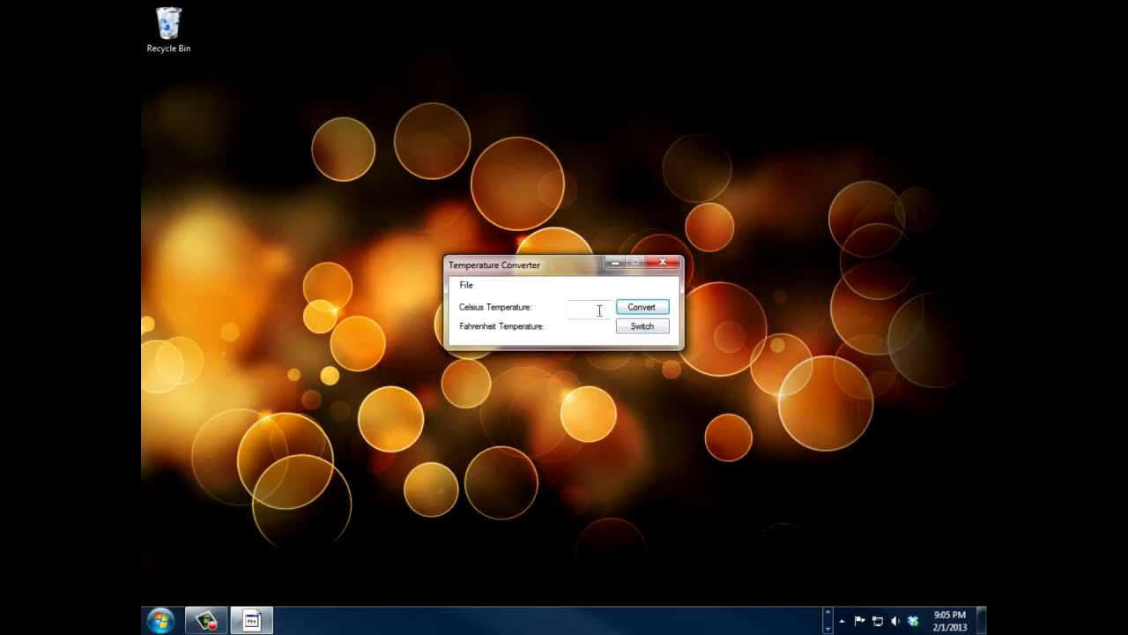
Switch to Fahrenheit input, convert 32 to 0, and note the wrongly swapped unit symbols.
{"action": "left_click", "coordinate": [641, 325]}
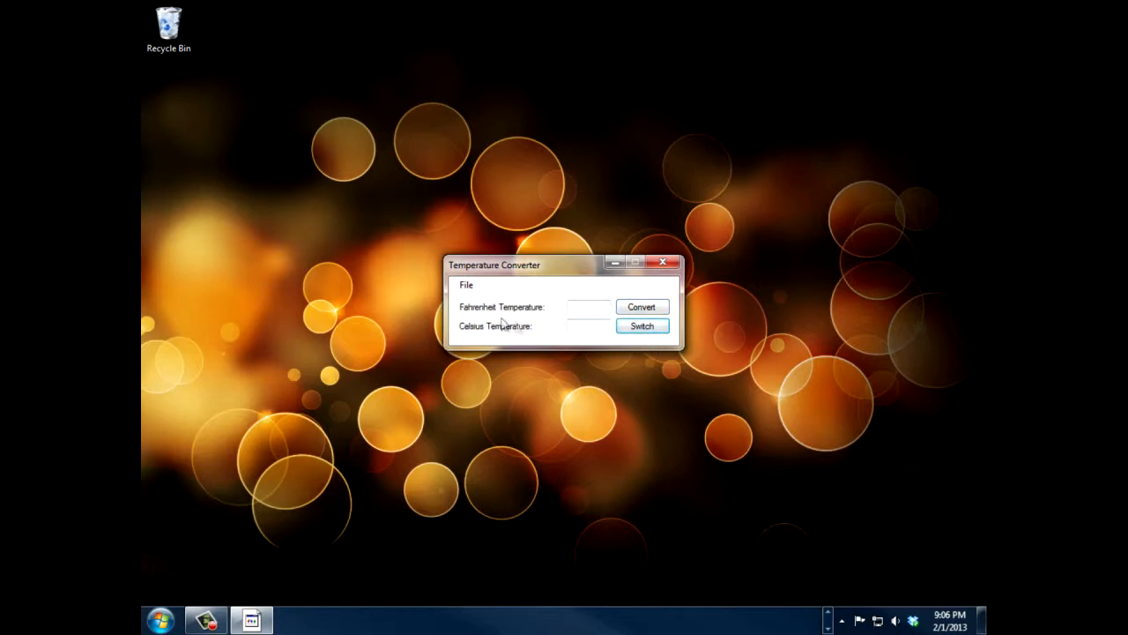
{"action": "mouse_move", "coordinate": [599, 308]}
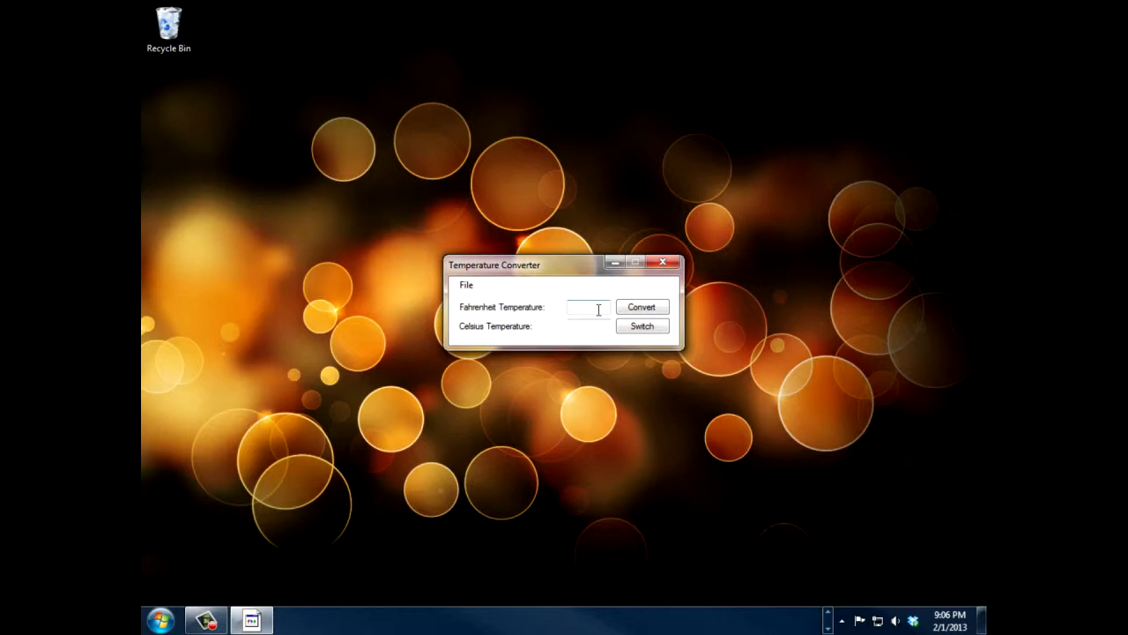
{"action": "left_click", "coordinate": [642, 307]}
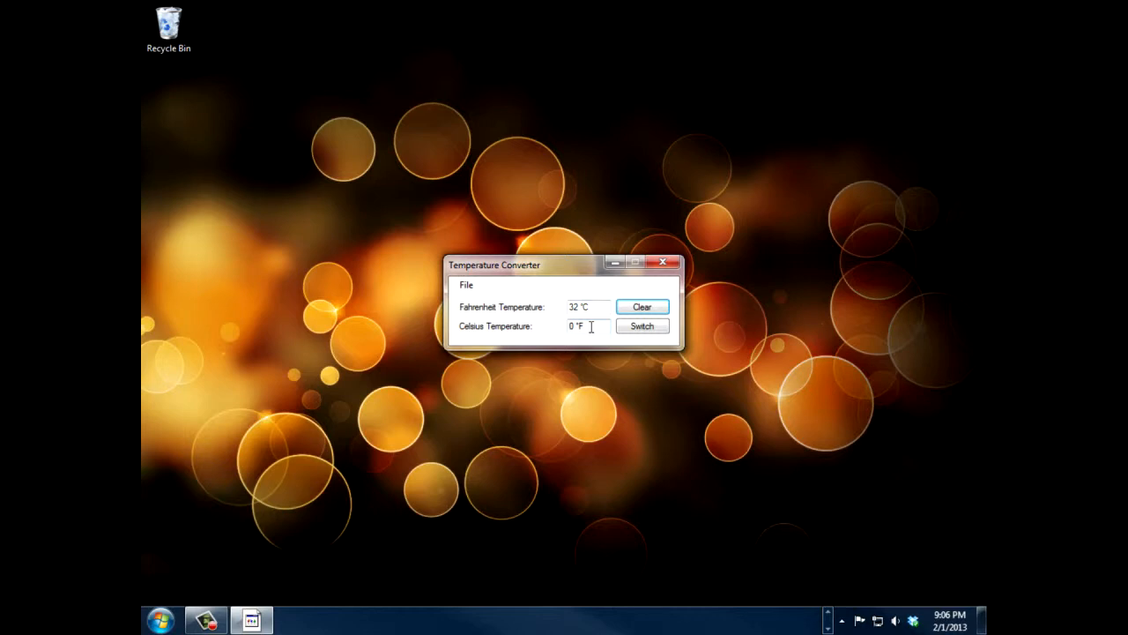
{"action": "left_click", "coordinate": [588, 307]}
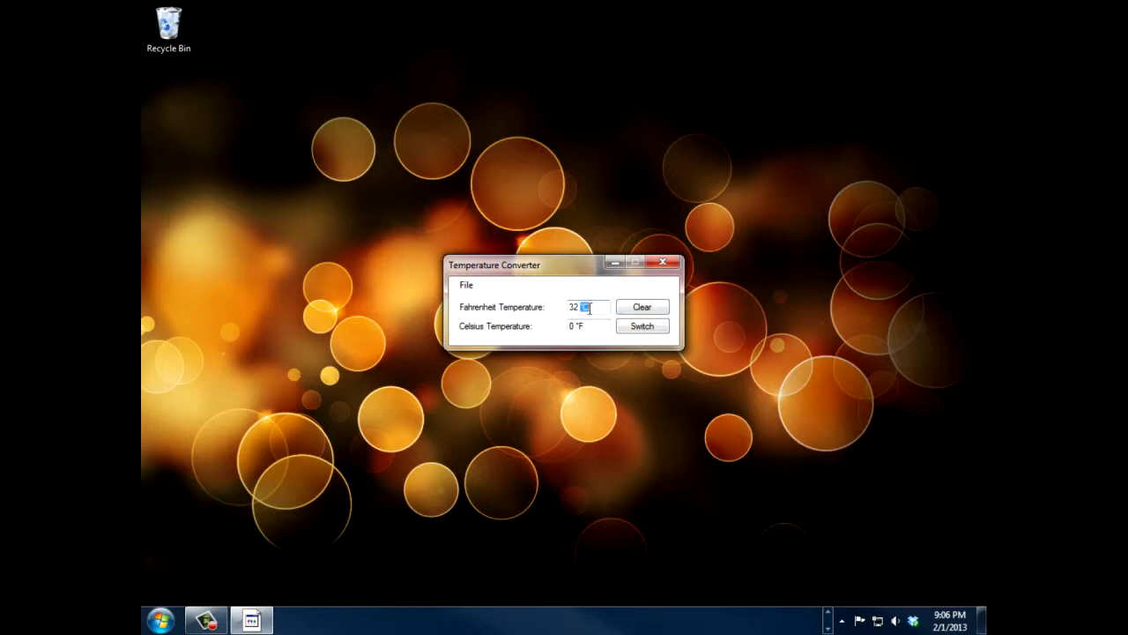
{"action": "left_click", "coordinate": [642, 325]}
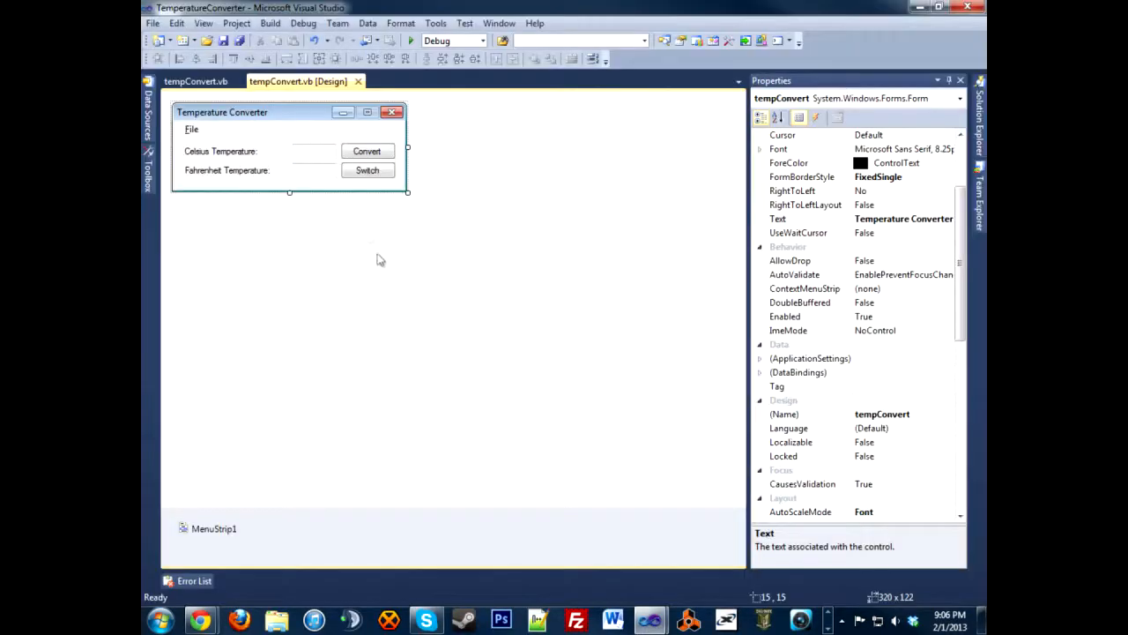
In the ElseIf Not isCel branch, end txtCel with "F" and txtFahr with "C", then save.
{"action": "left_click", "coordinate": [195, 81]}
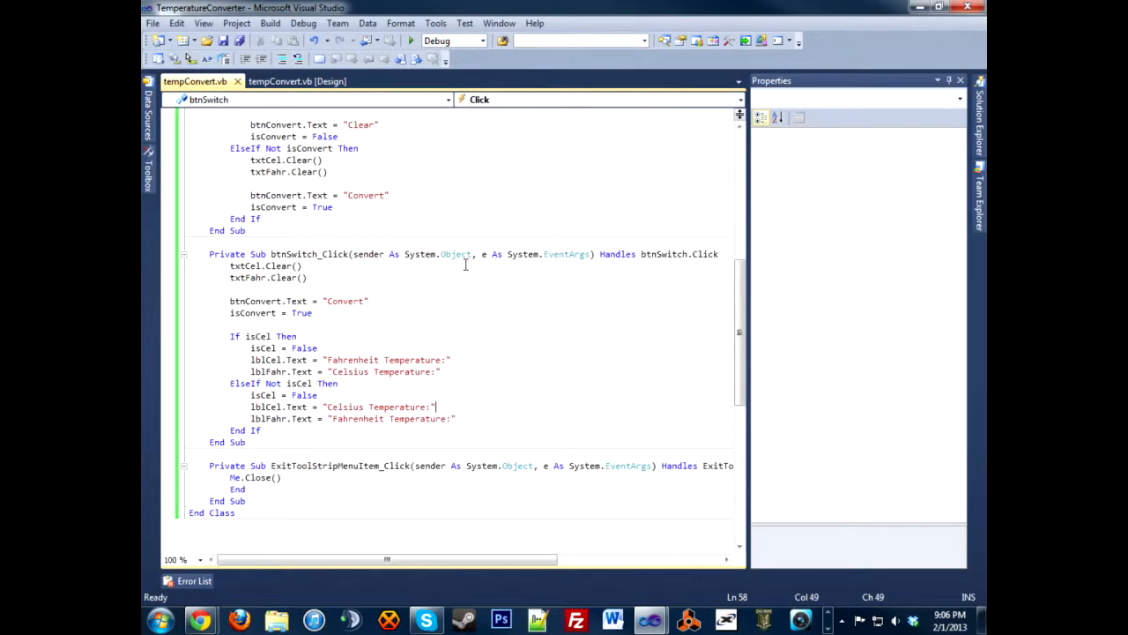
{"action": "scroll", "scroll_direction": "up", "scroll_amount": 3}
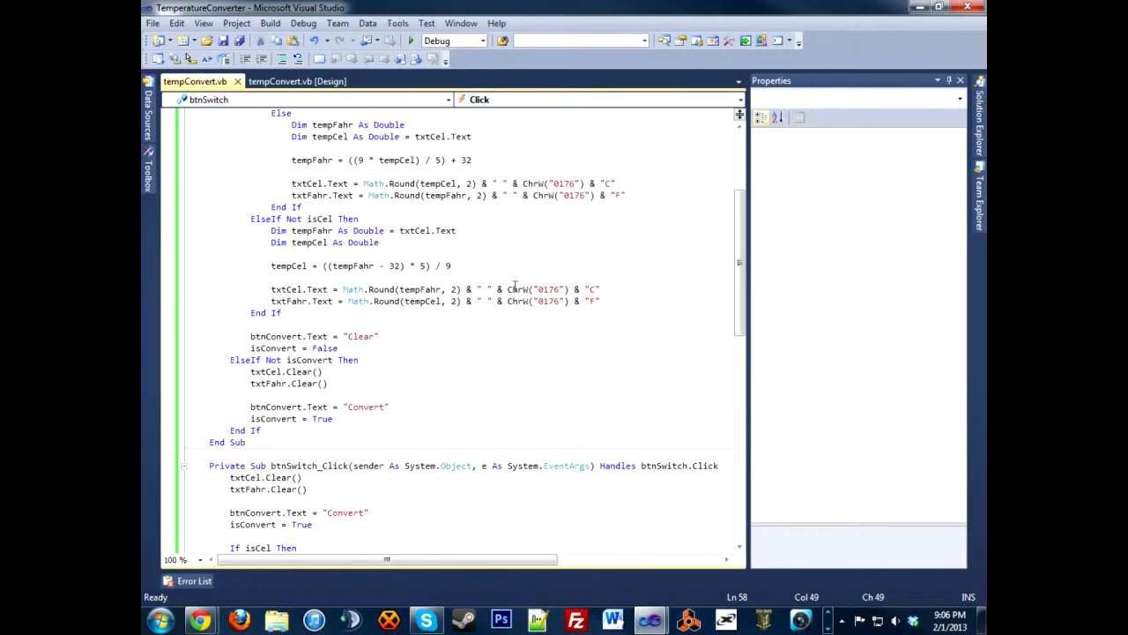
{"action": "left_click", "coordinate": [595, 289]}
{"action": "type", "text": "F"}
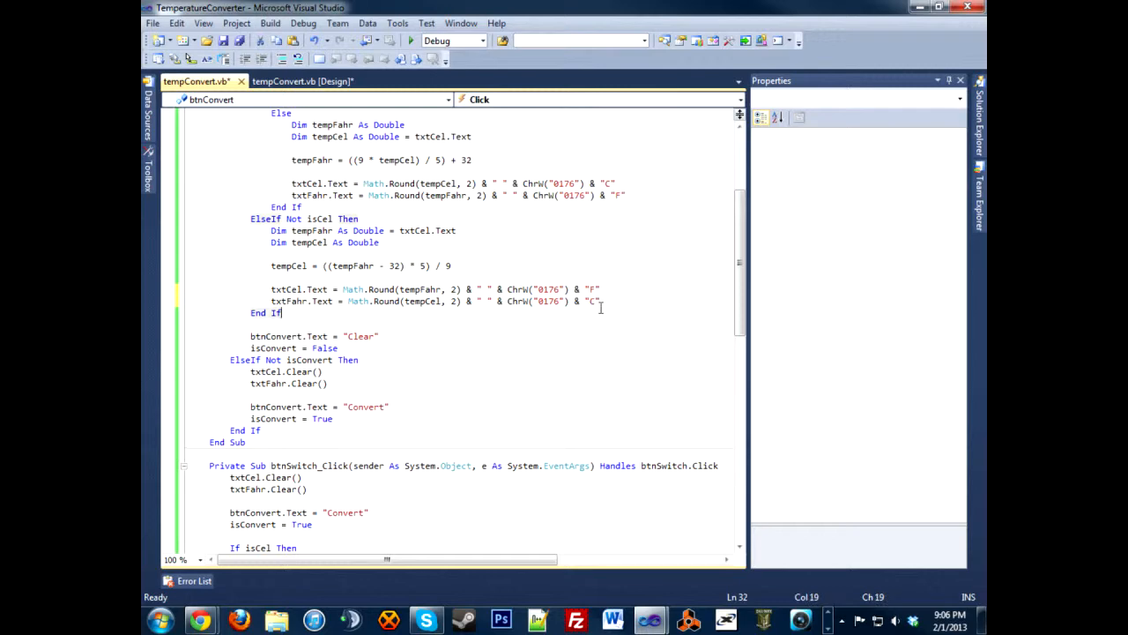
{"action": "key", "text": "ctrl+s"}
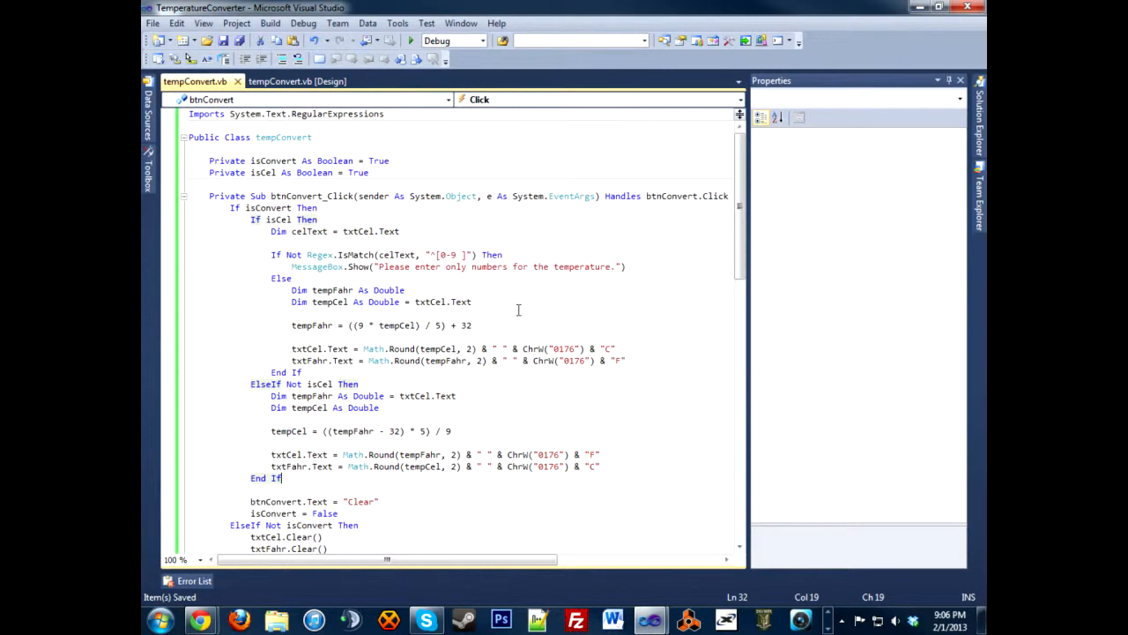
{"action": "left_click", "coordinate": [297, 81]}
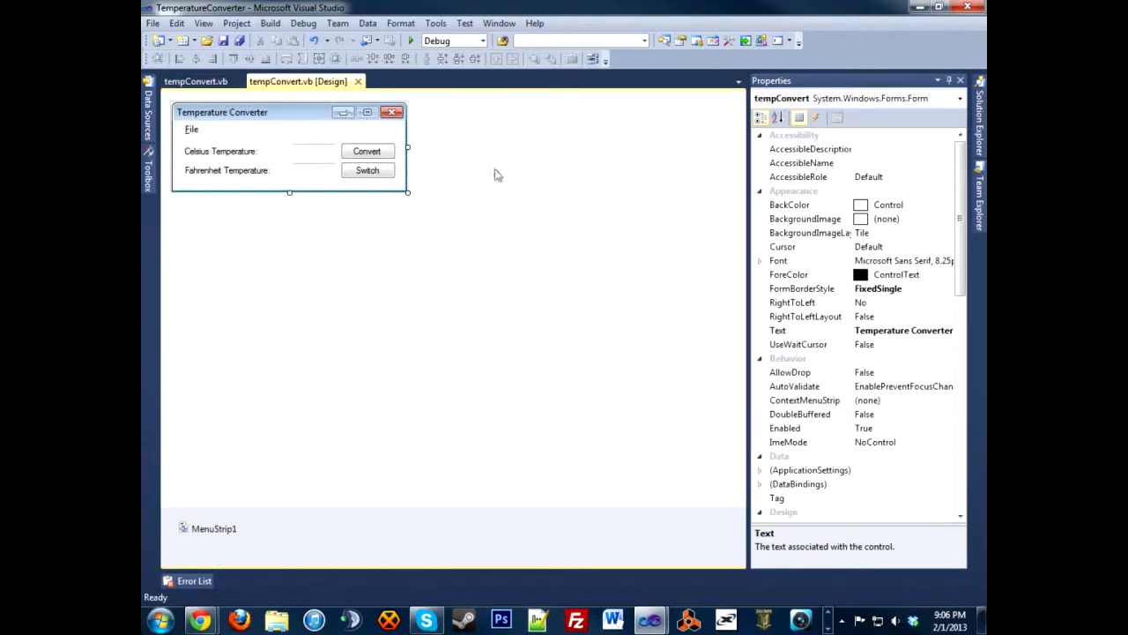
{"action": "mouse_move", "coordinate": [496, 176]}
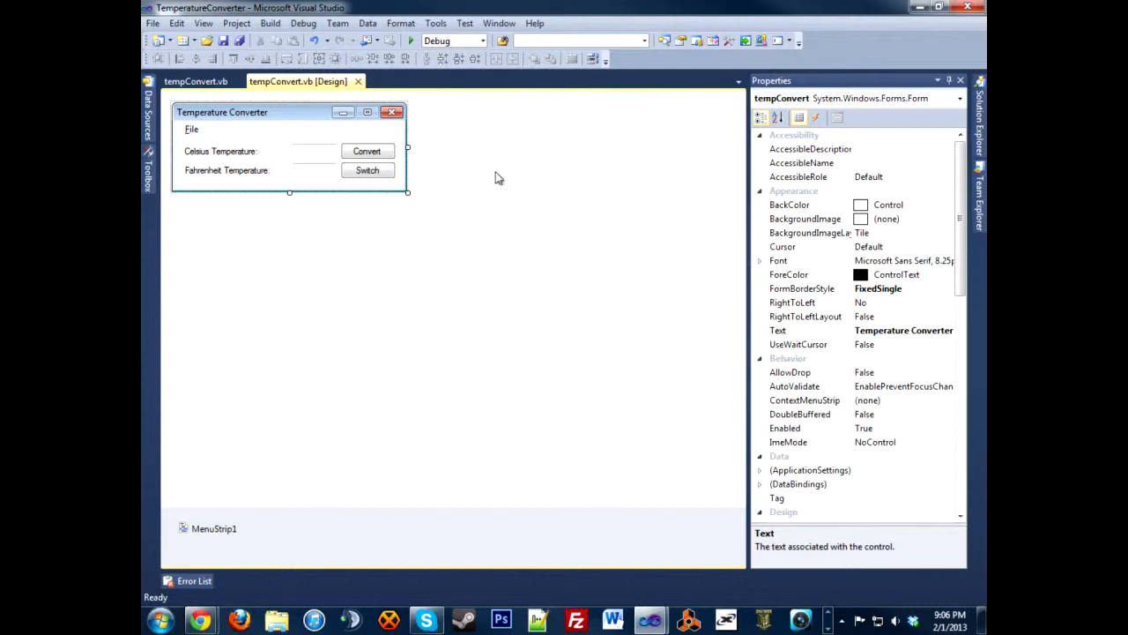
{"action": "mouse_move", "coordinate": [470, 146]}
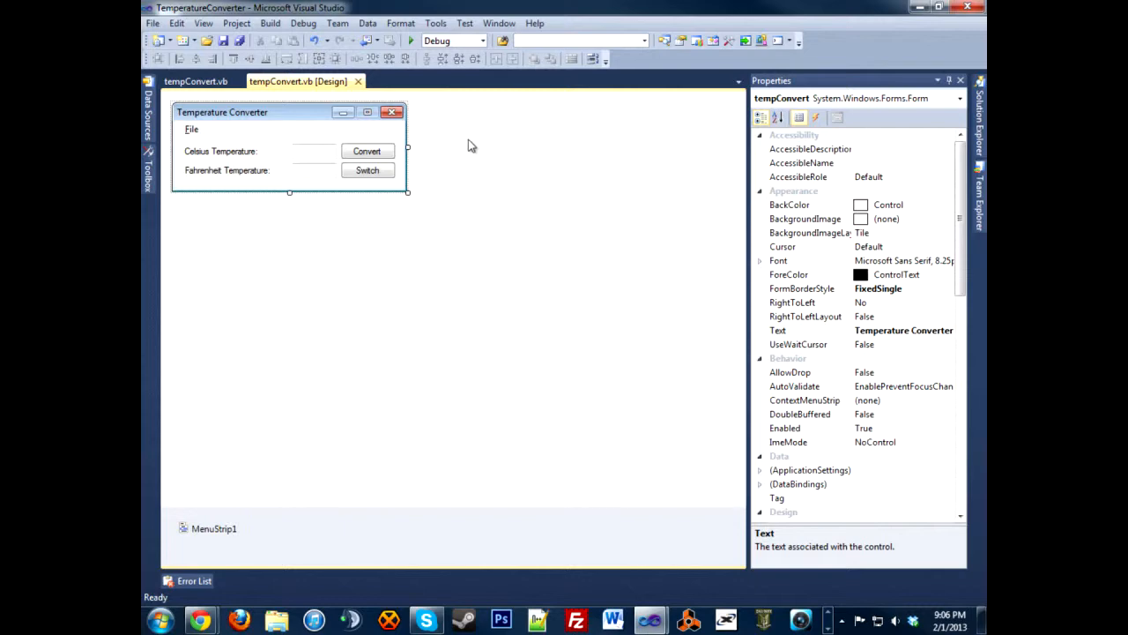
{"action": "mouse_move", "coordinate": [468, 124]}
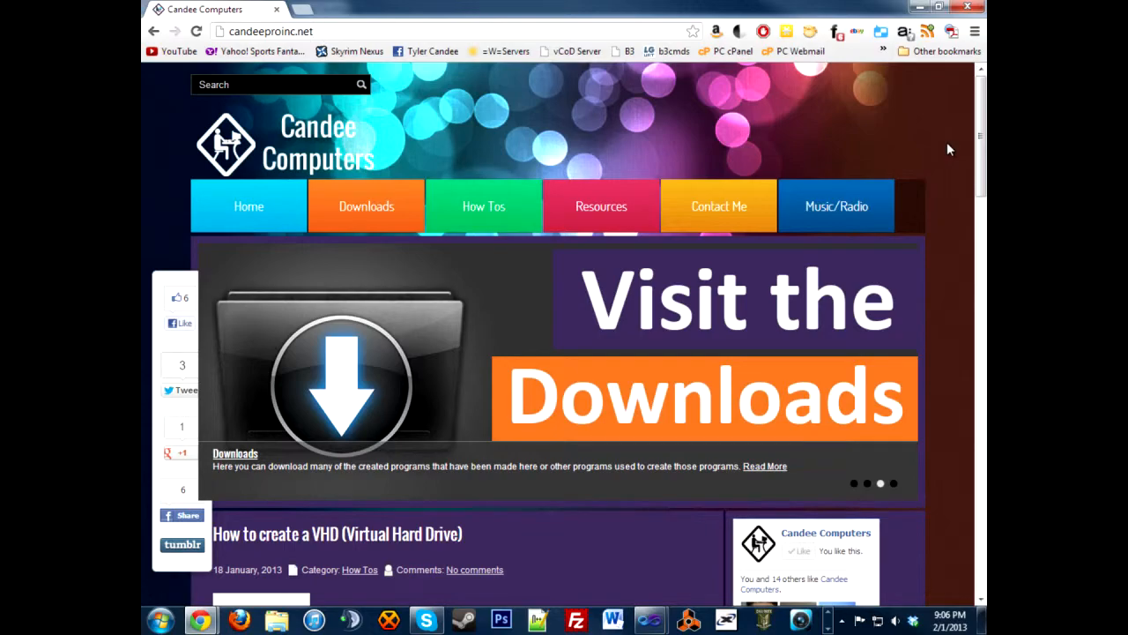
Scroll down the Candee Computers page before returning to the form designer.
{"action": "scroll", "scroll_direction": "down", "scroll_amount": 3}
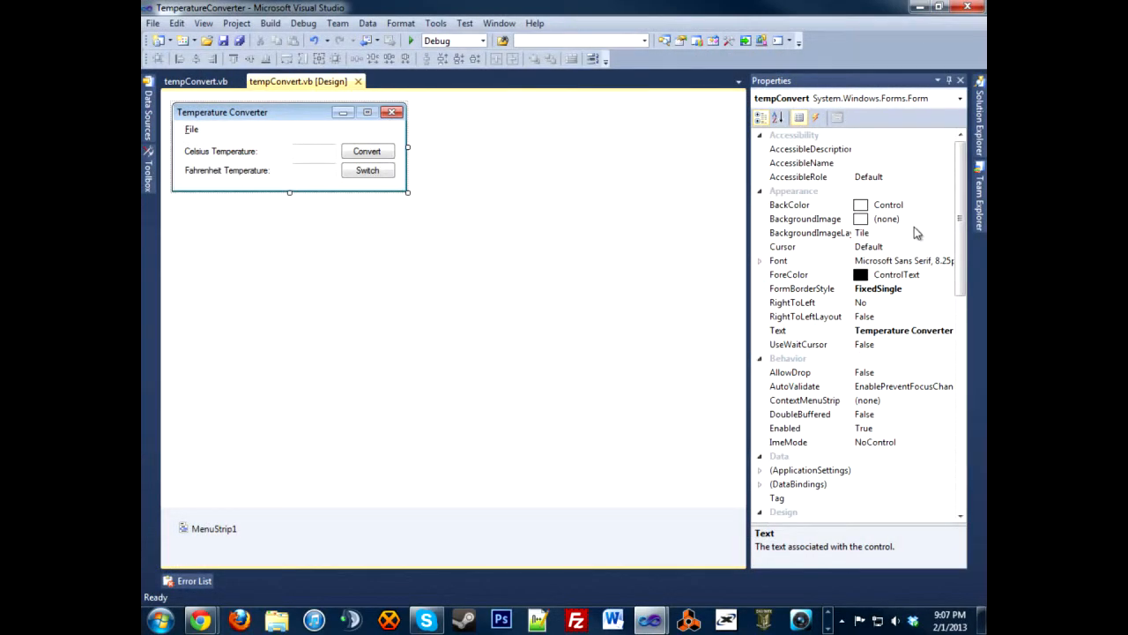
{"action": "mouse_move", "coordinate": [939, 175]}
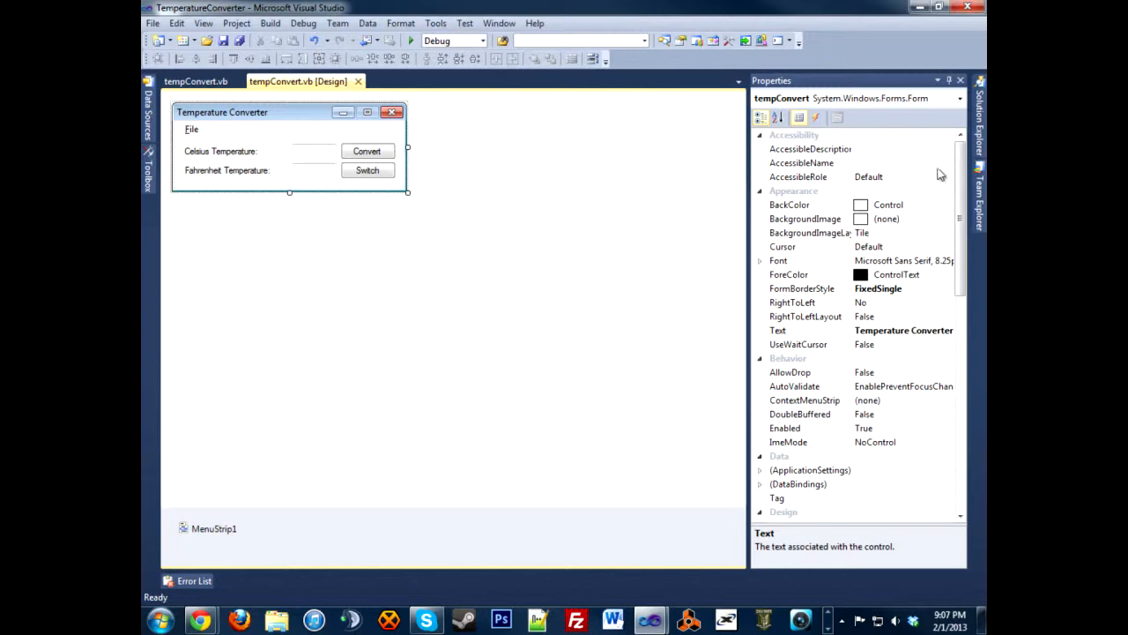